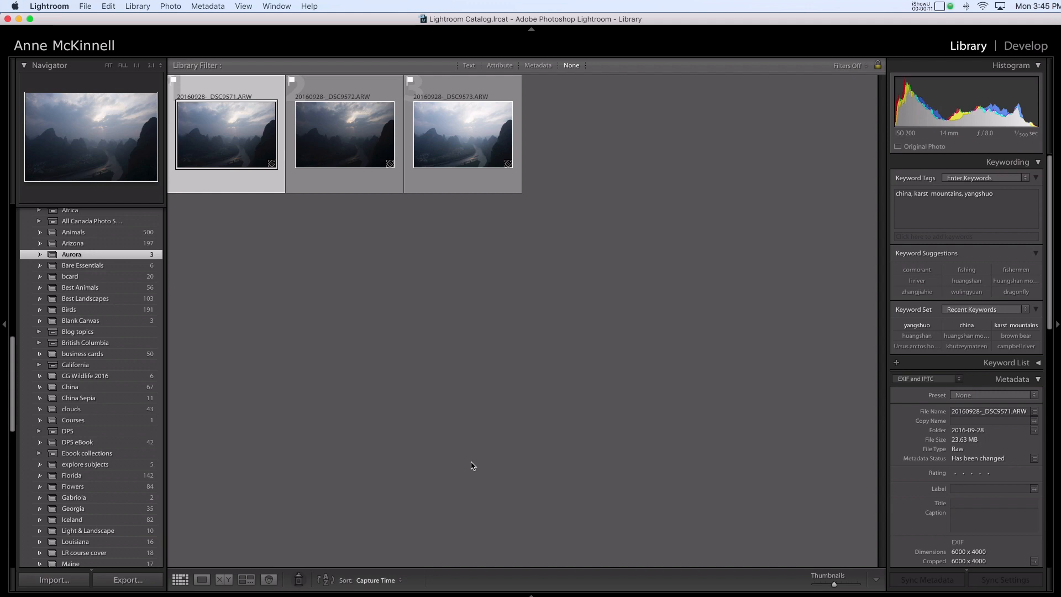
View the first karst river sunrise photo large in Loupe view.
left_click(203, 580)
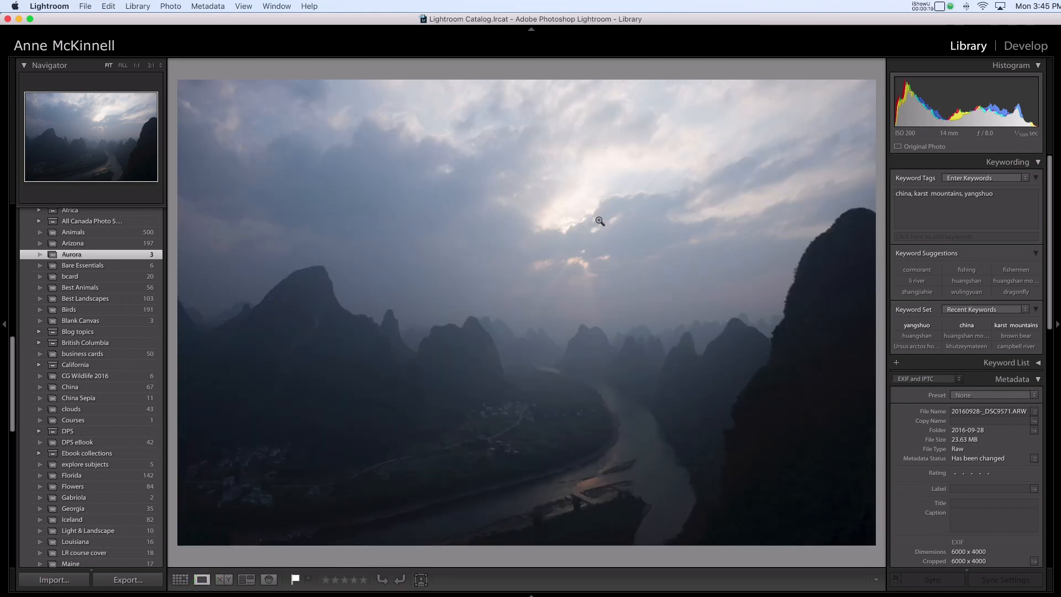
mouse_move(269, 269)
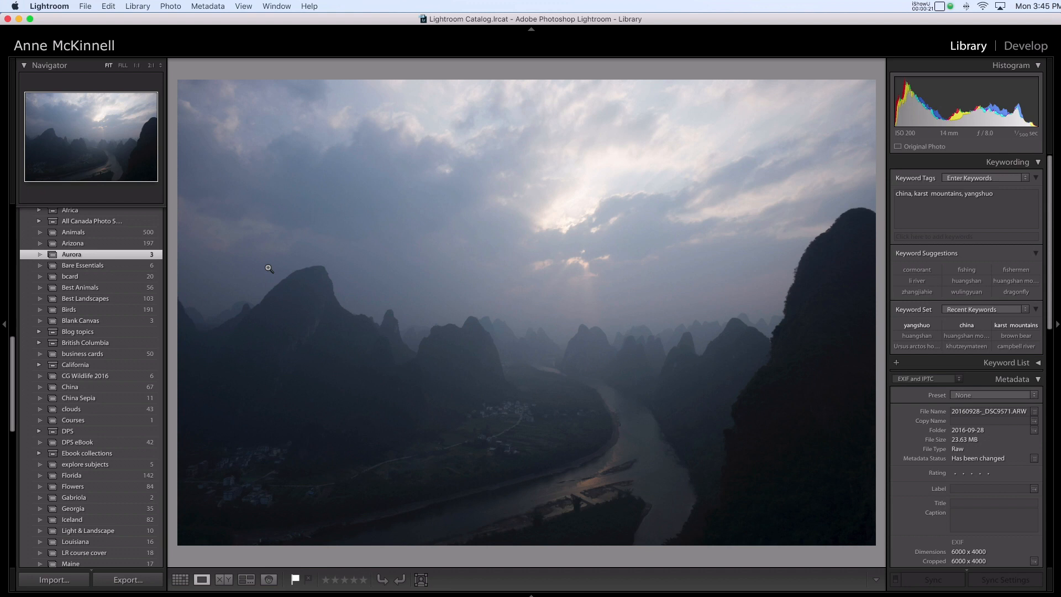
mouse_move(583, 284)
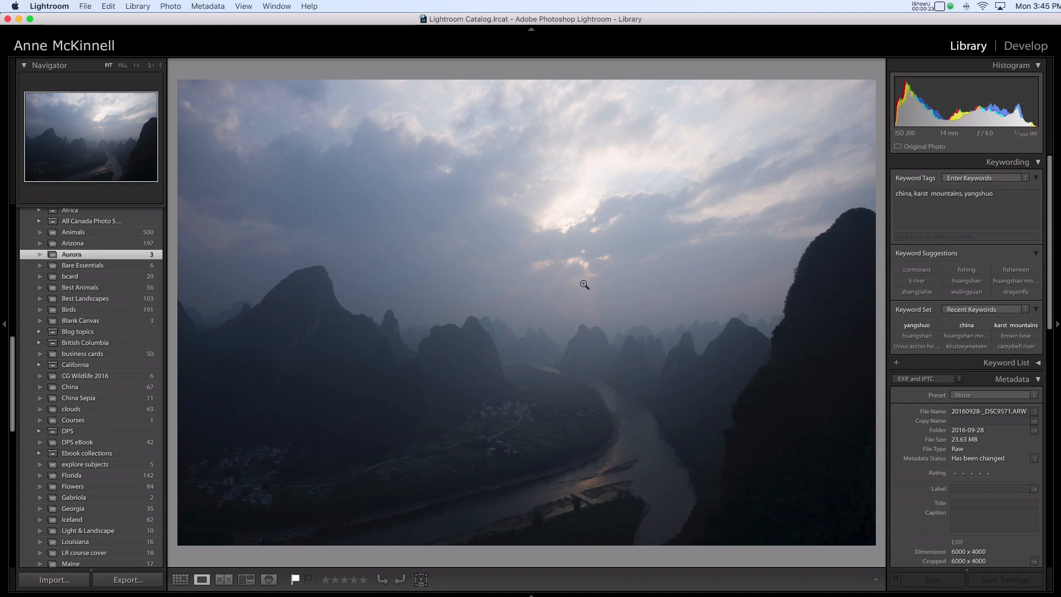
mouse_move(568, 225)
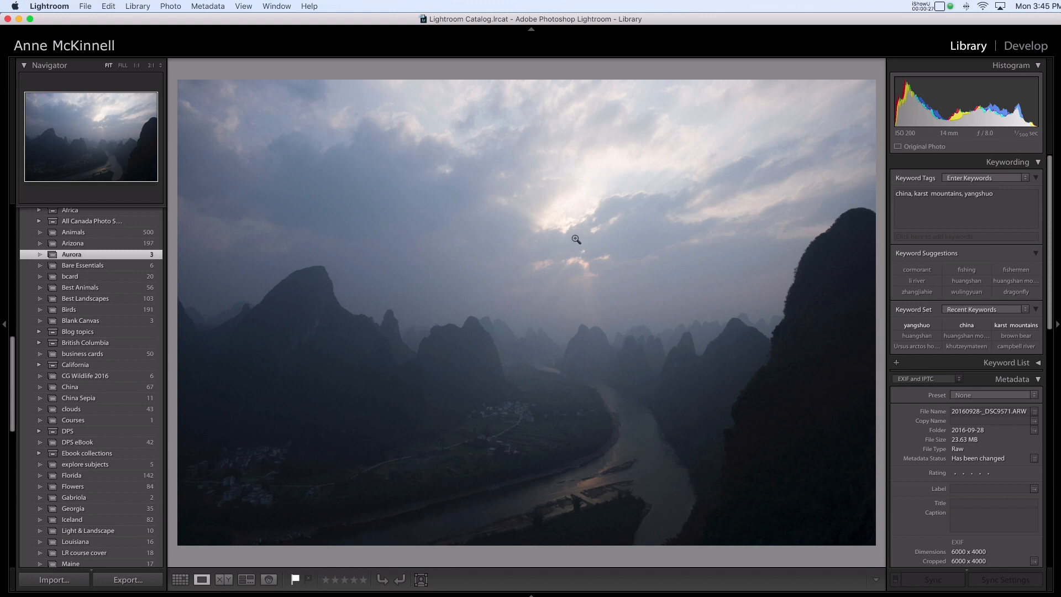
mouse_move(577, 225)
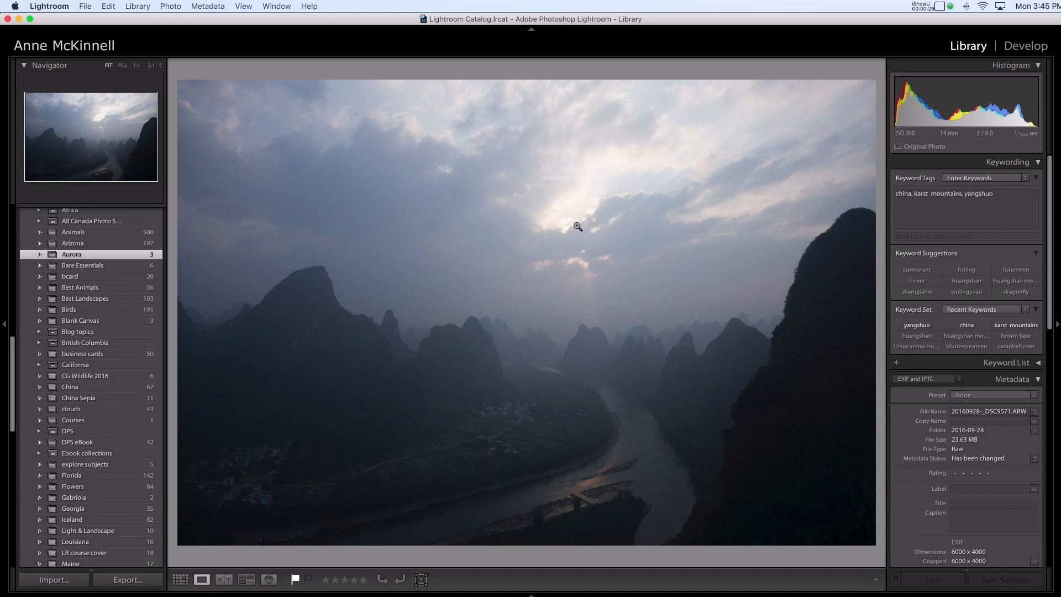
mouse_move(601, 186)
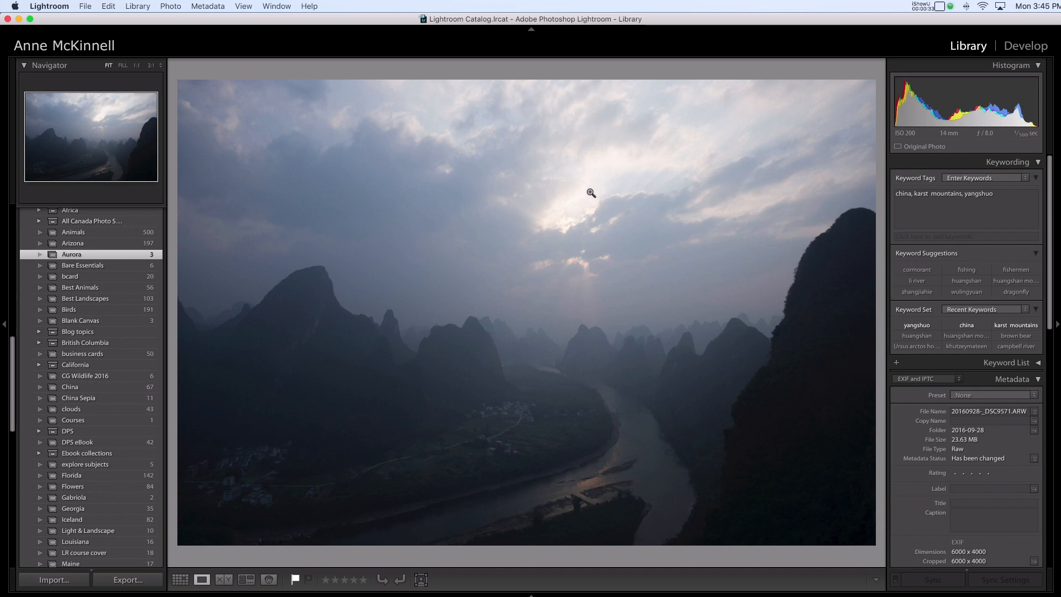
mouse_move(606, 484)
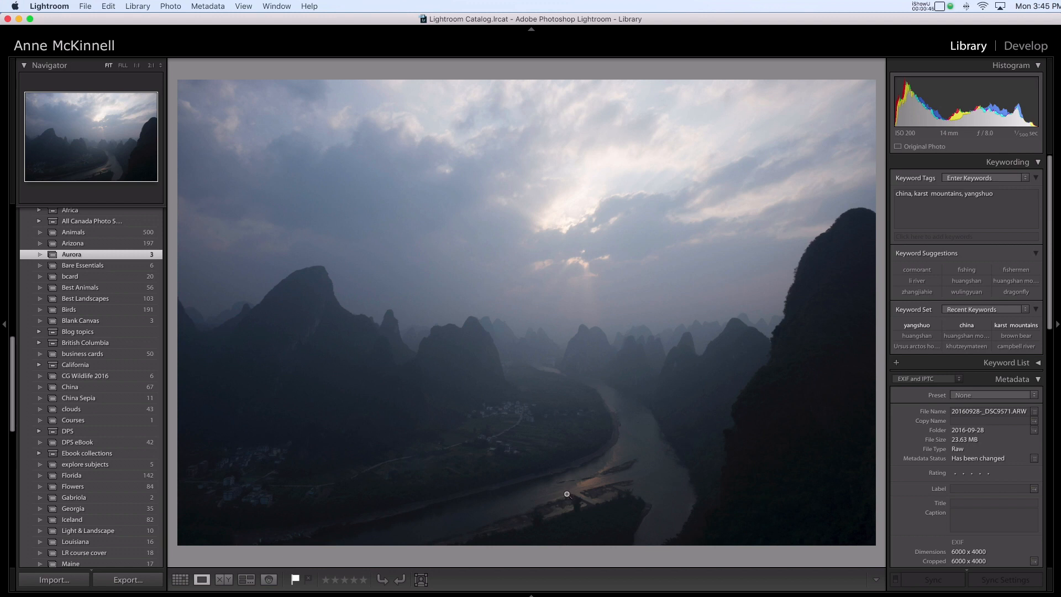
mouse_move(600, 492)
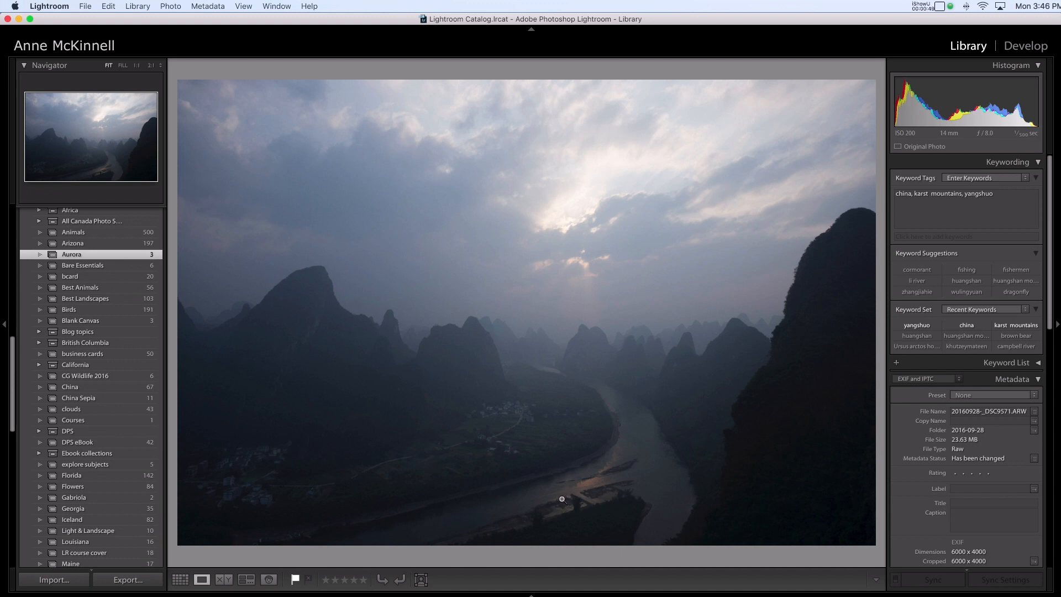
mouse_move(553, 503)
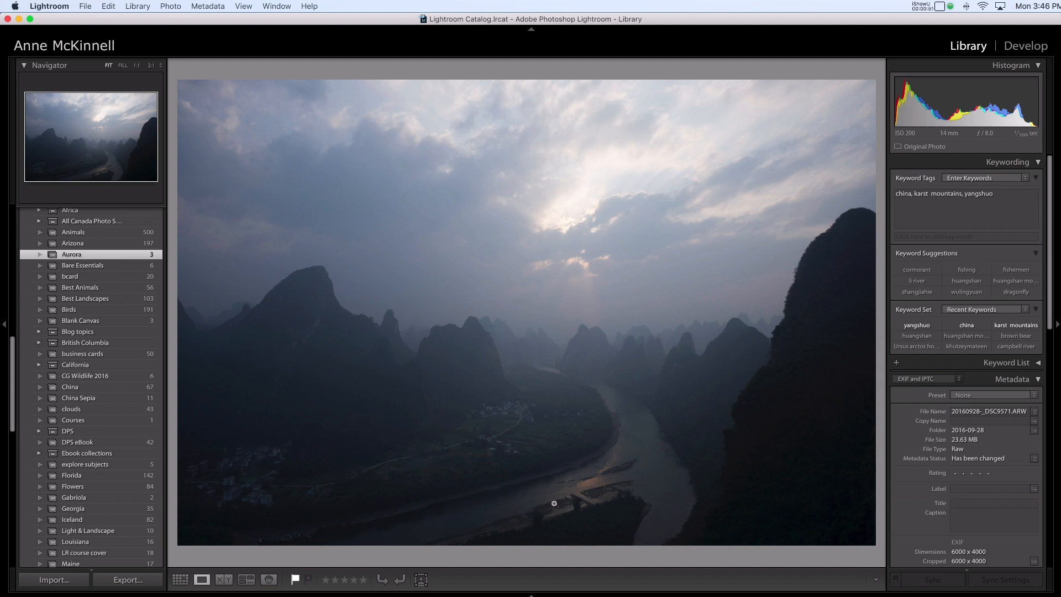
mouse_move(544, 505)
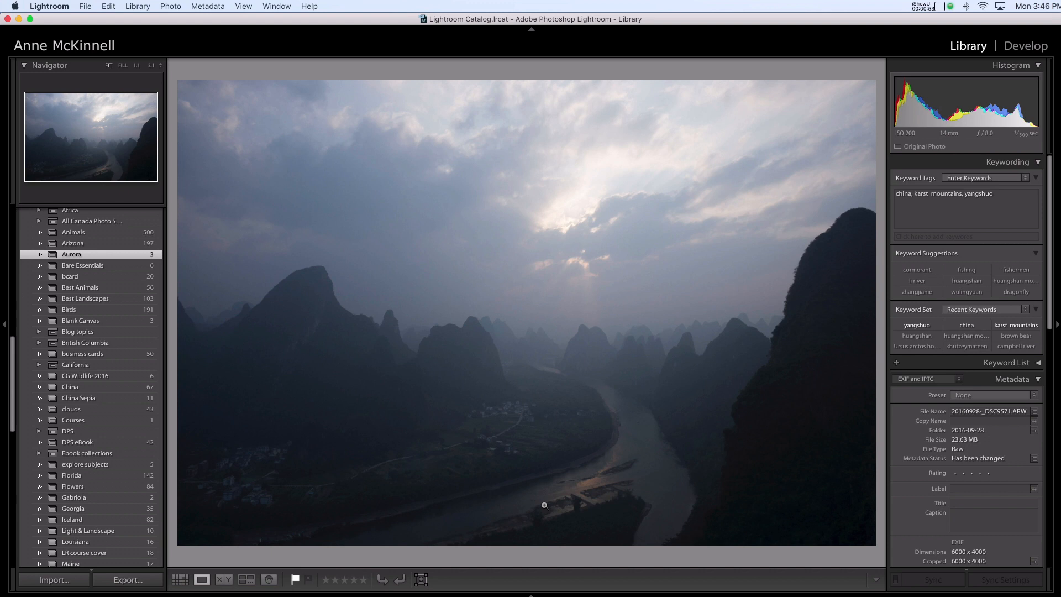
mouse_move(494, 507)
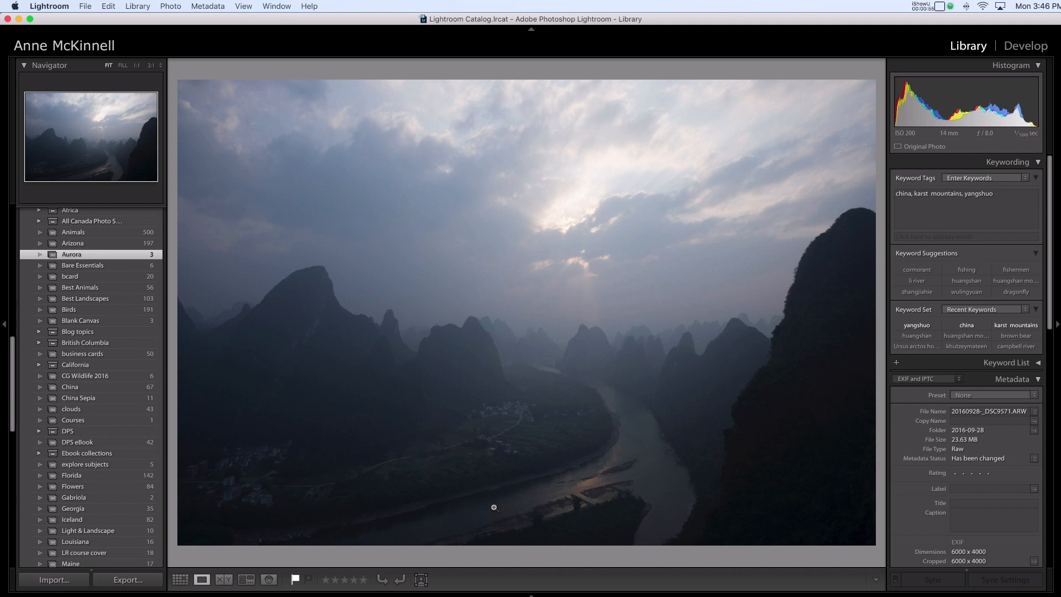
mouse_move(488, 509)
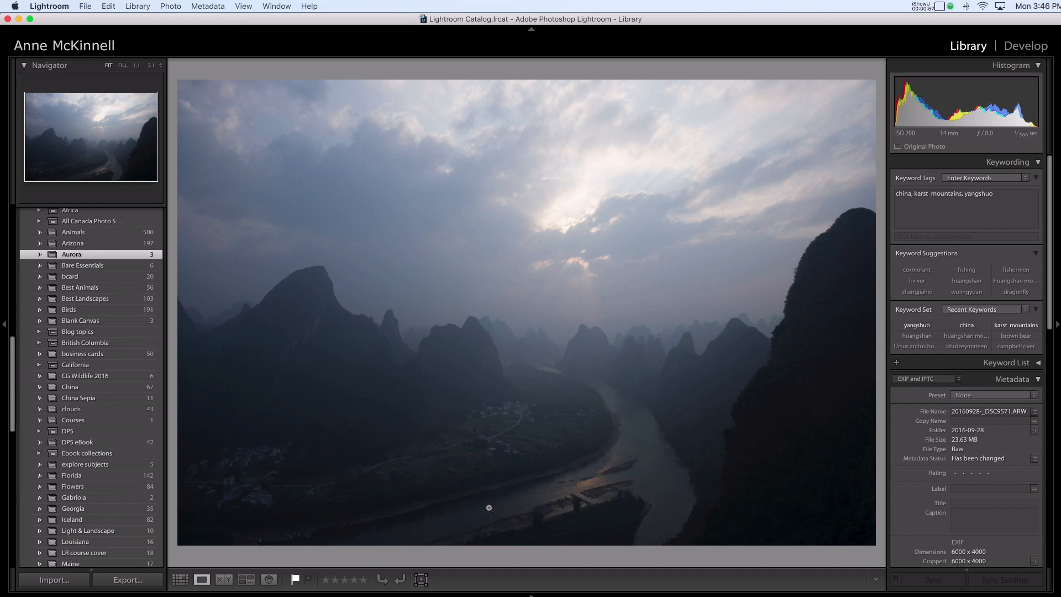
Select all three bracketed exposures in Grid view and export the originals to Aurora HDR 2018.
left_click(180, 579)
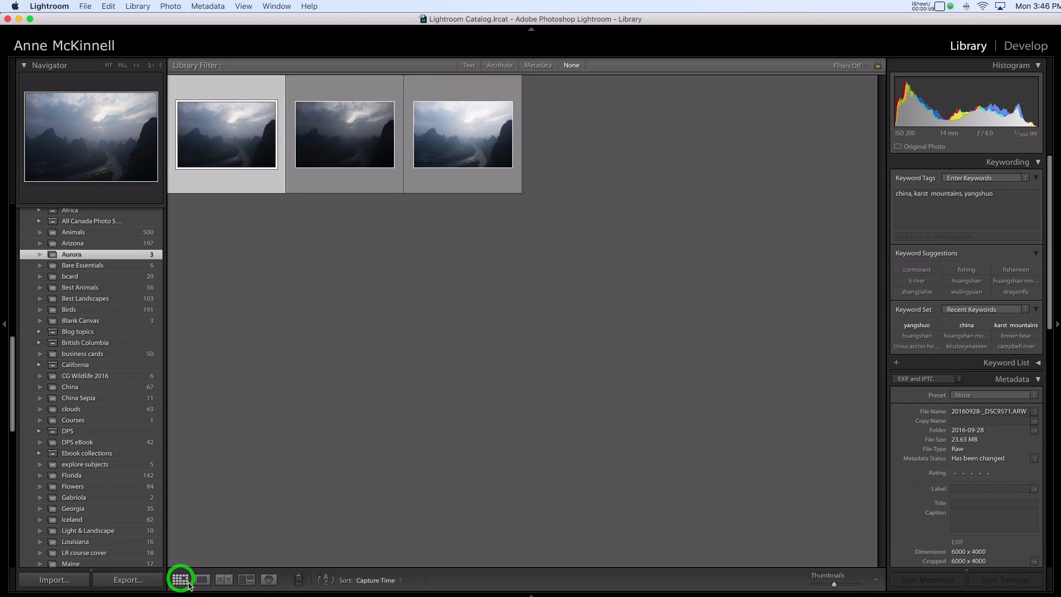
left_click(180, 579)
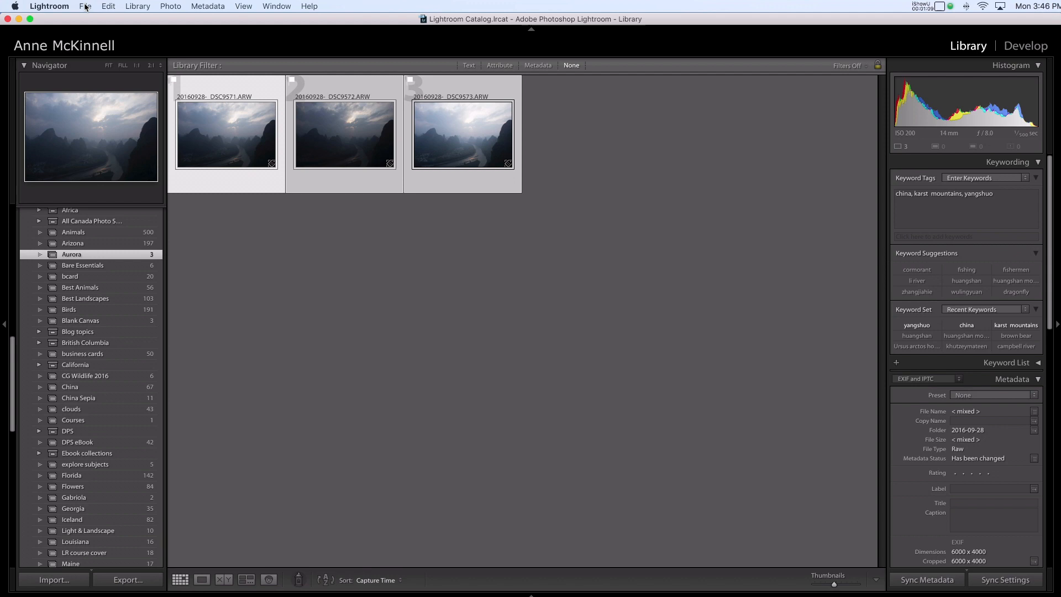
left_click(85, 7)
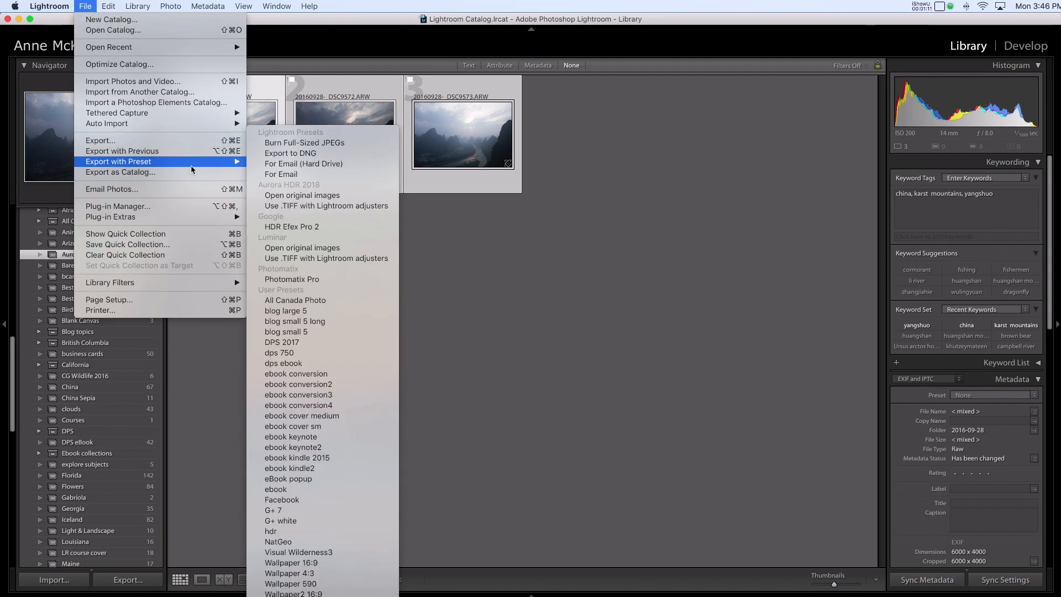
mouse_move(287, 190)
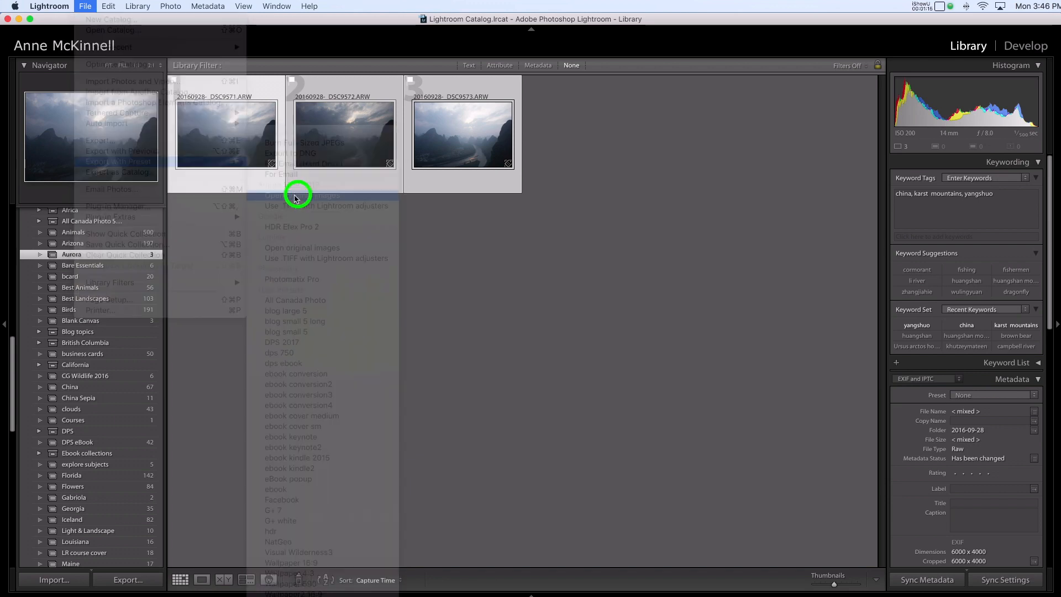
left_click(327, 196)
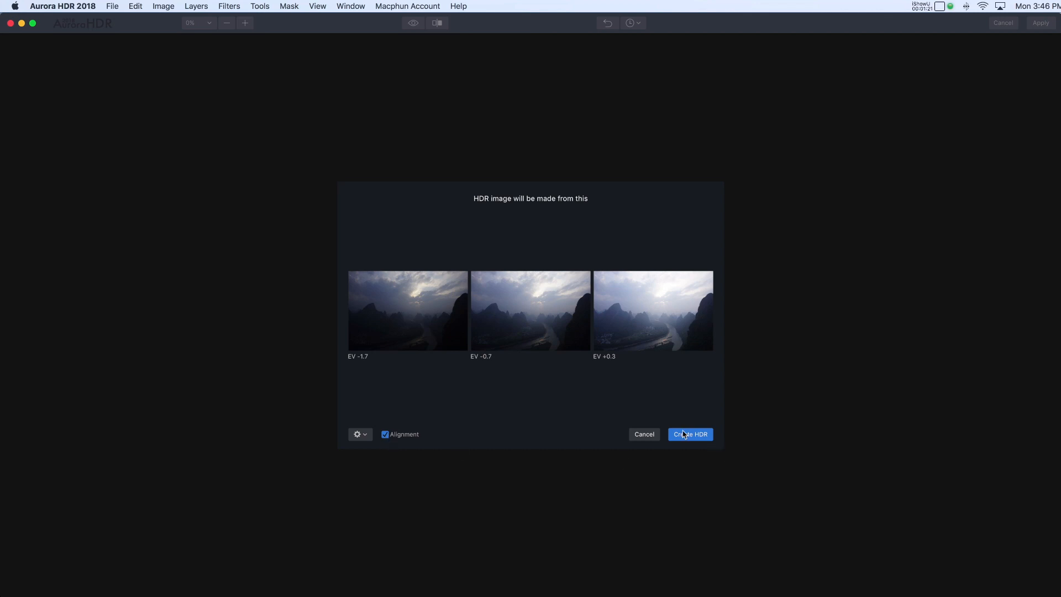
Create the HDR from the three exposures with Alignment kept on.
left_click(690, 434)
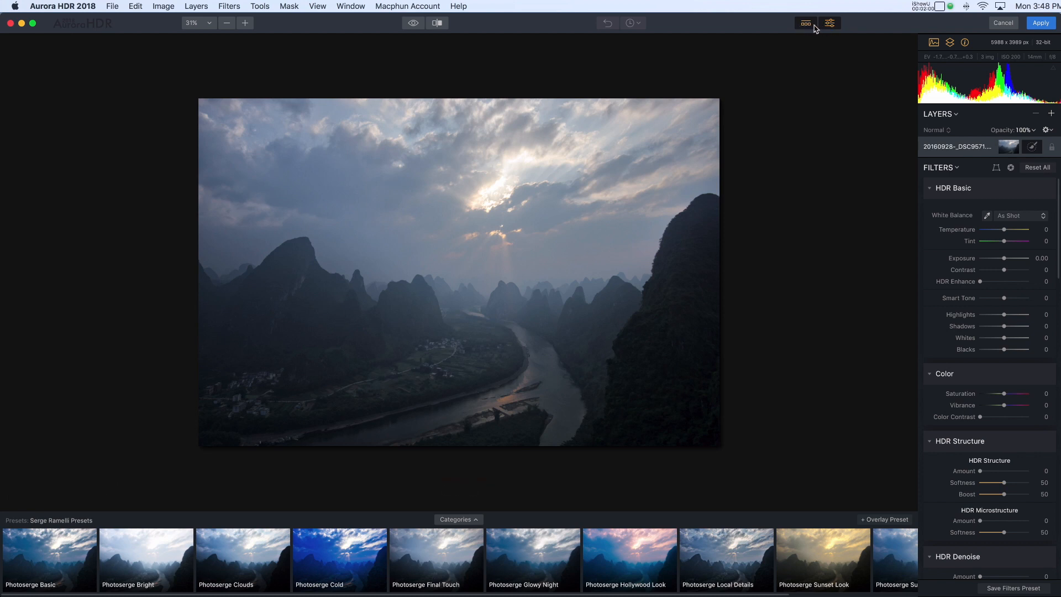
mouse_move(806, 24)
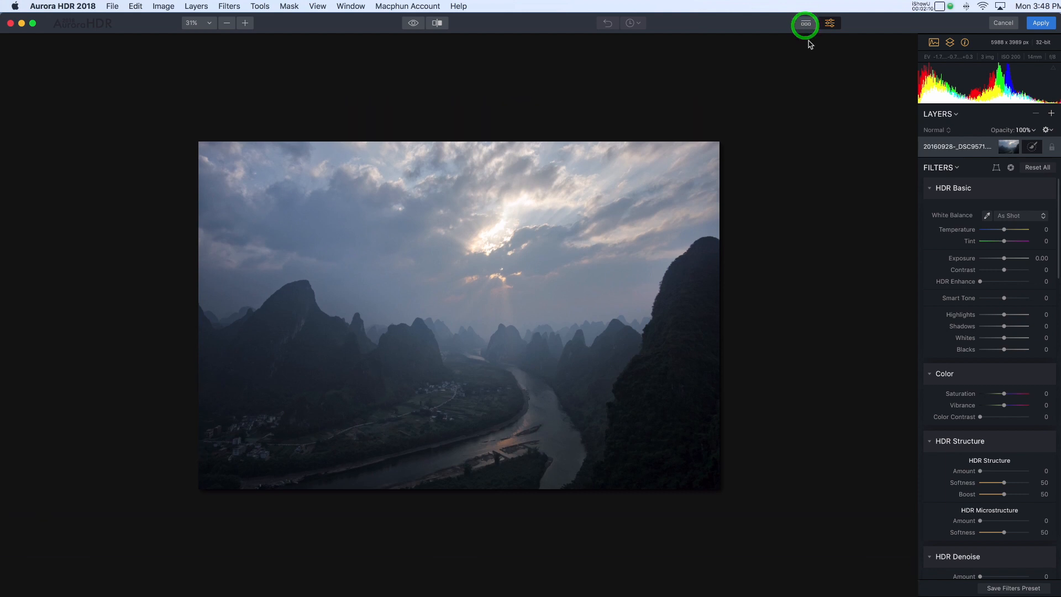
left_click(806, 23)
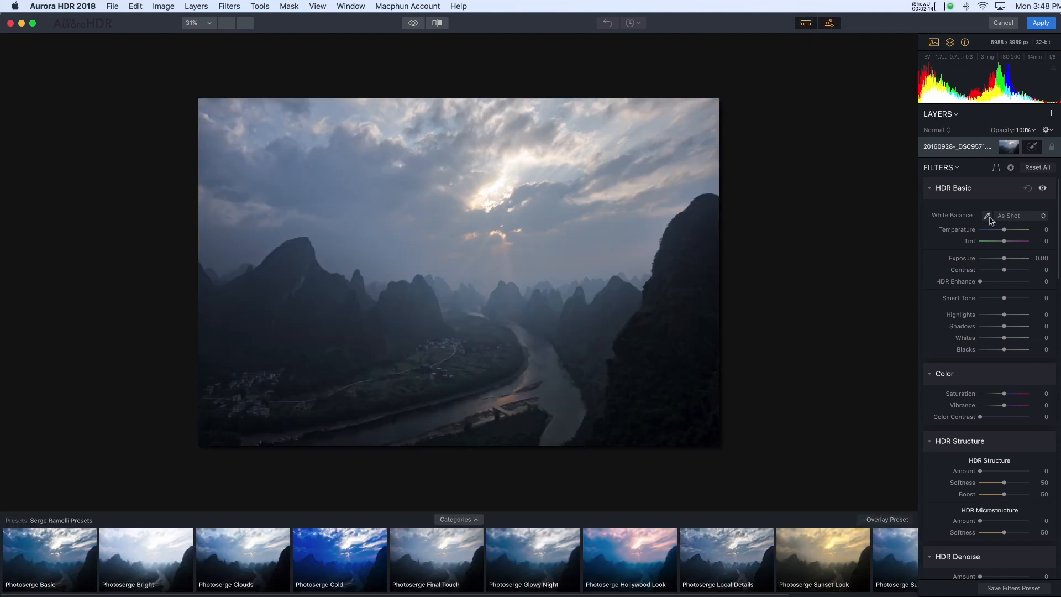
left_click(829, 22)
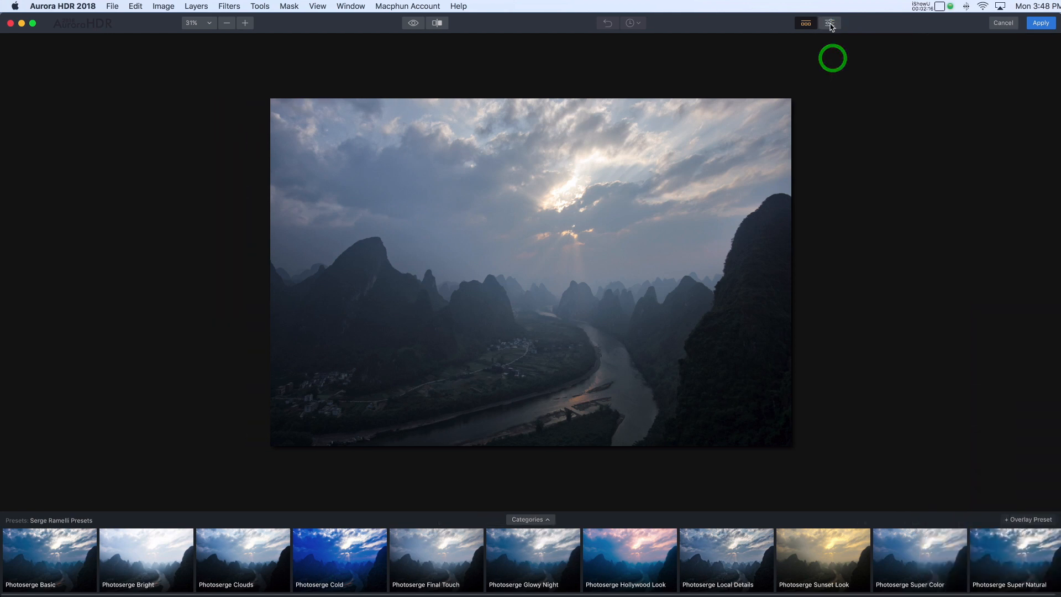
left_click(830, 23)
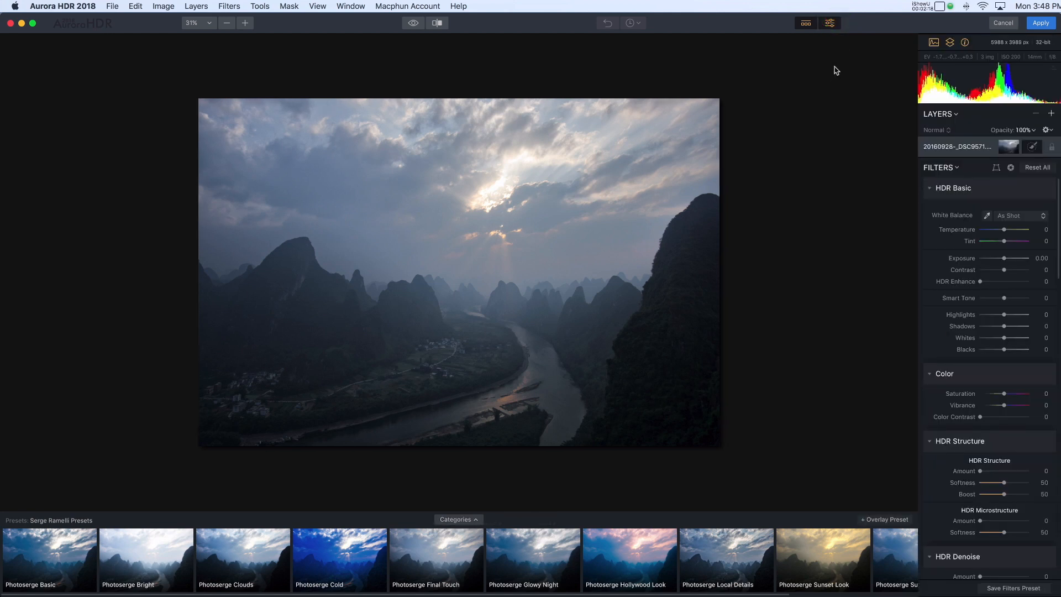
mouse_move(824, 84)
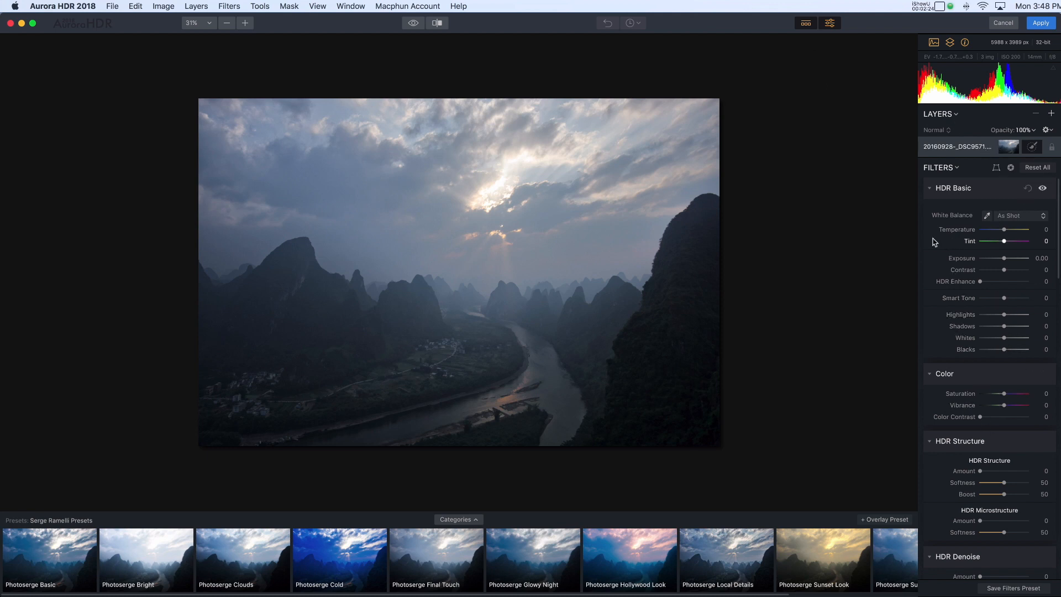
mouse_move(927, 254)
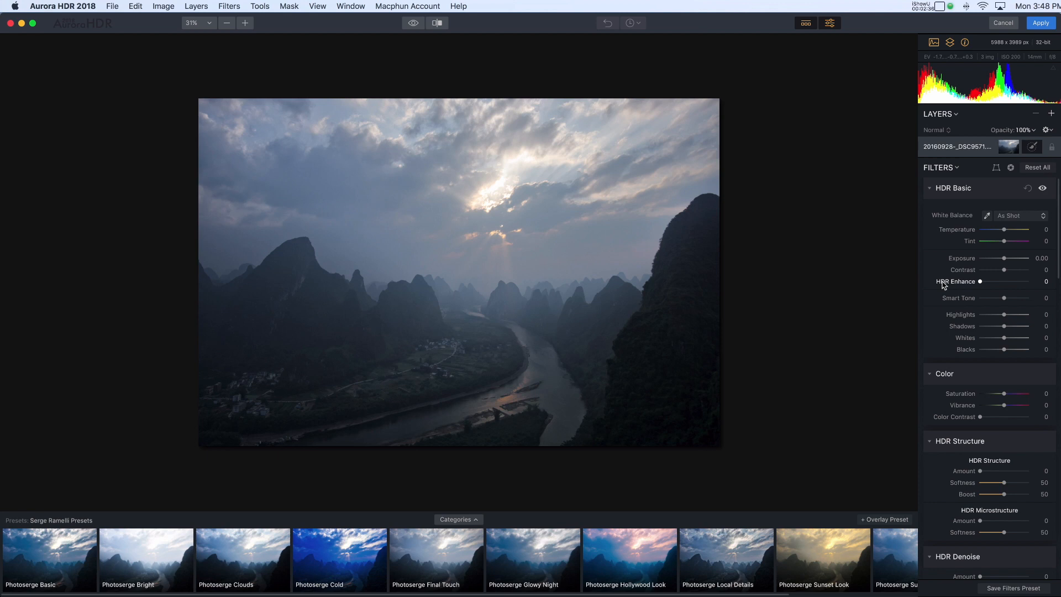
mouse_move(972, 305)
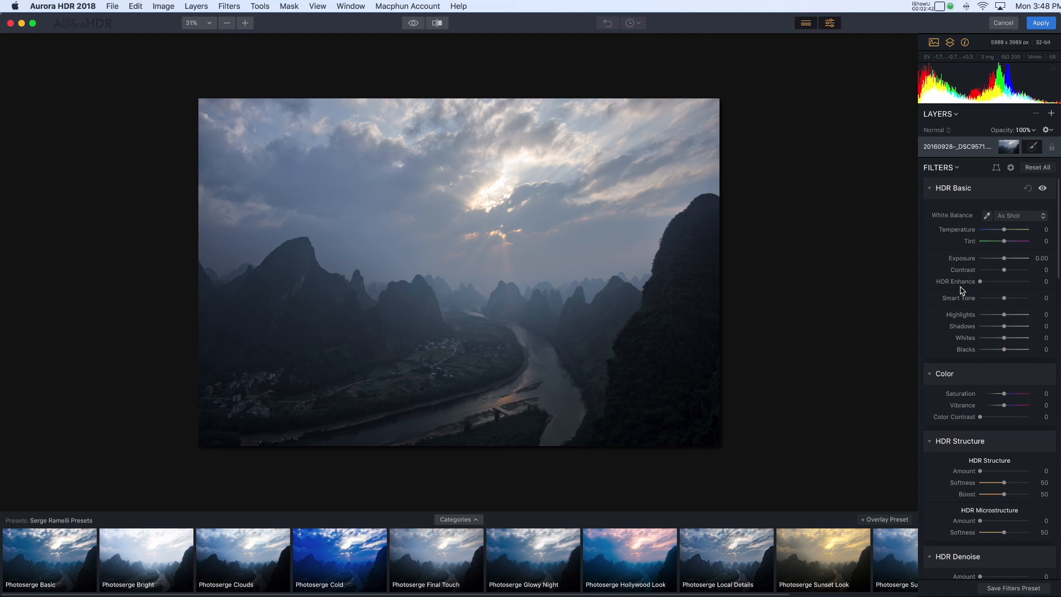
mouse_move(939, 300)
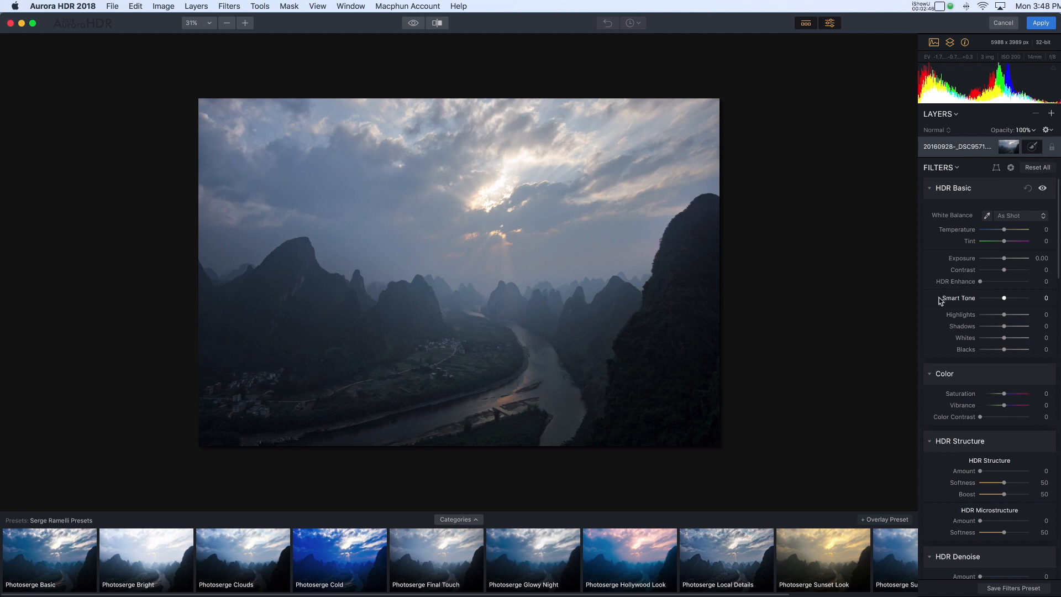
mouse_move(982, 282)
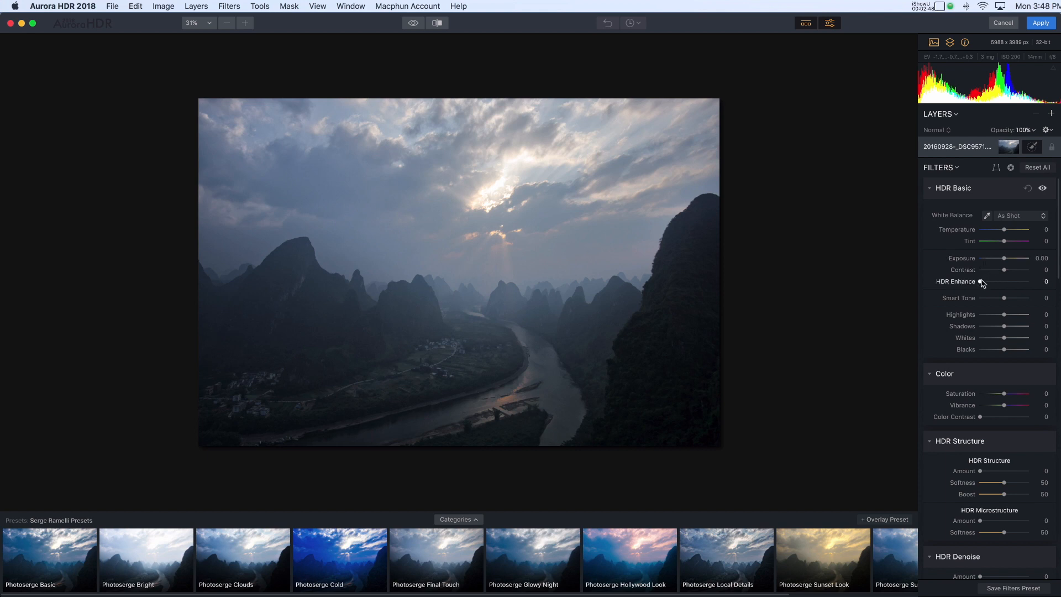
Push HDR Enhance to about 89, then bring it back down to 14.
left_click_drag(984, 282, 1024, 282)
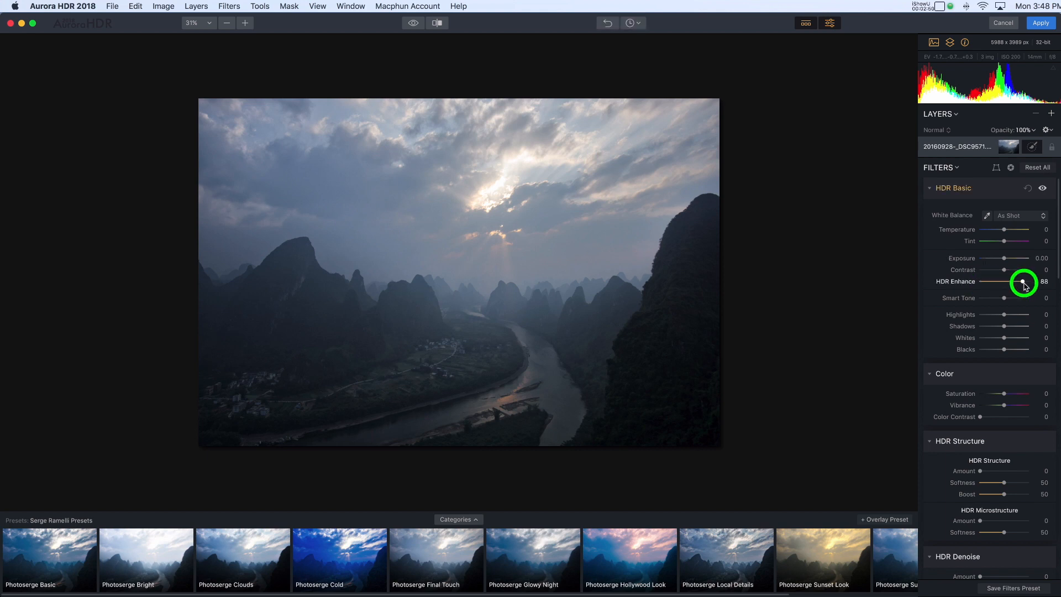
left_click_drag(1021, 282, 1024, 282)
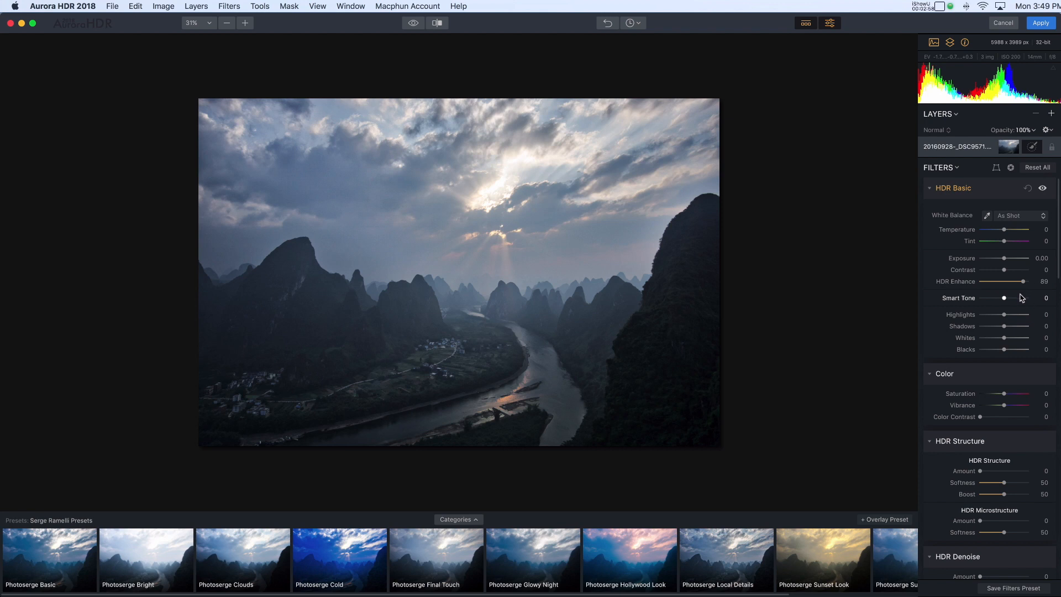
mouse_move(1013, 301)
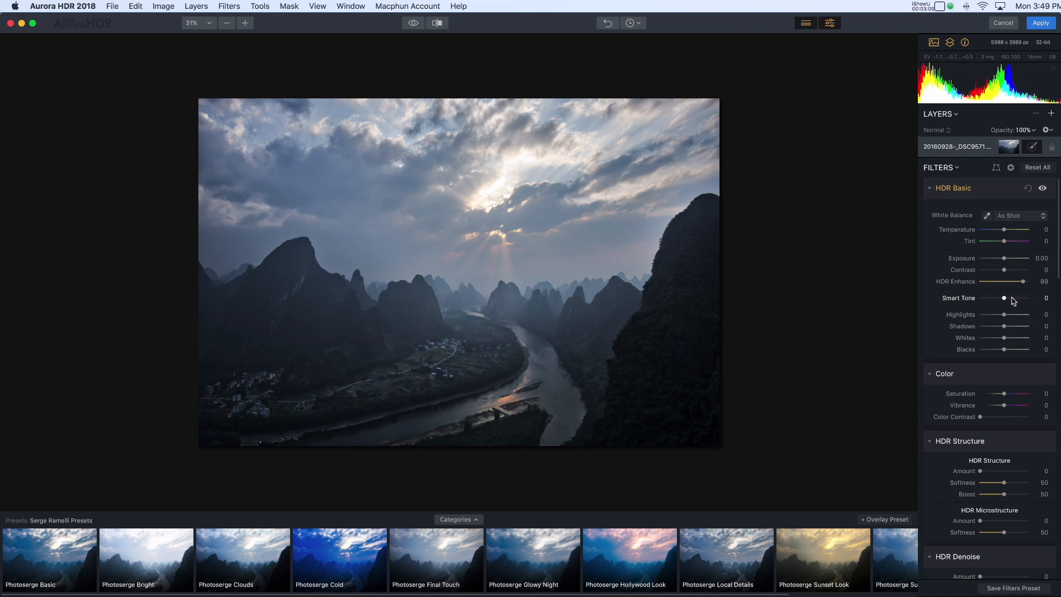
mouse_move(993, 285)
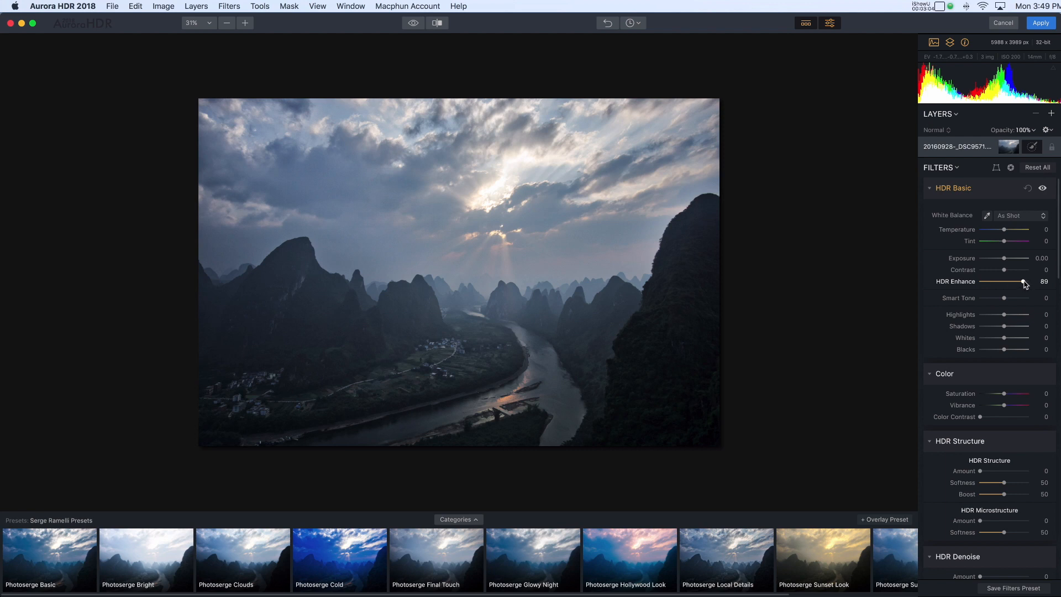
left_click_drag(1029, 282, 993, 282)
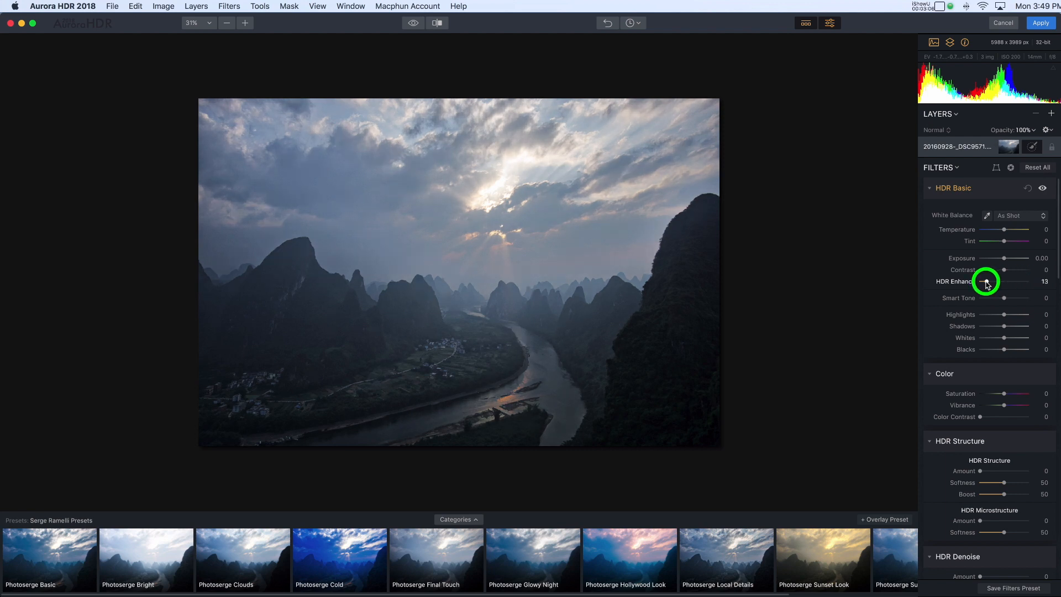
left_click_drag(984, 282, 986, 282)
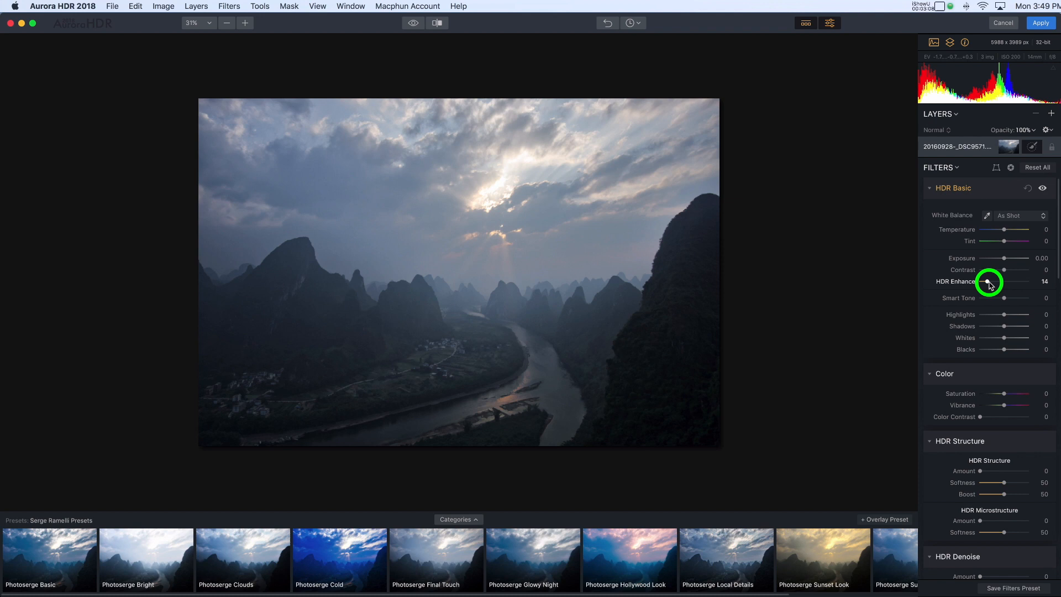
left_click(988, 282)
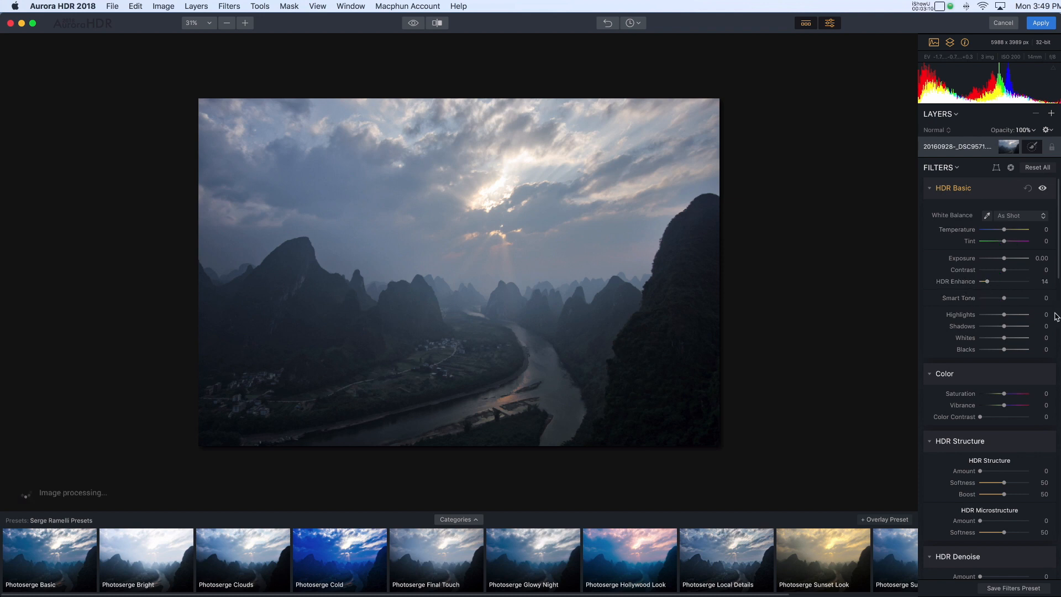
Trial HDR Structure at 54 and reset it to 0, then set Microstructure Amount to 20.
scroll("down", 3)
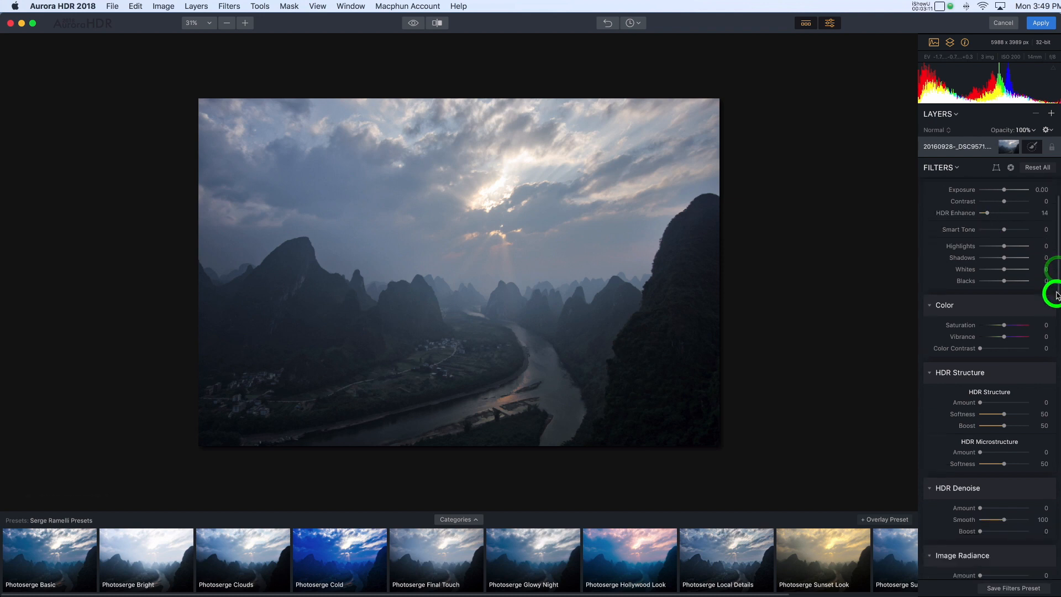
scroll("down", 3)
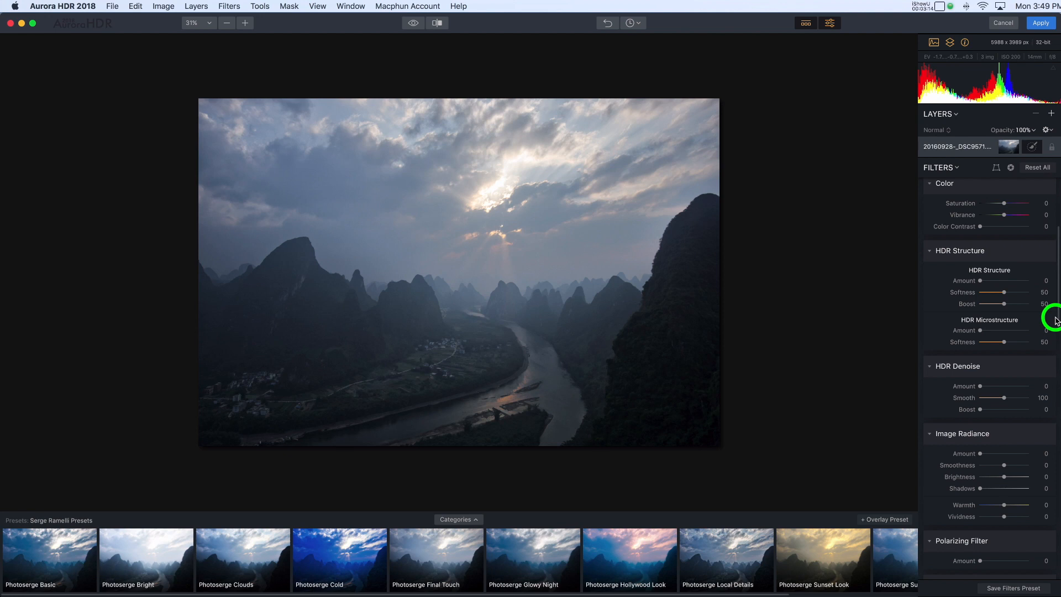
scroll("down", 3)
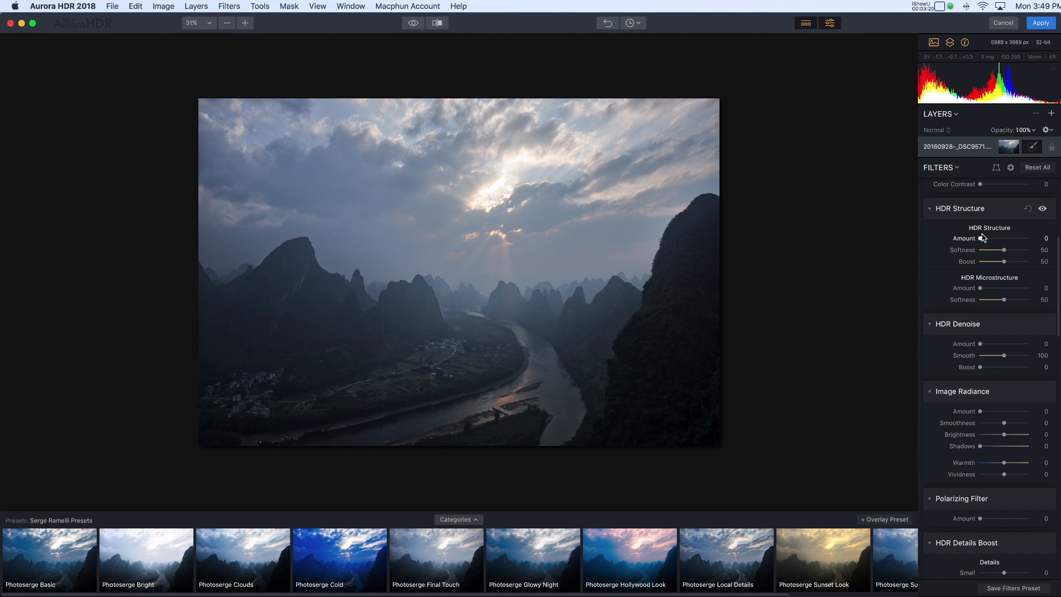
left_click(980, 238)
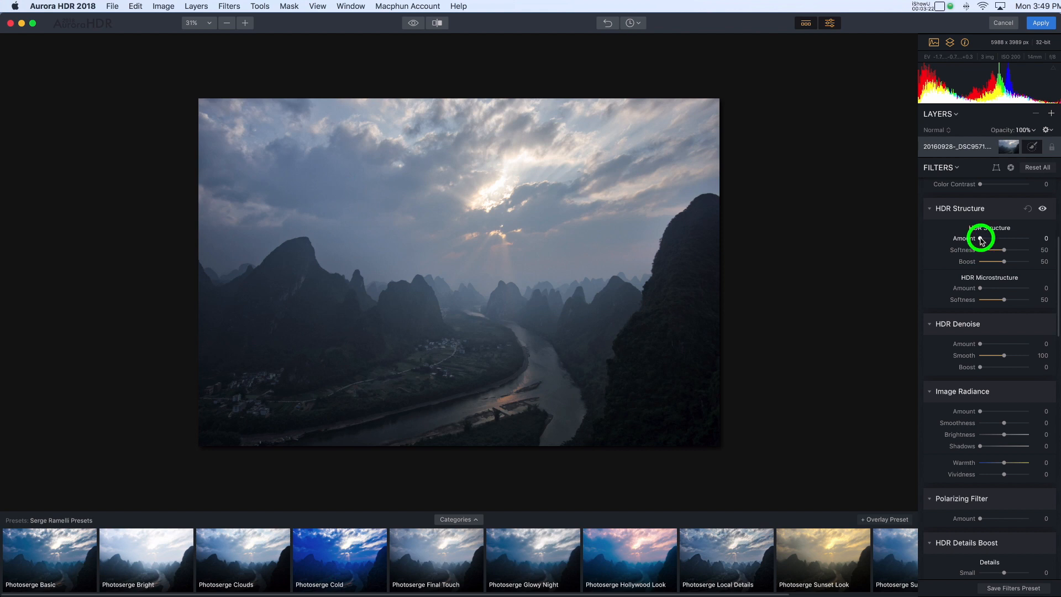
left_click_drag(981, 239, 1021, 239)
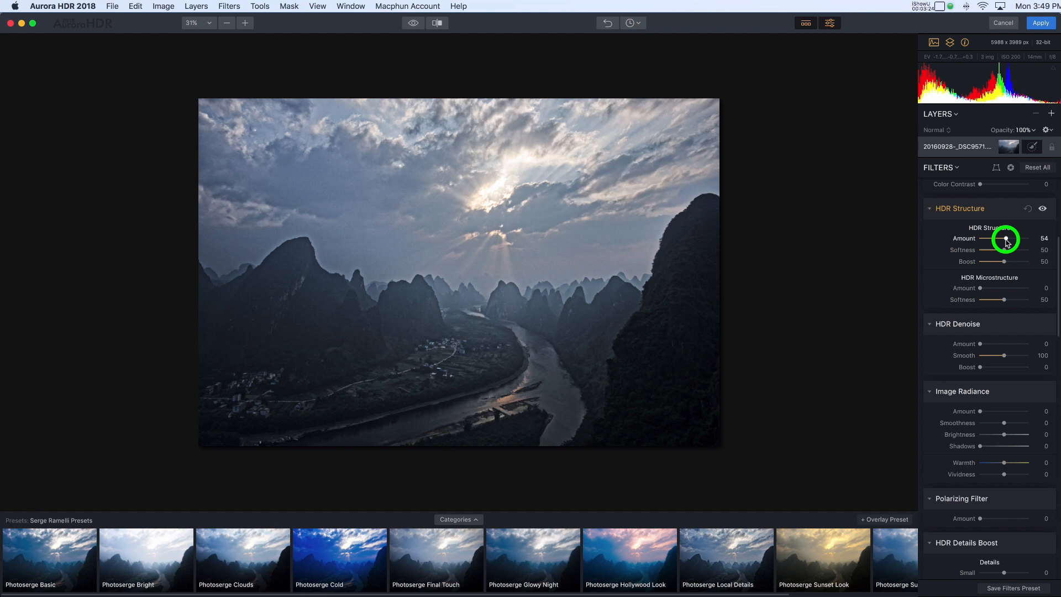
left_click_drag(1014, 239, 985, 239)
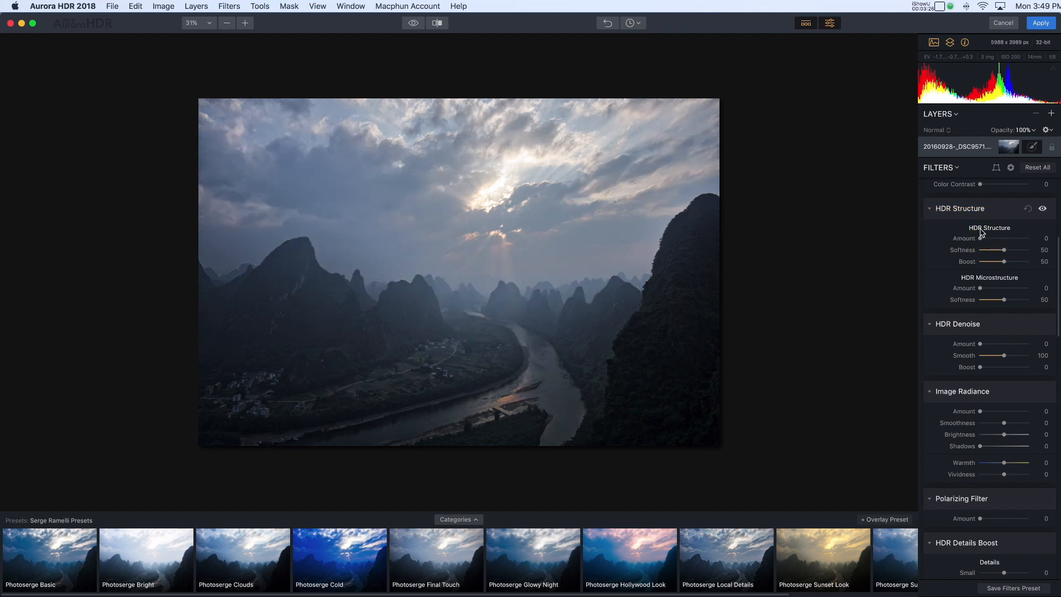
mouse_move(981, 285)
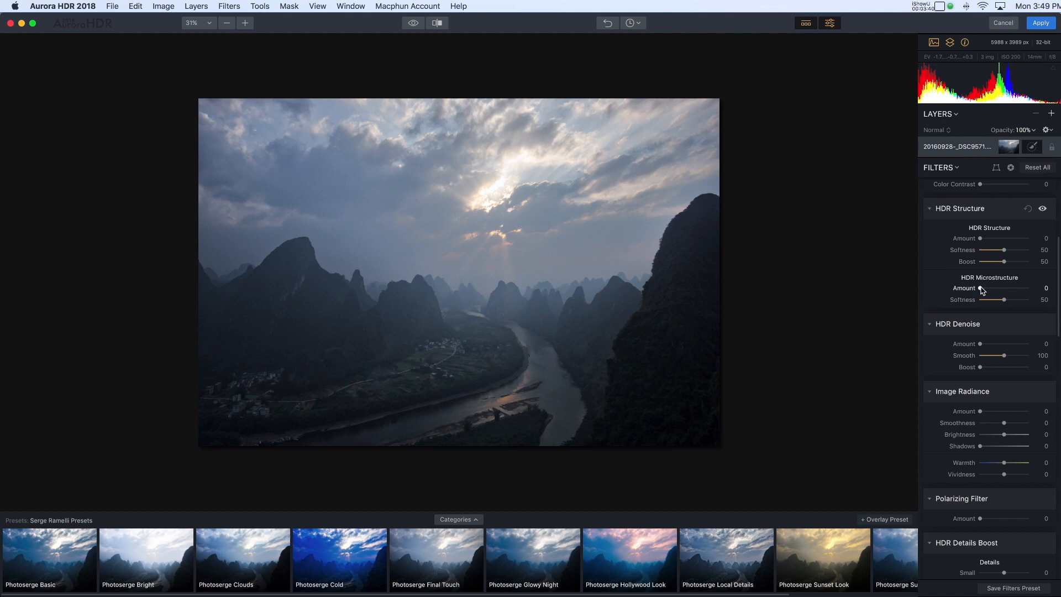
left_click_drag(993, 288, 999, 288)
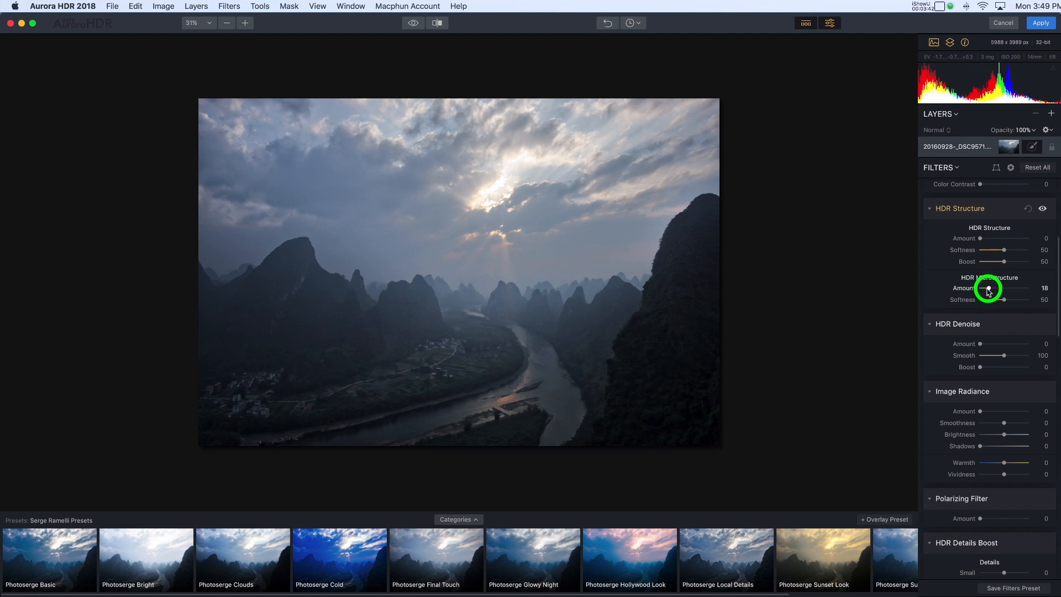
left_click_drag(988, 287, 991, 287)
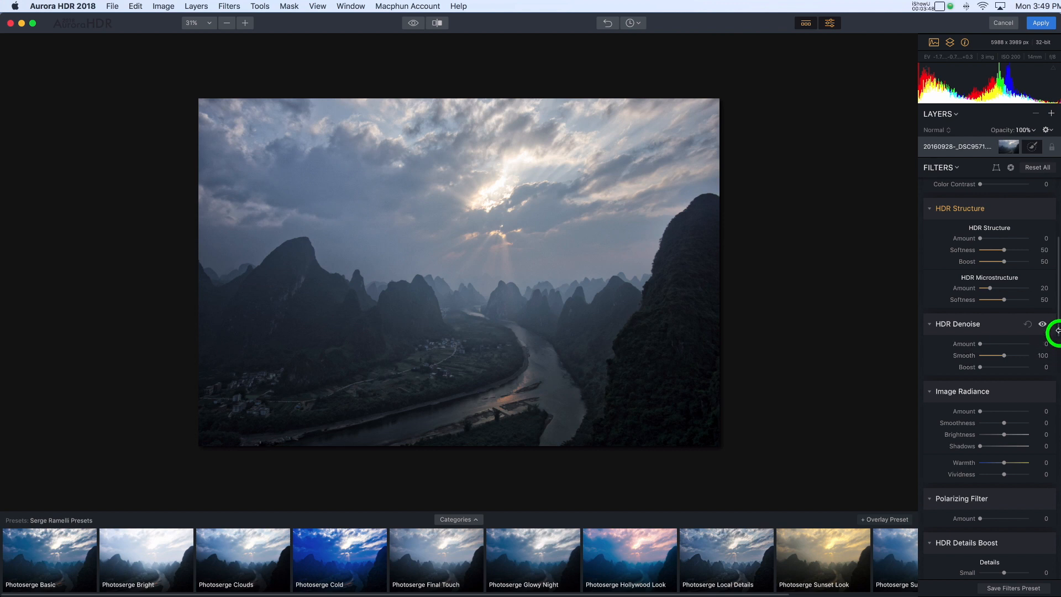
Set Image Radiance Amount to 43 and its Shadows to 65.
scroll("down", 3)
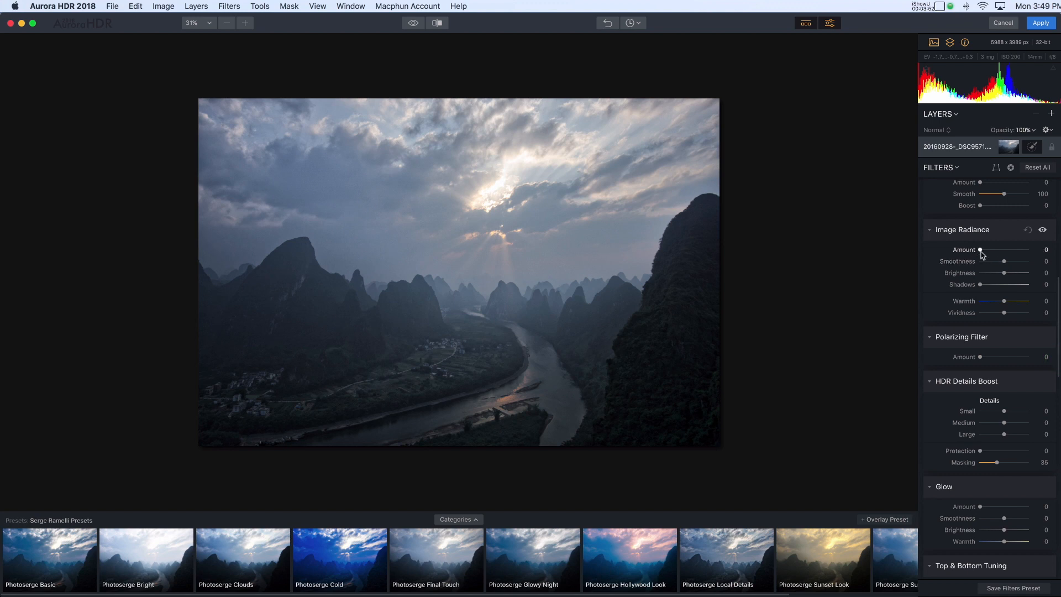
mouse_move(969, 270)
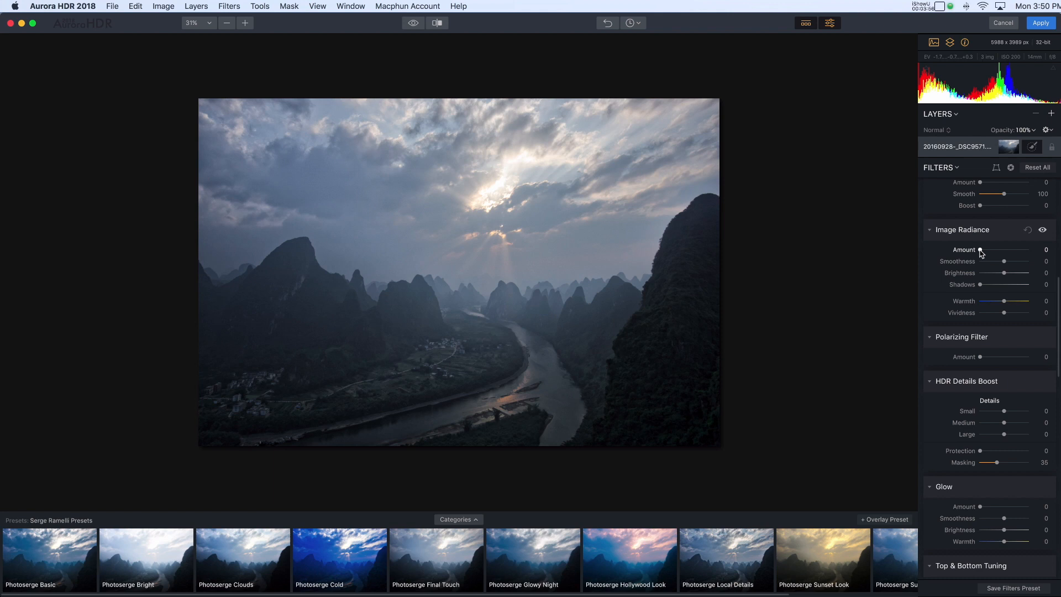
left_click_drag(980, 249, 998, 249)
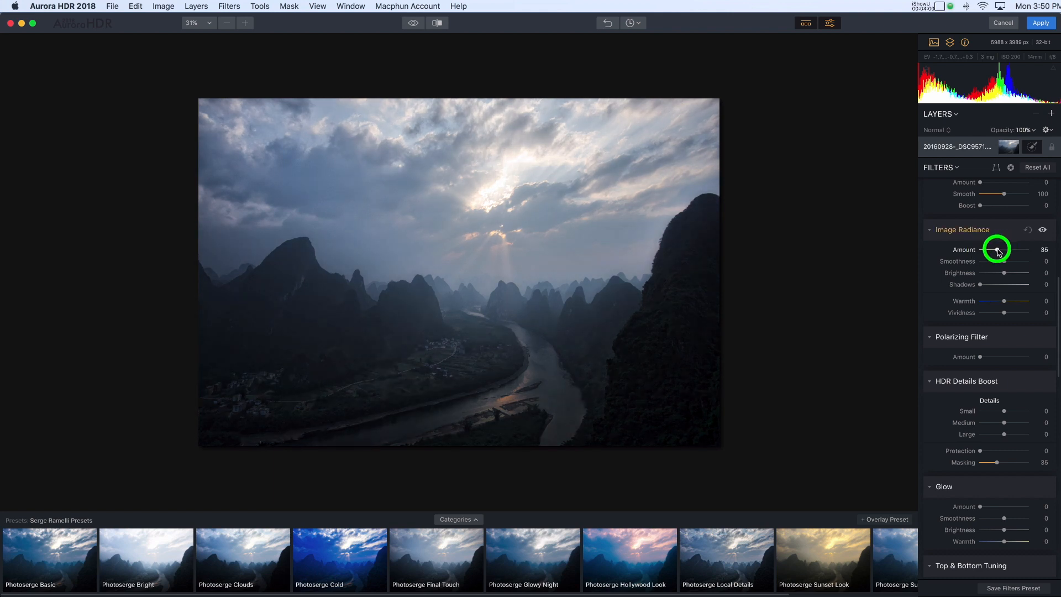
left_click_drag(996, 250, 1001, 250)
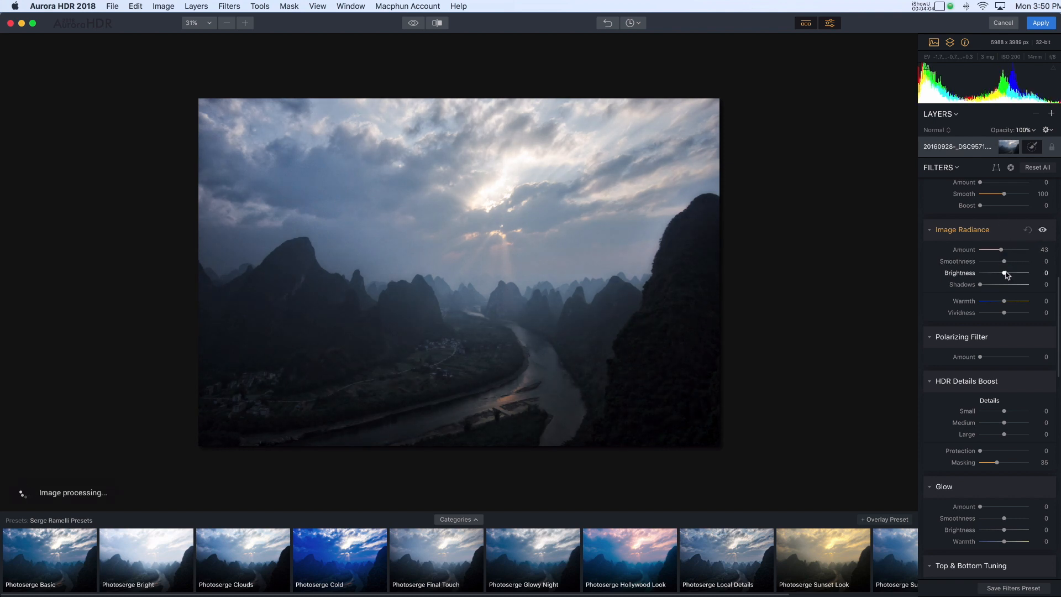
mouse_move(1001, 306)
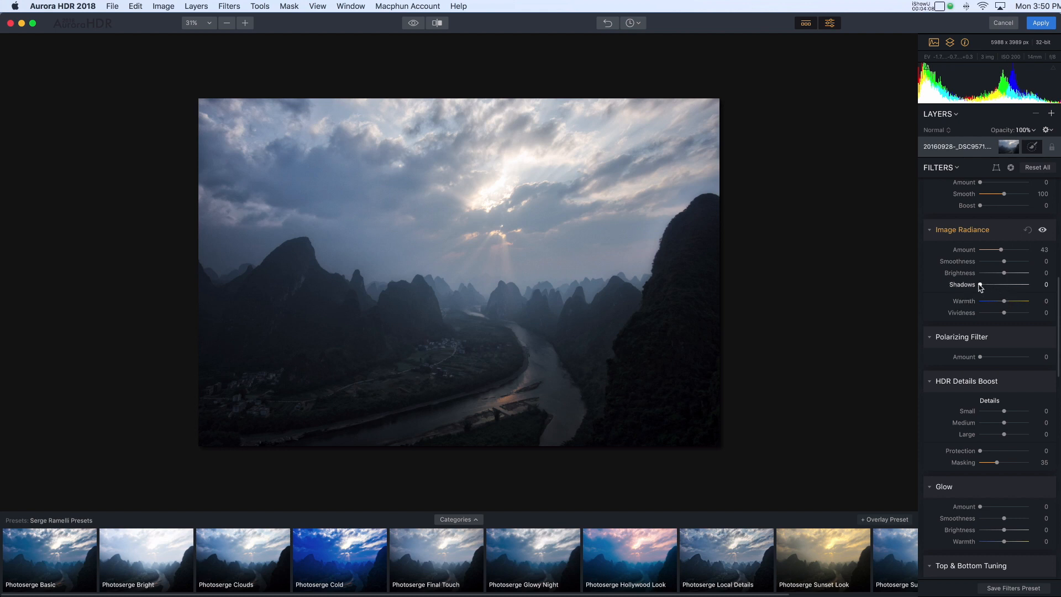
left_click_drag(991, 284, 1029, 284)
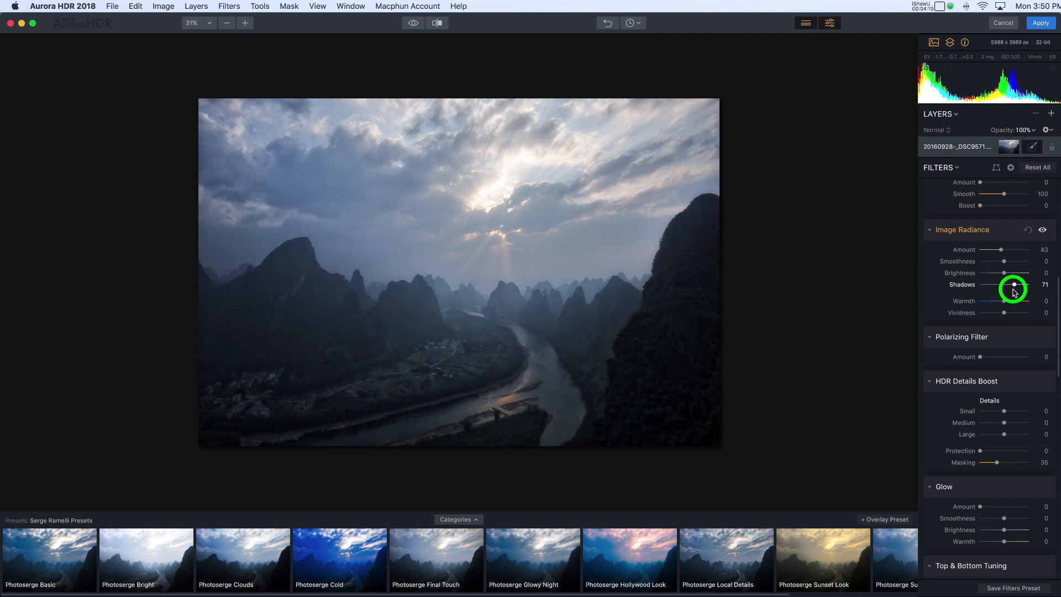
left_click_drag(1015, 291, 1008, 291)
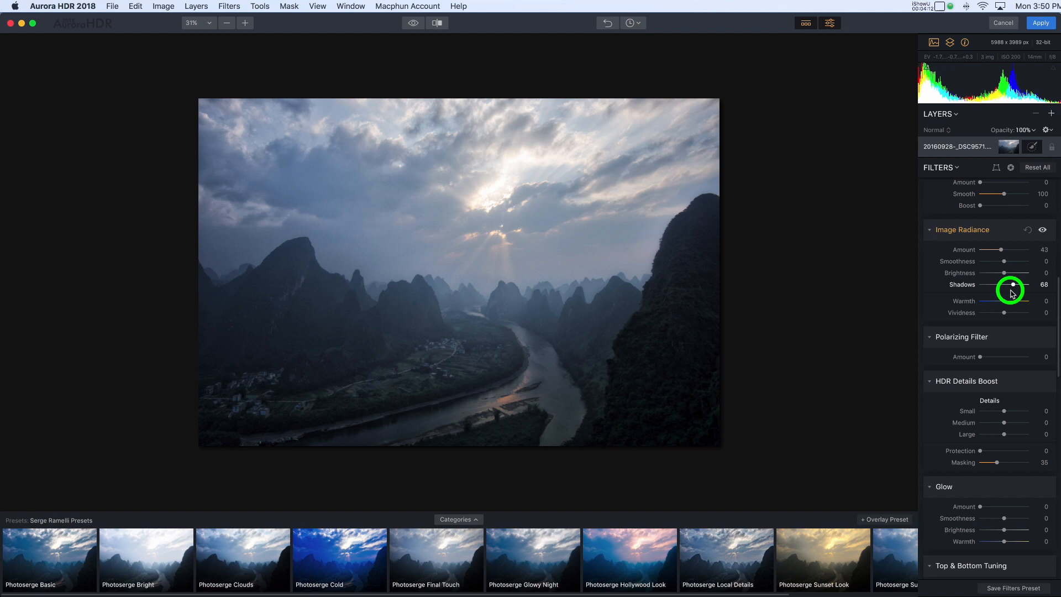
left_click_drag(1008, 291, 1004, 290)
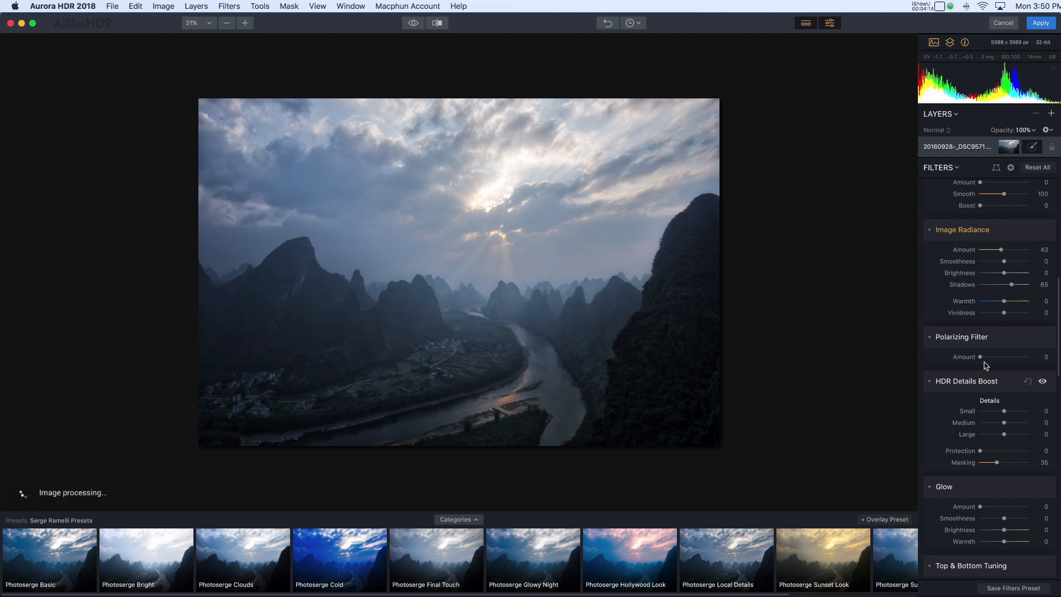
Raise the Polarizing Filter Amount to 50.
left_click_drag(980, 357, 983, 357)
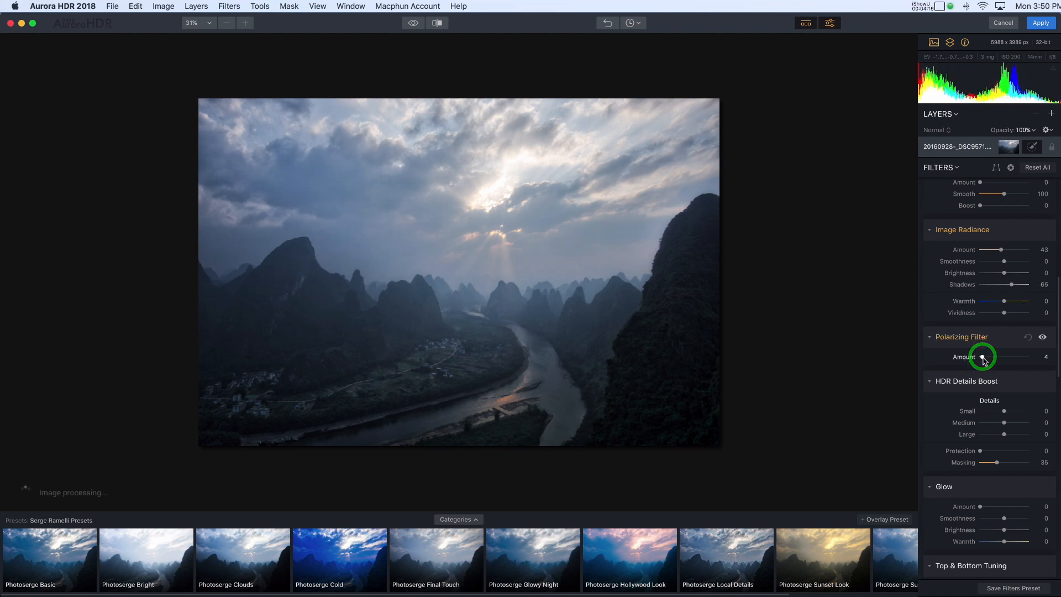
left_click_drag(983, 356, 1004, 359)
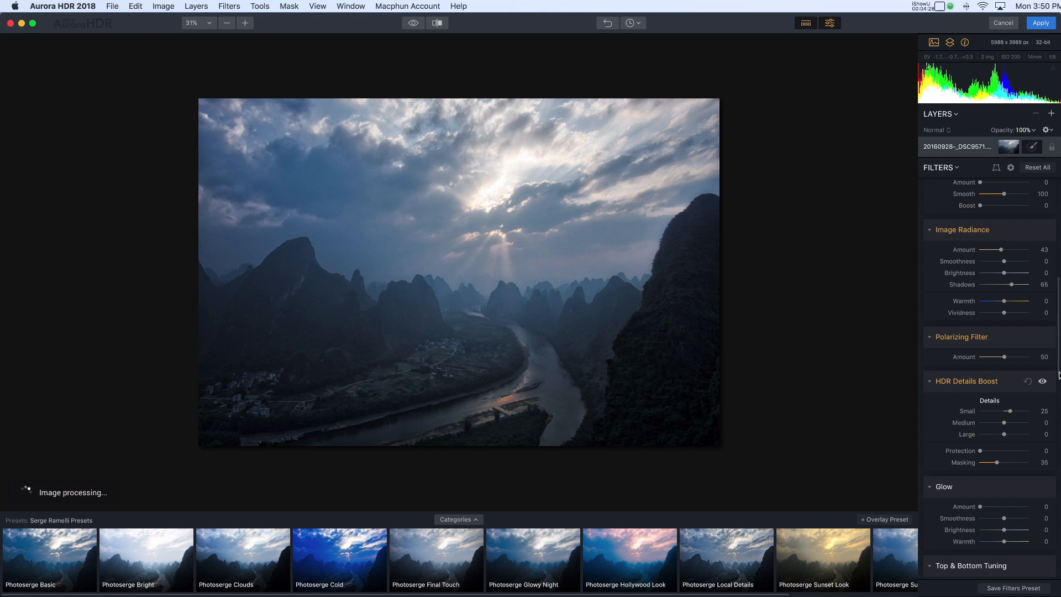
Lower Top Exposure to -20 in Top & Bottom Tuning, then check the Bottom settings.
scroll("down", 3)
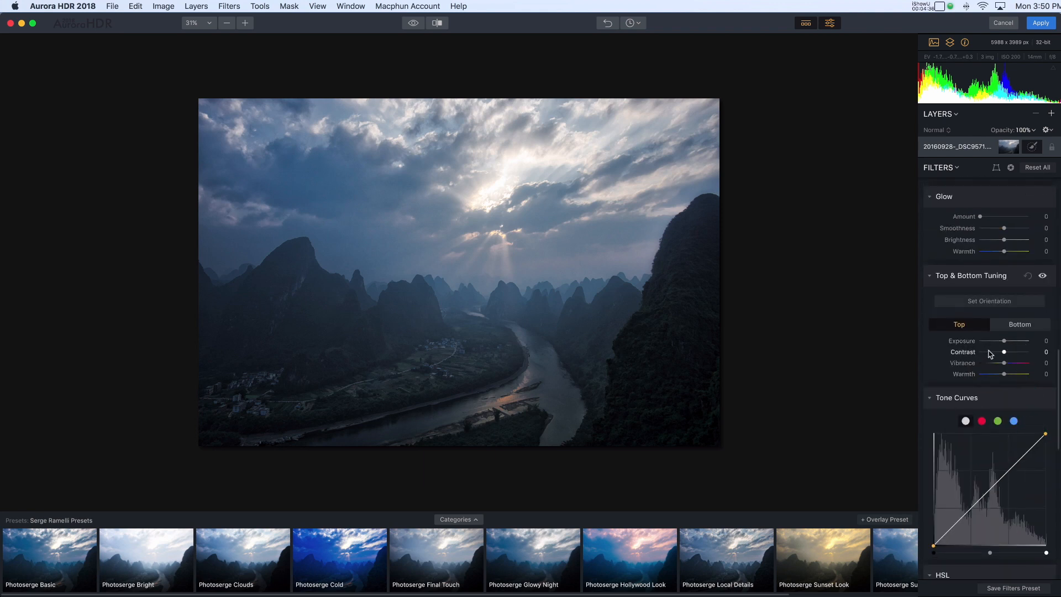
left_click(1005, 342)
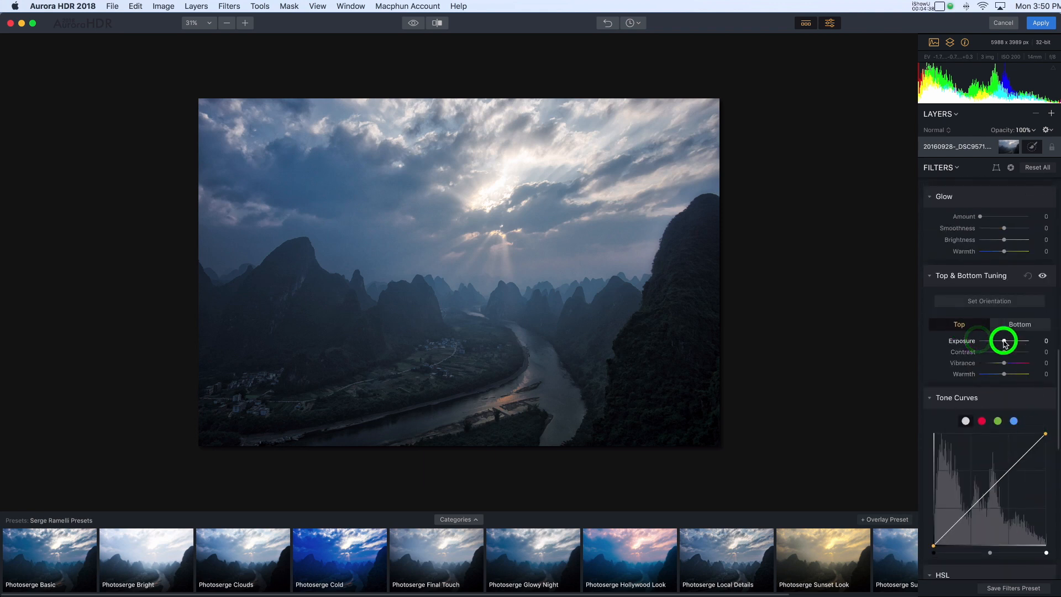
left_click_drag(1011, 340, 996, 340)
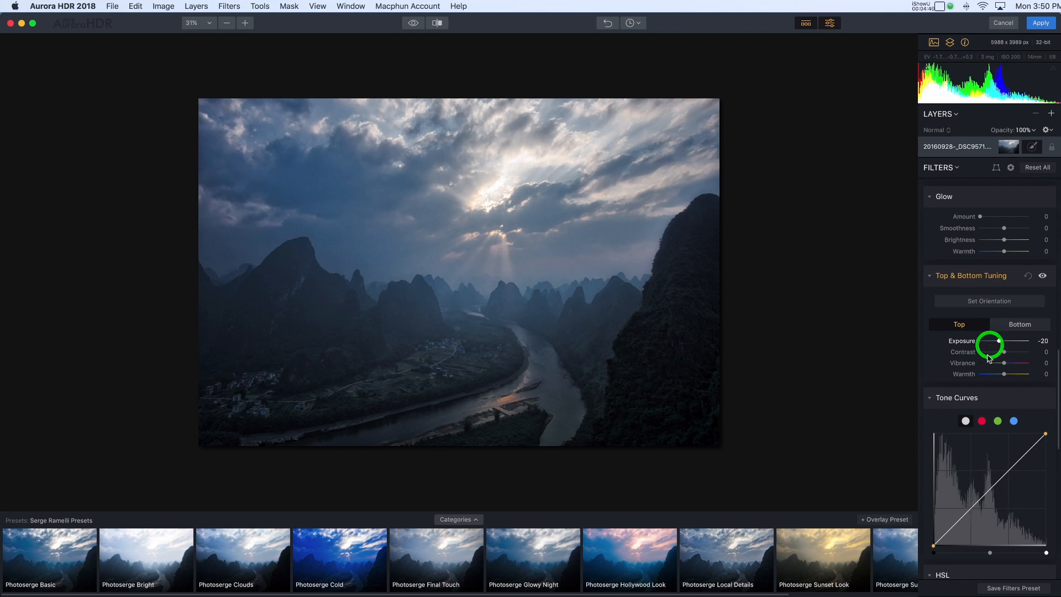
left_click(1019, 324)
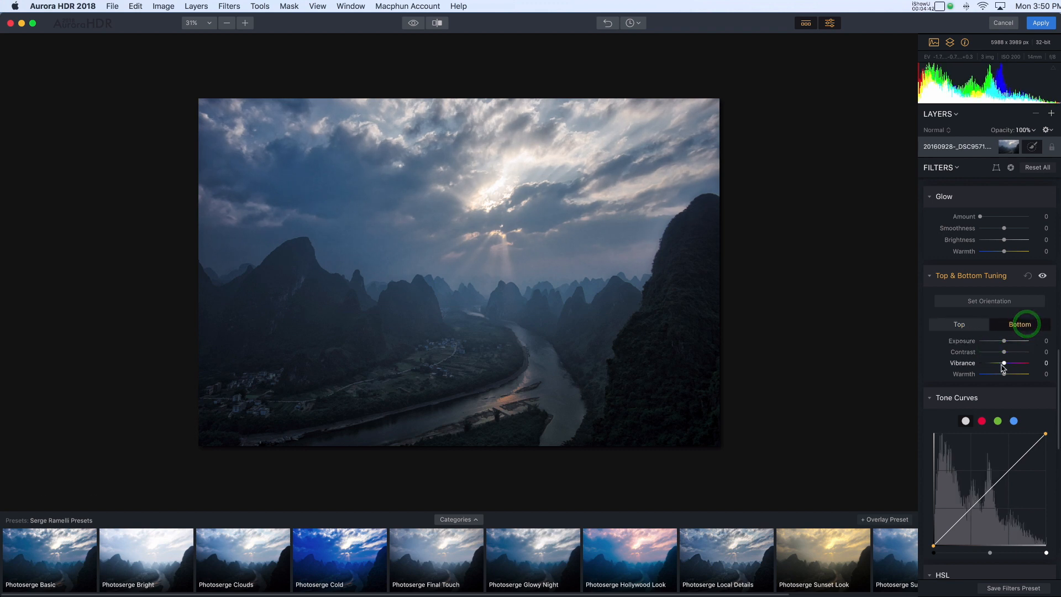
left_click_drag(1004, 364, 1015, 364)
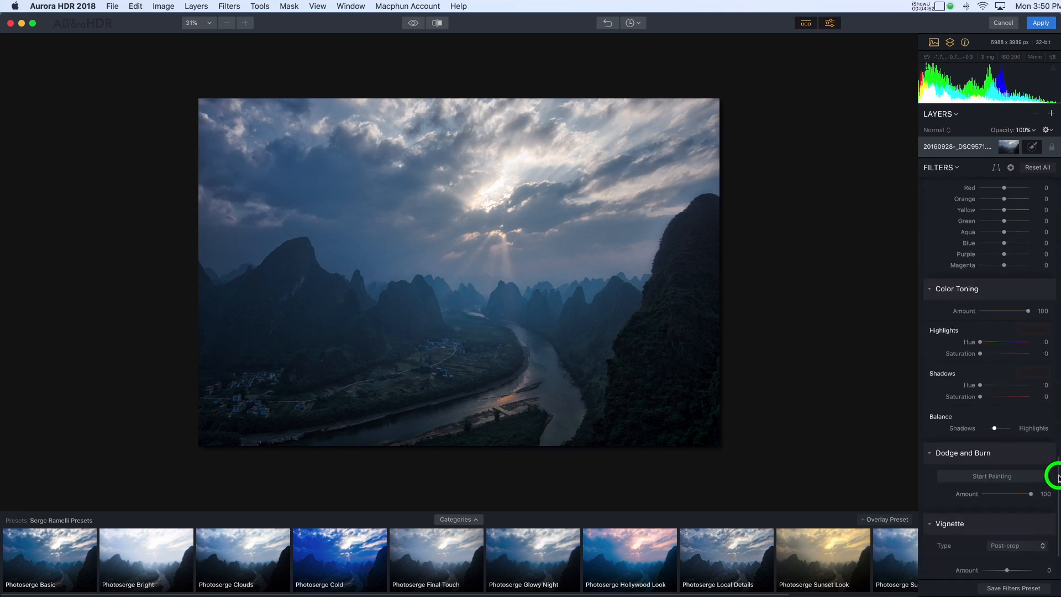
scroll("down", 3)
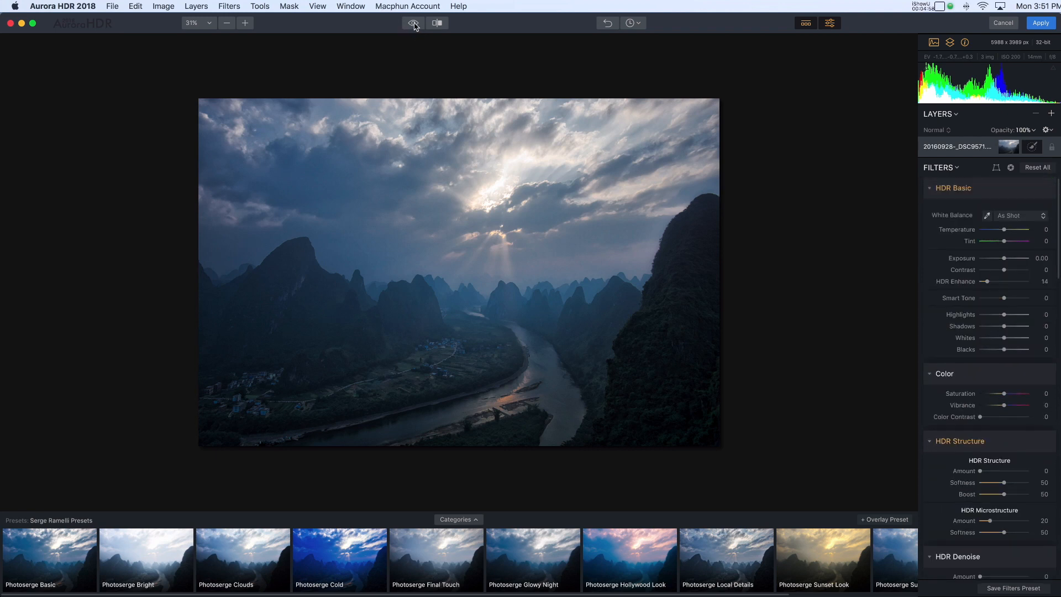
left_click(412, 24)
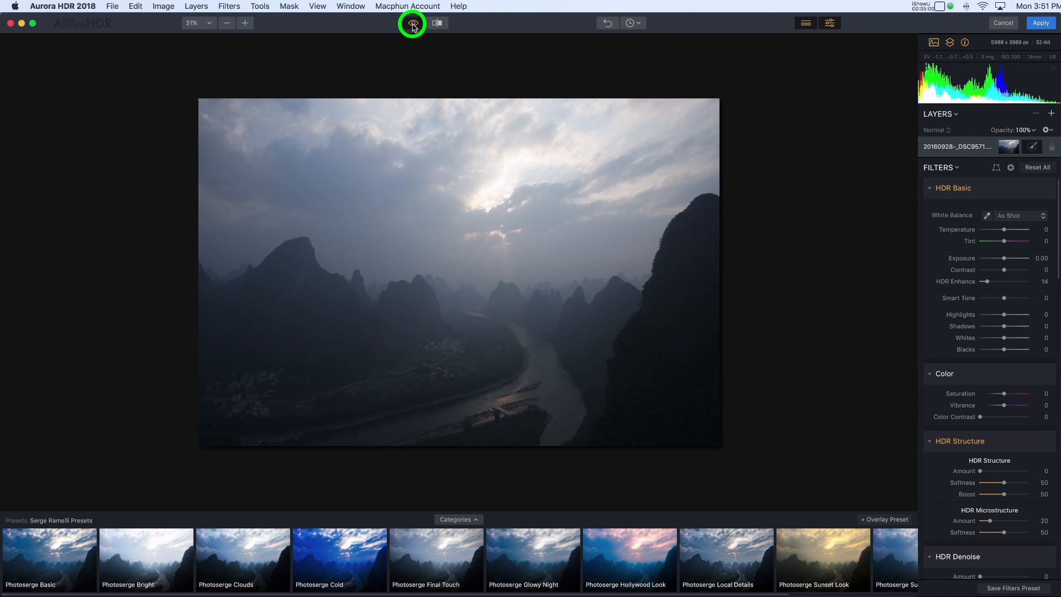
left_click(412, 24)
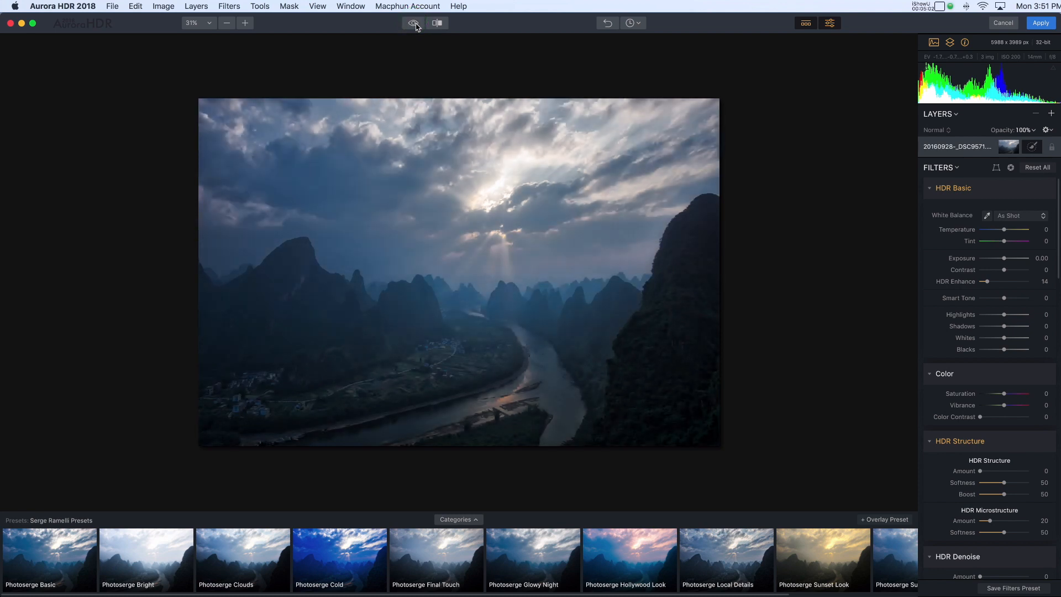
left_click(412, 23)
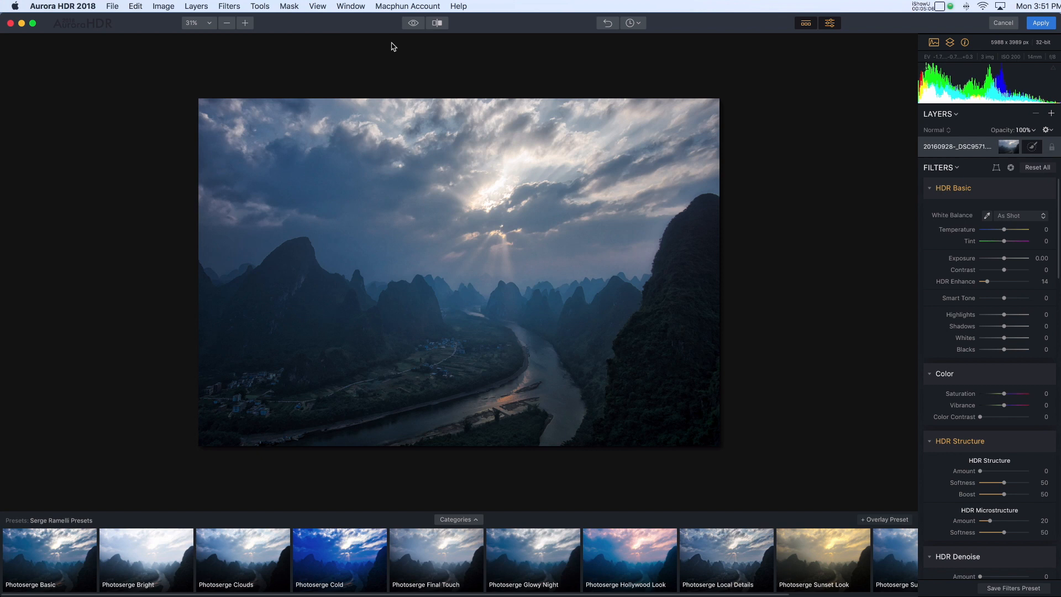
mouse_move(124, 201)
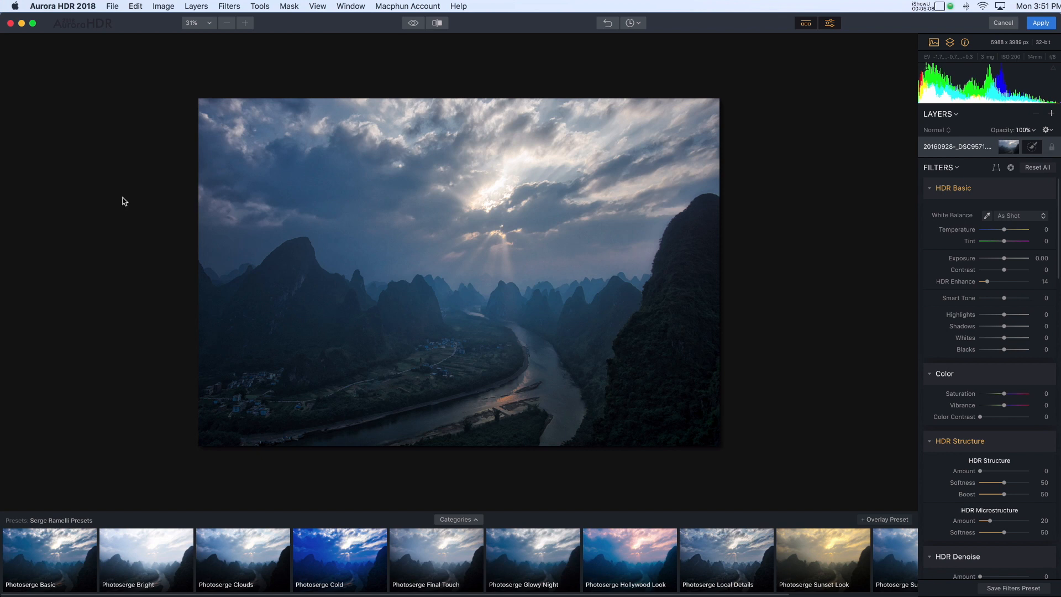
mouse_move(73, 239)
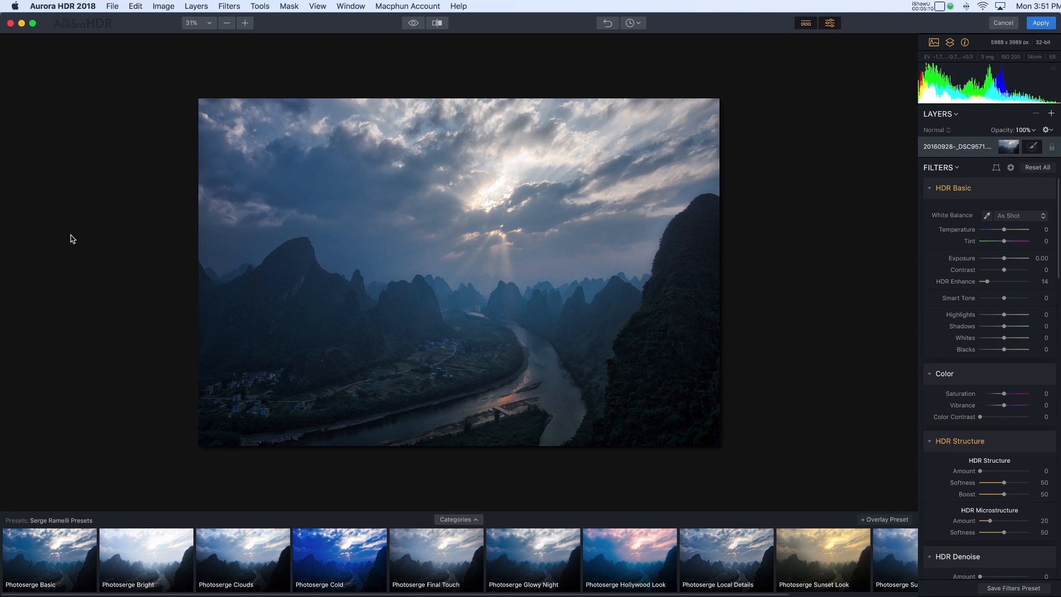
mouse_move(653, 548)
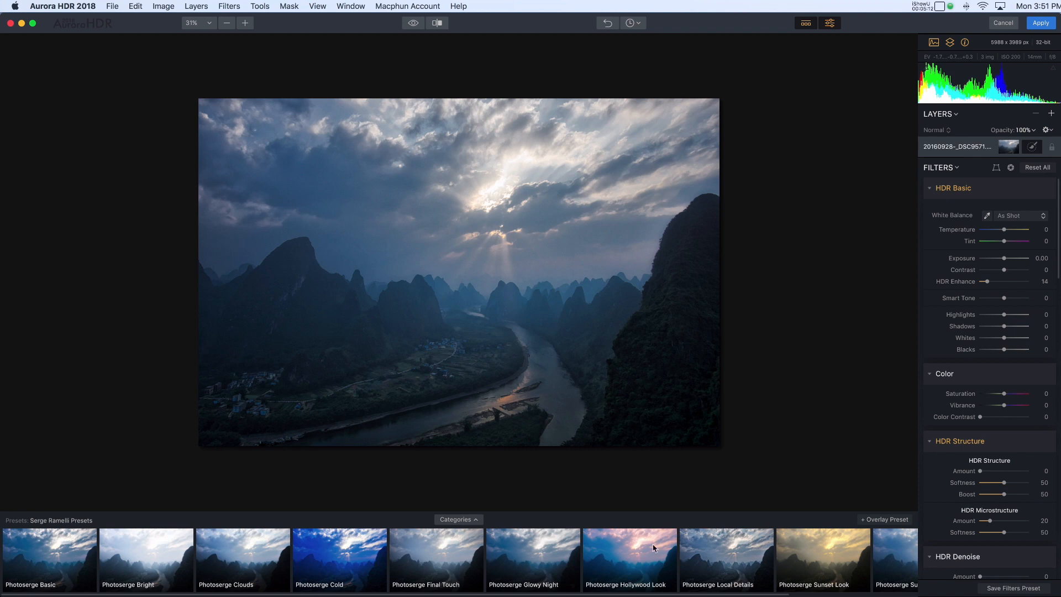
mouse_move(952, 147)
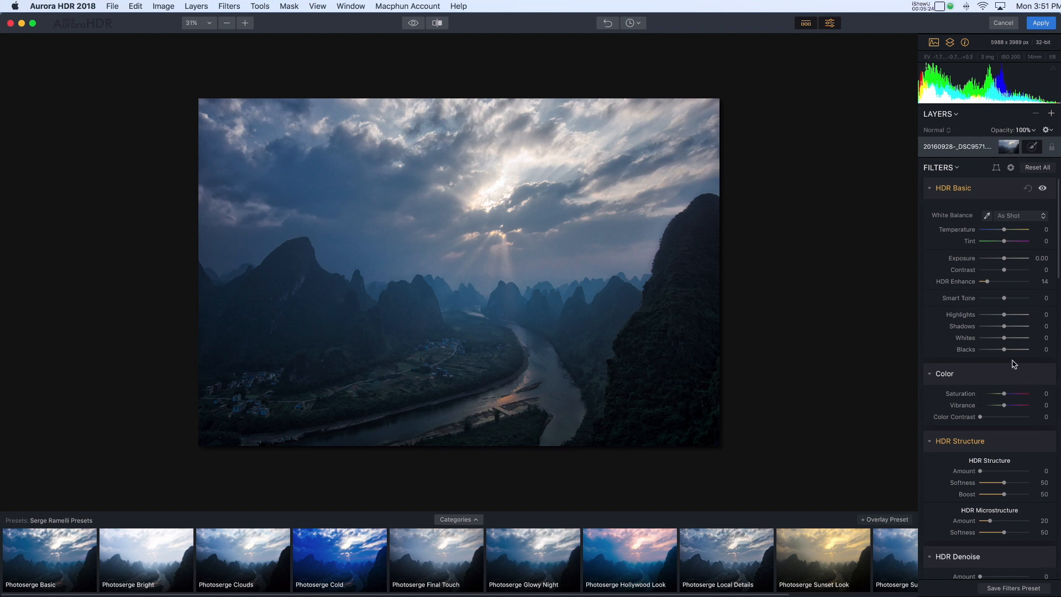
mouse_move(1030, 359)
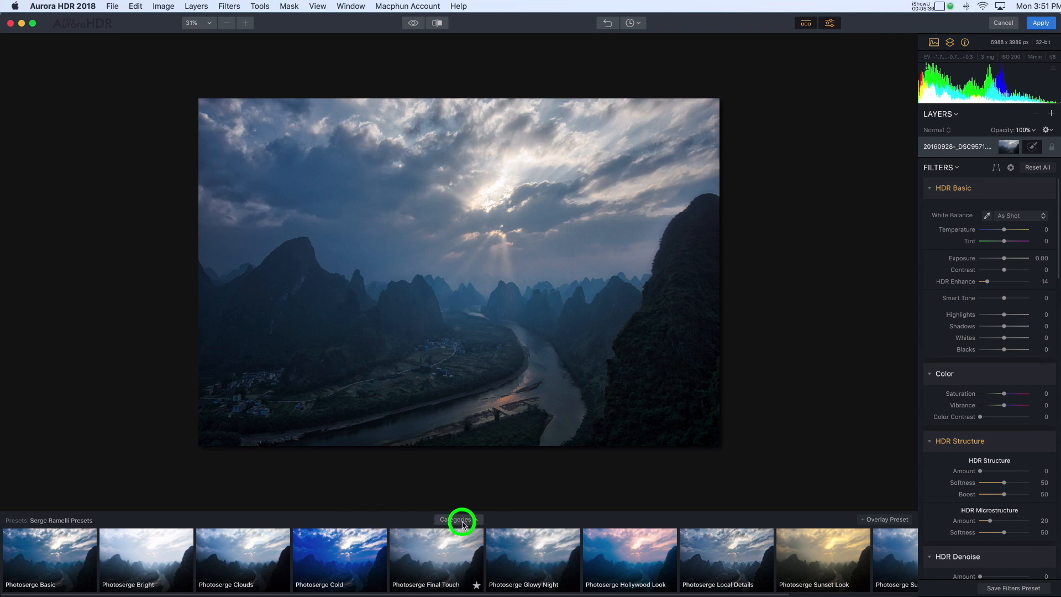
Choose the Realistic HDR collection and compare Realistic & Balanced and Realistic Bright against no preset.
left_click(457, 520)
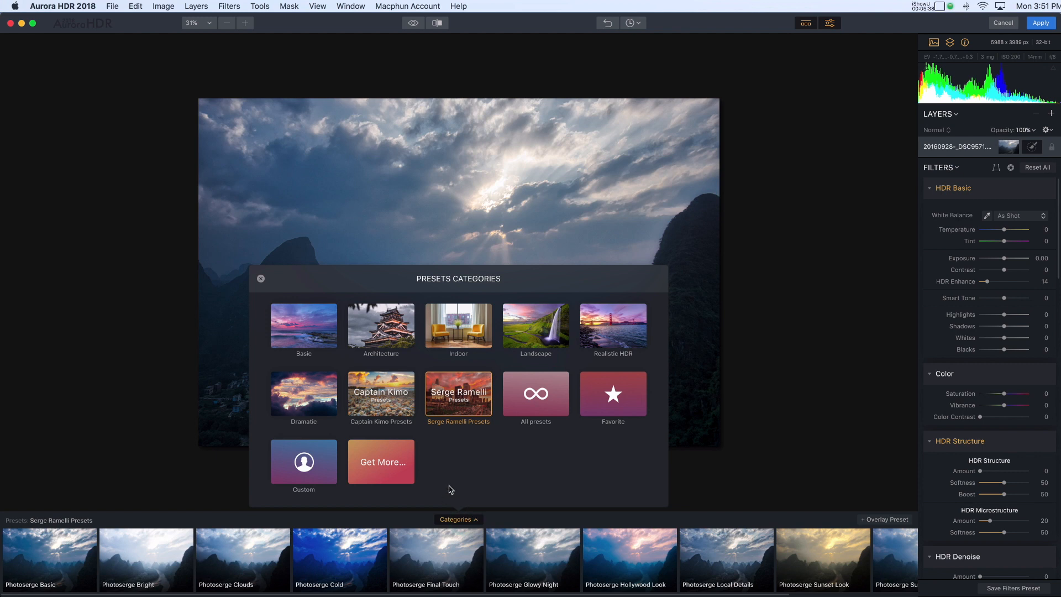
left_click(611, 327)
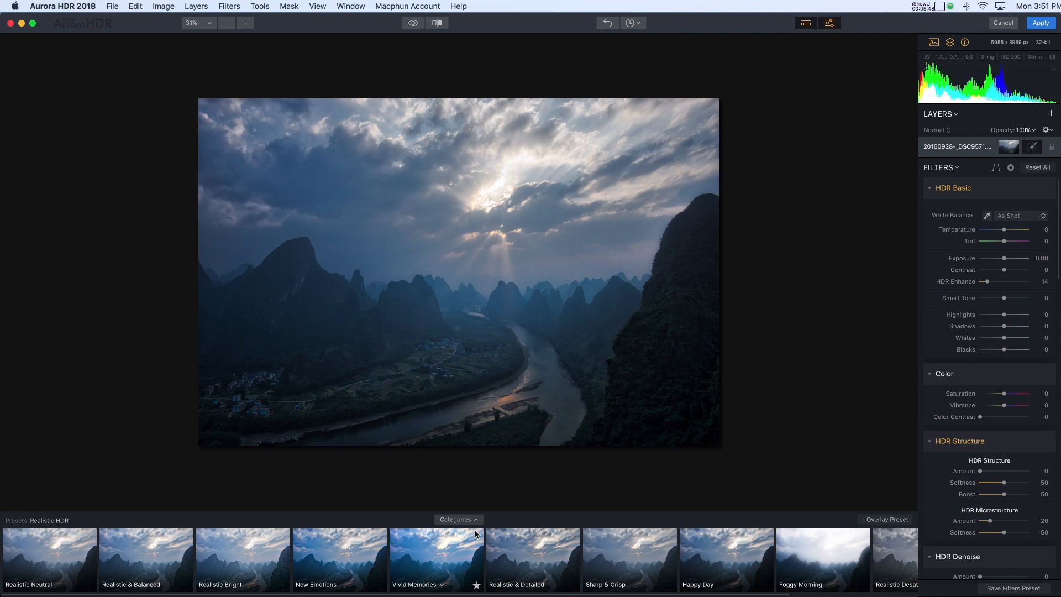
left_click(146, 559)
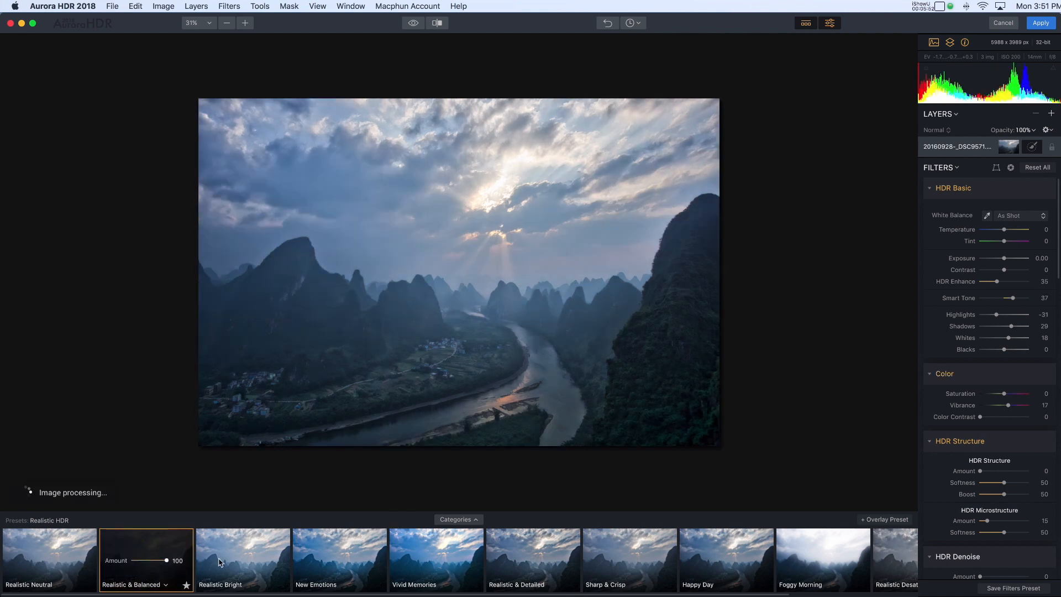
left_click(242, 558)
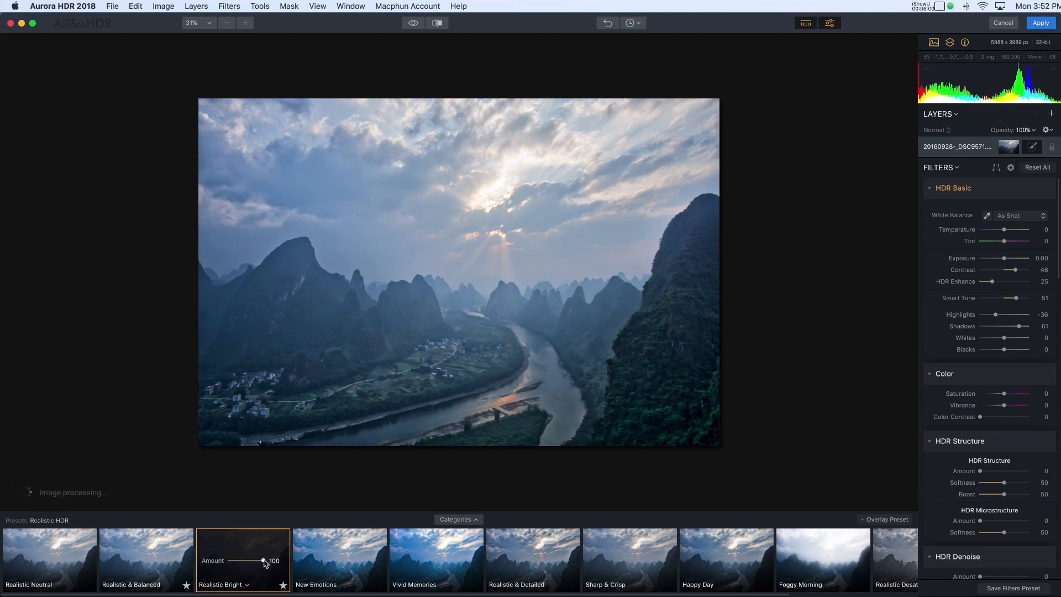
left_click(242, 558)
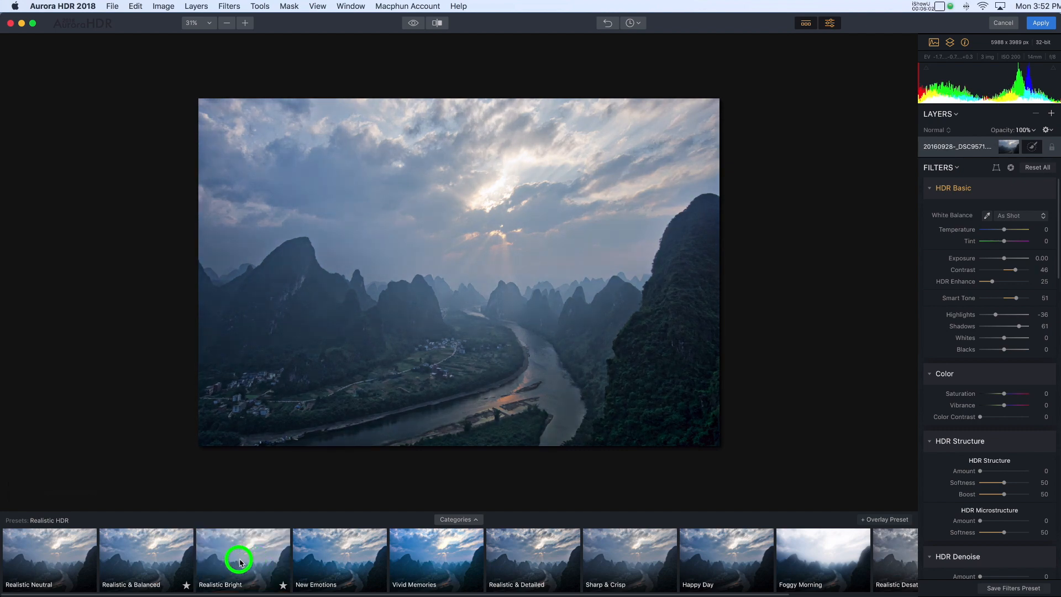
left_click(242, 559)
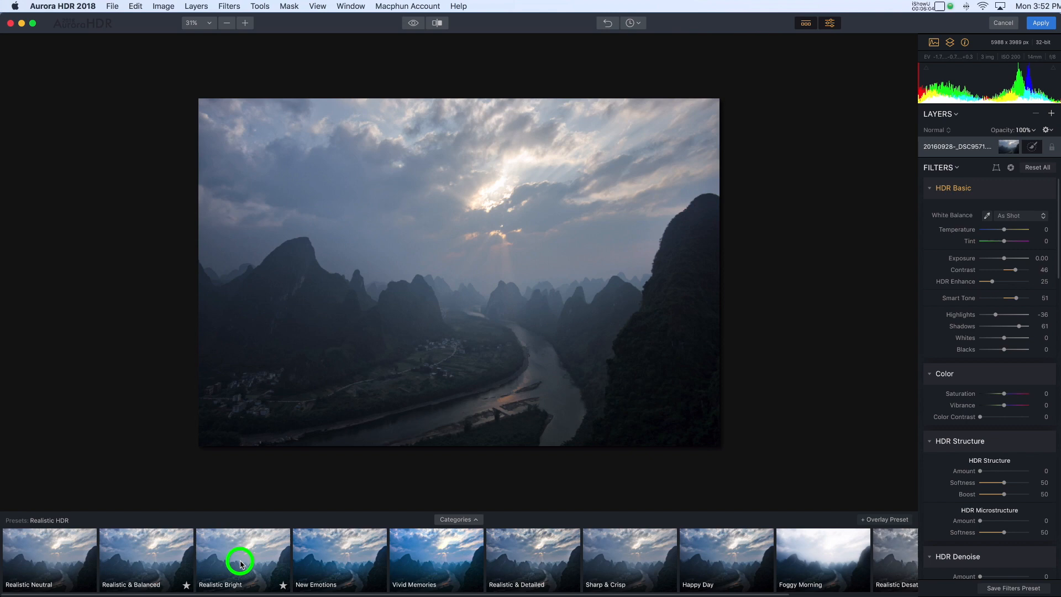
left_click(242, 559)
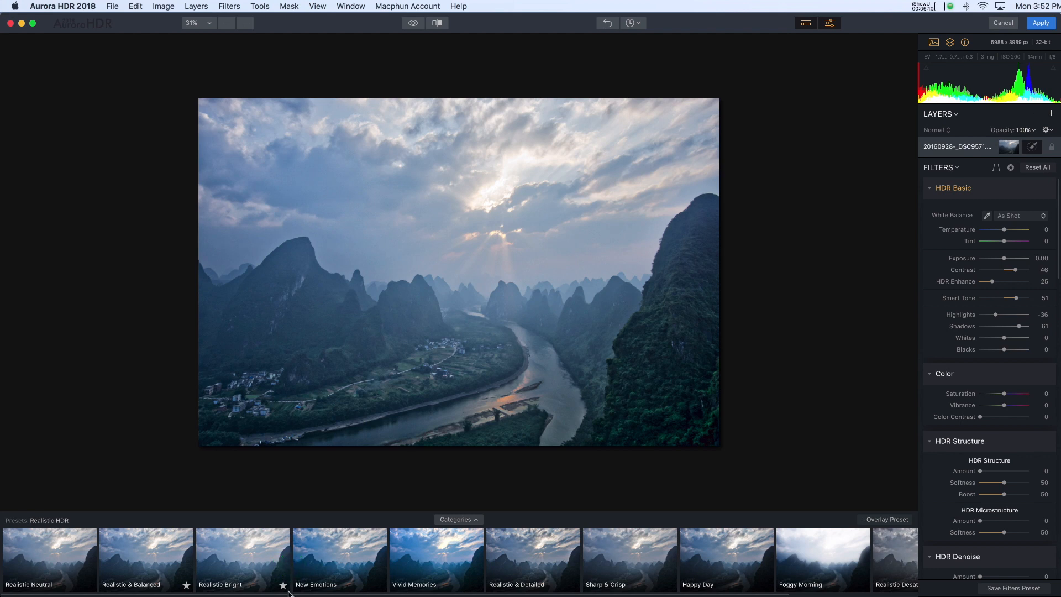
Try New Emotions and Vivid Memories, then settle on New Emotions at full strength.
left_click(339, 559)
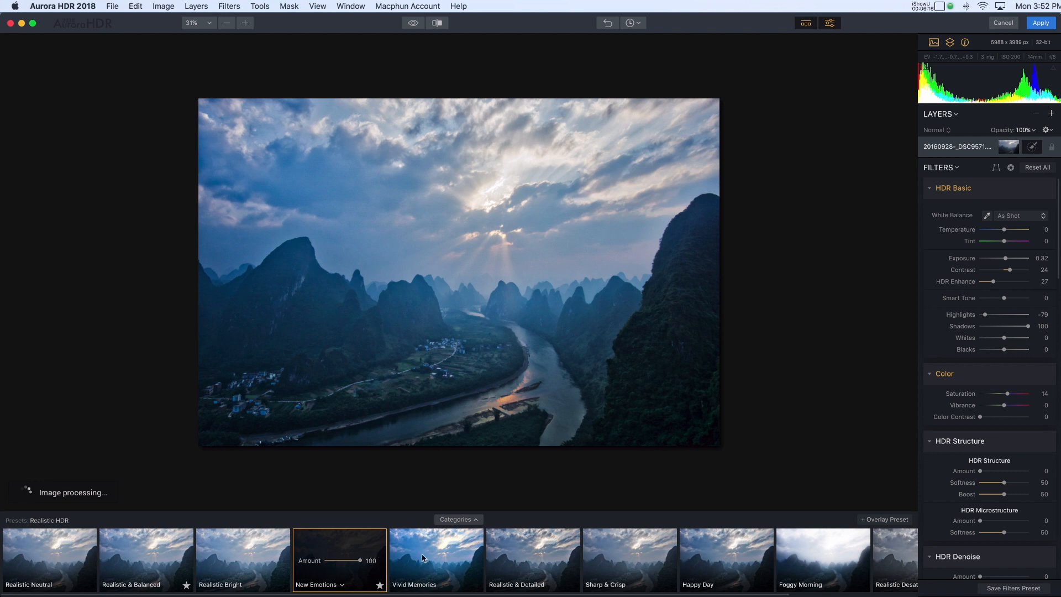
left_click(436, 559)
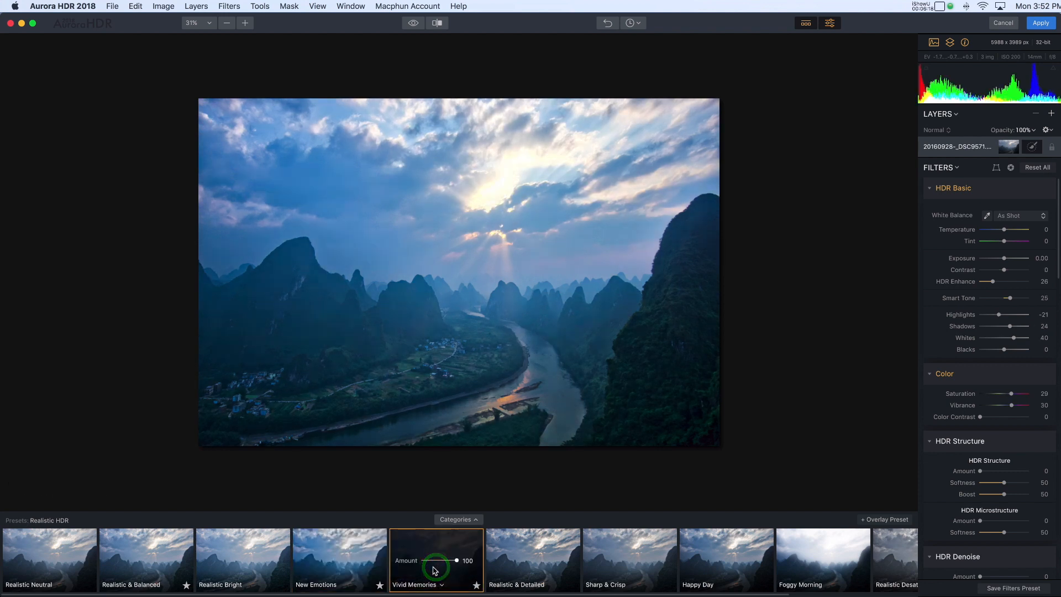
left_click(436, 565)
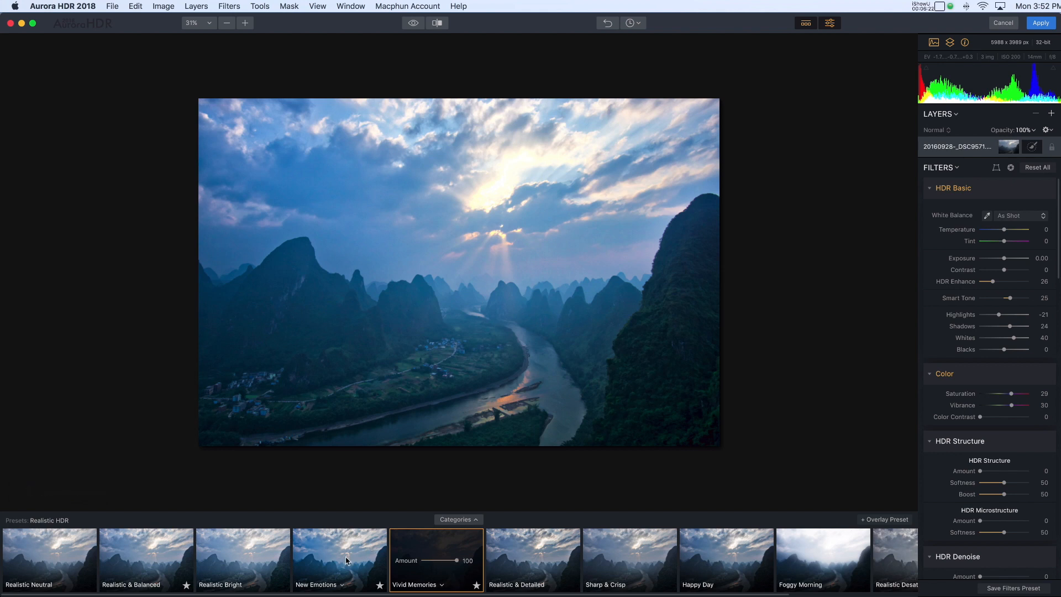
left_click(339, 559)
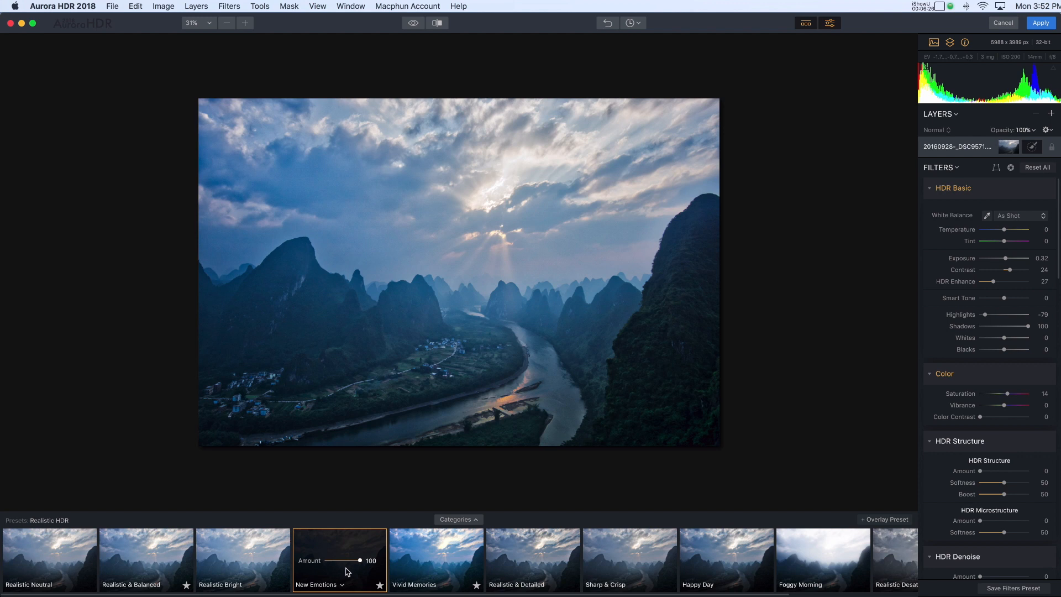
mouse_move(351, 574)
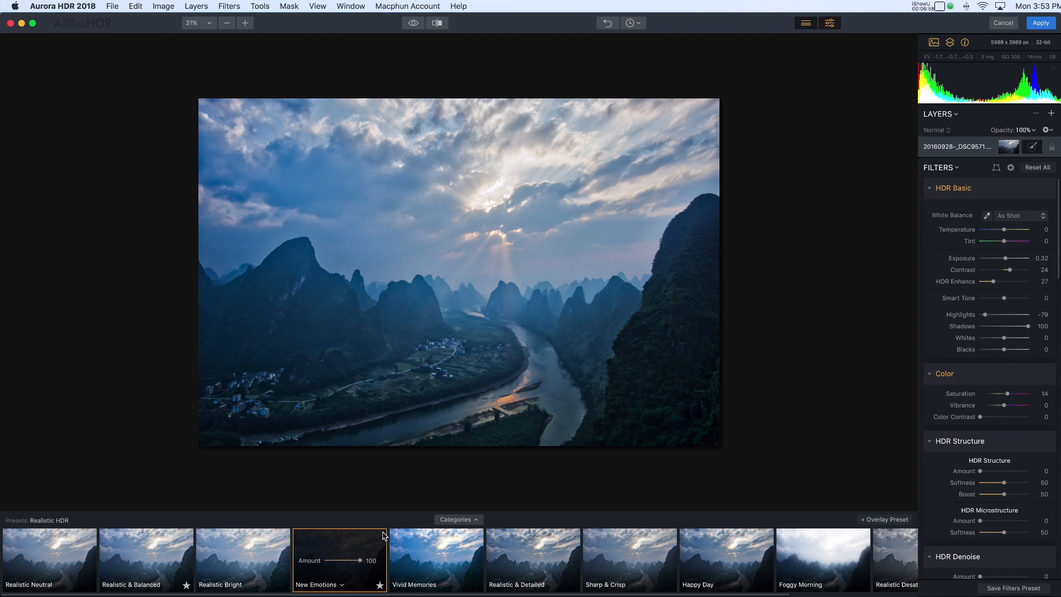
mouse_move(1016, 118)
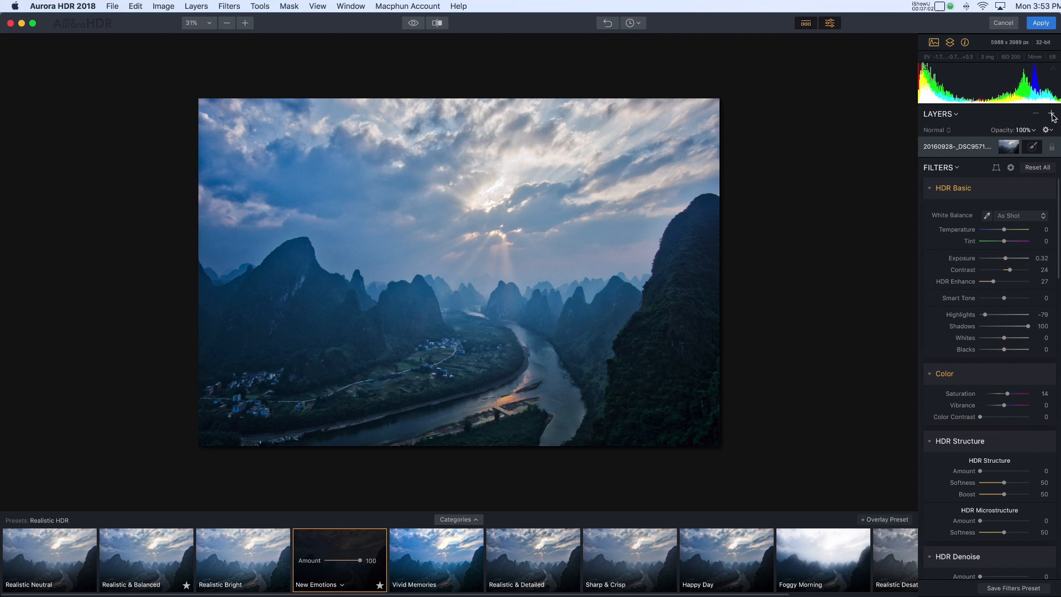
left_click(1051, 113)
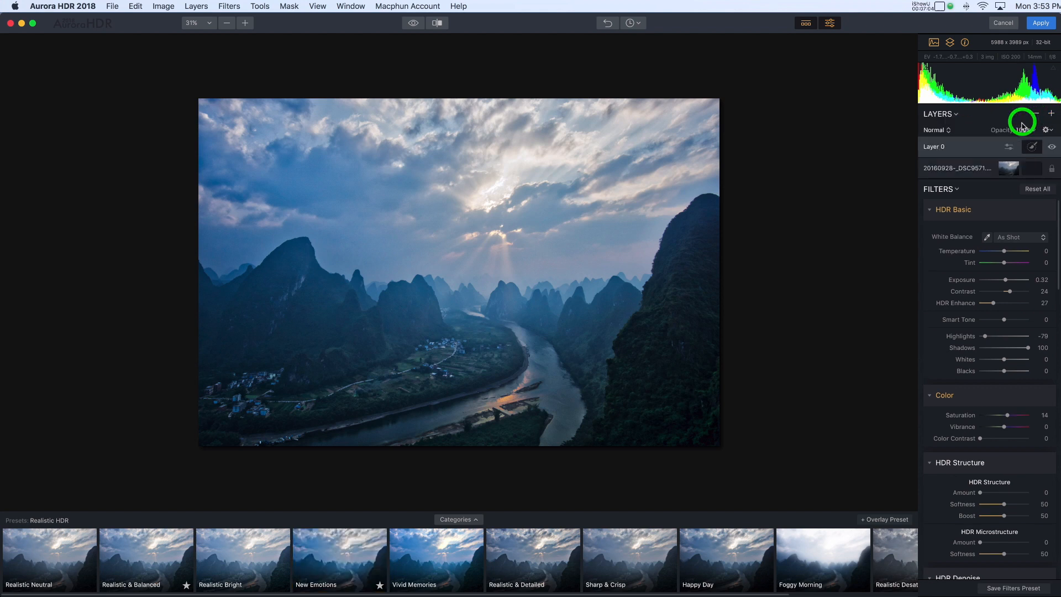
left_click(1037, 189)
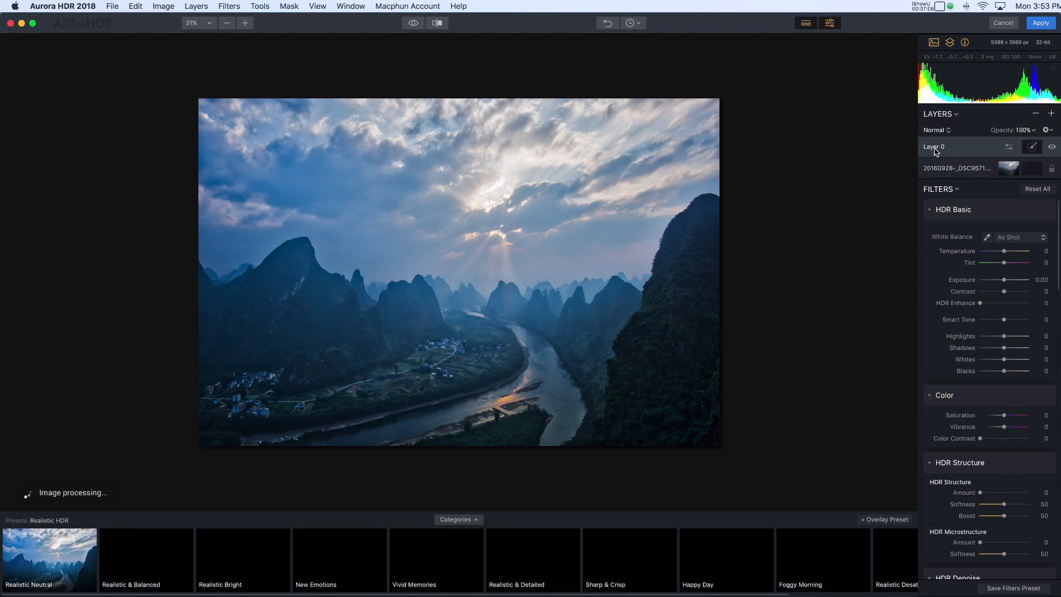
double_click(935, 146)
type("sky")
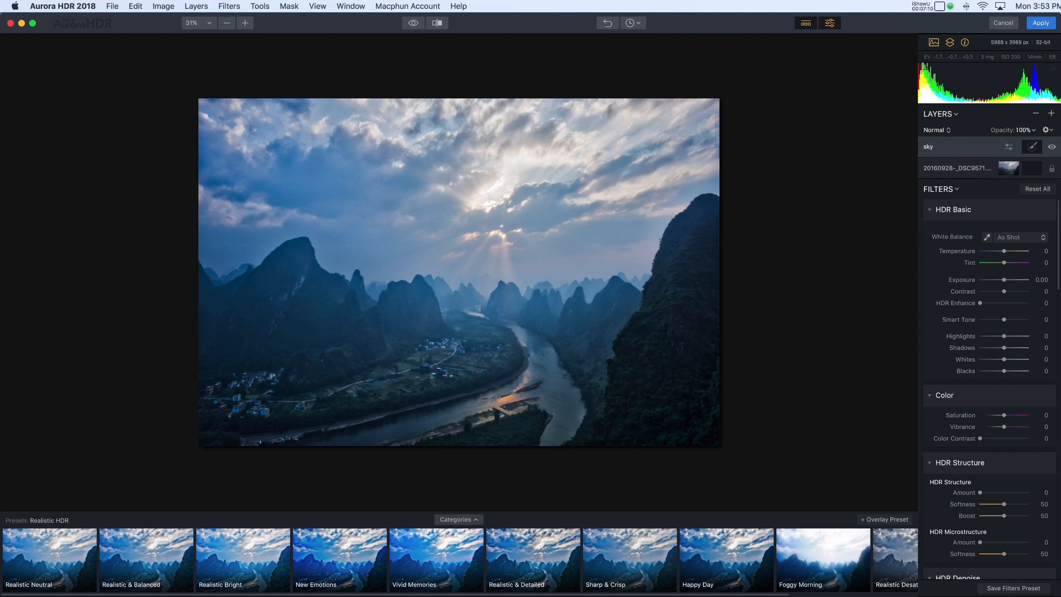
mouse_move(484, 488)
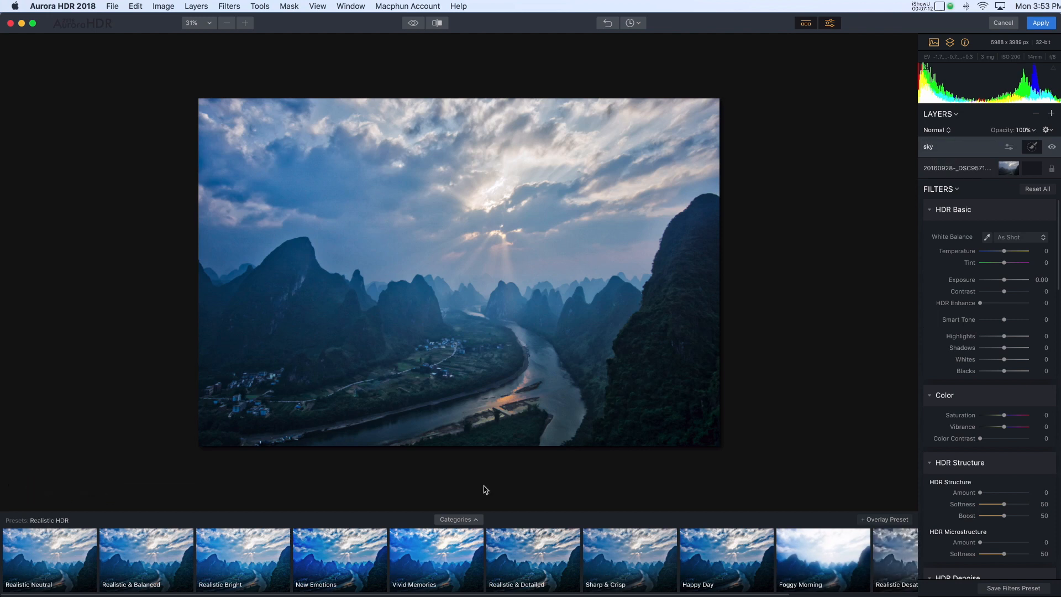
Apply the Photoserge Hollywood Look from Serge Ramelli Presets to the sky layer.
left_click(458, 519)
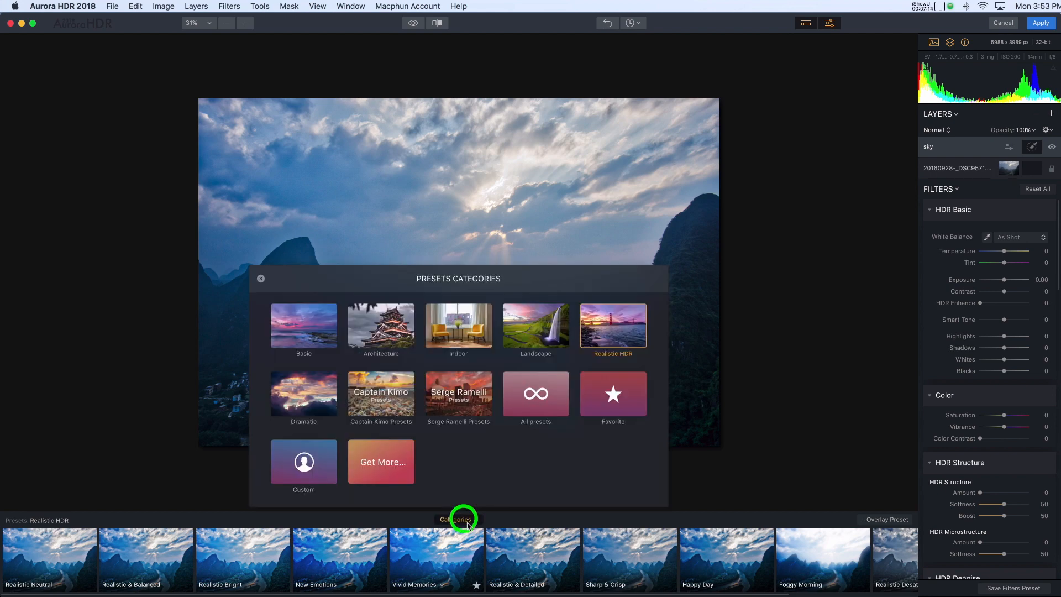
left_click(458, 395)
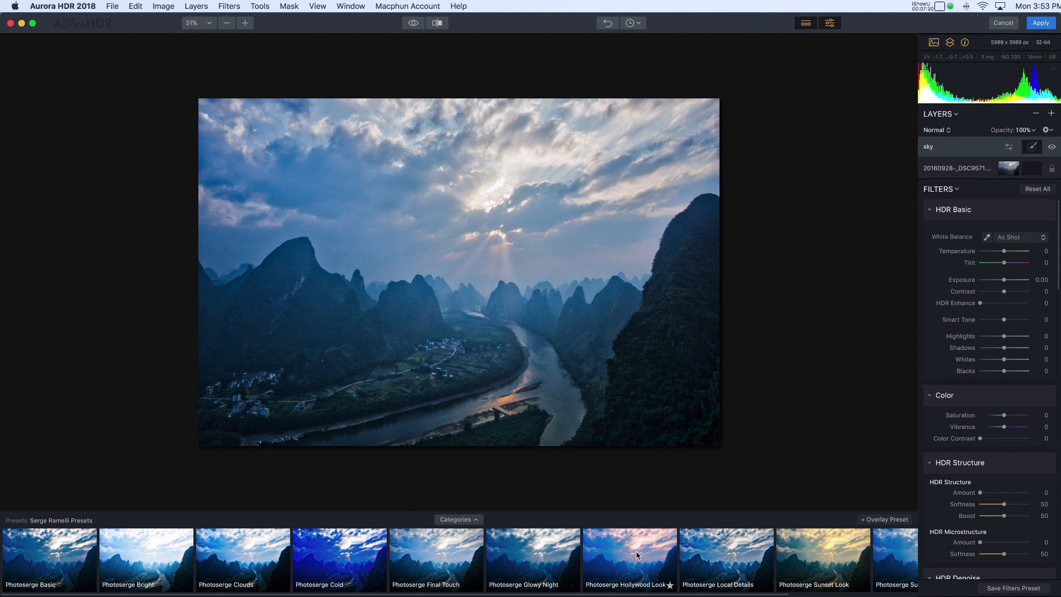
left_click(628, 555)
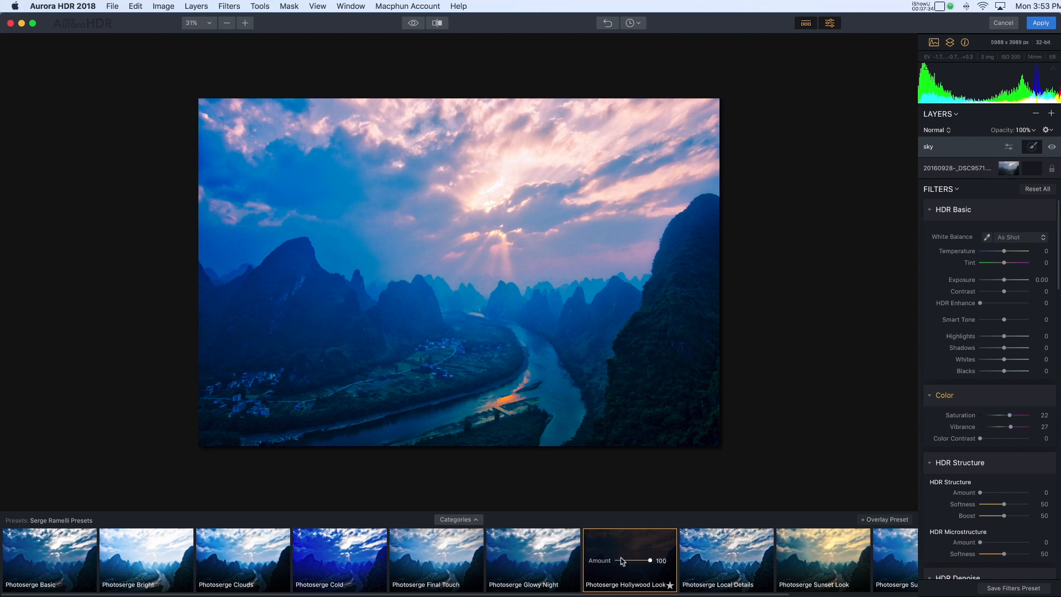
mouse_move(650, 562)
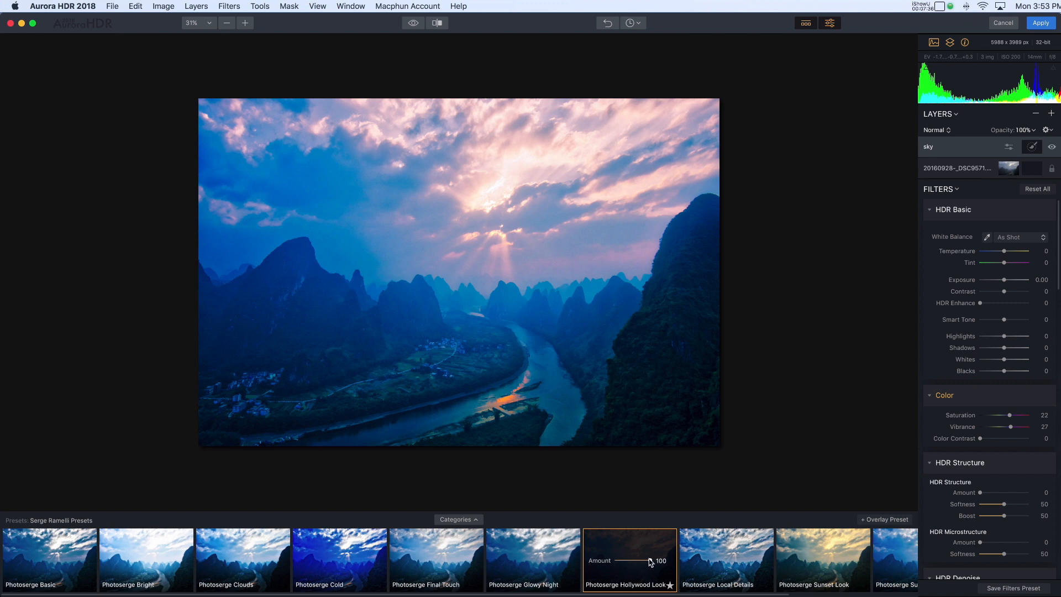
Settle the preset Amount at about 76 and begin editing the layer's mask.
left_click_drag(655, 559, 636, 559)
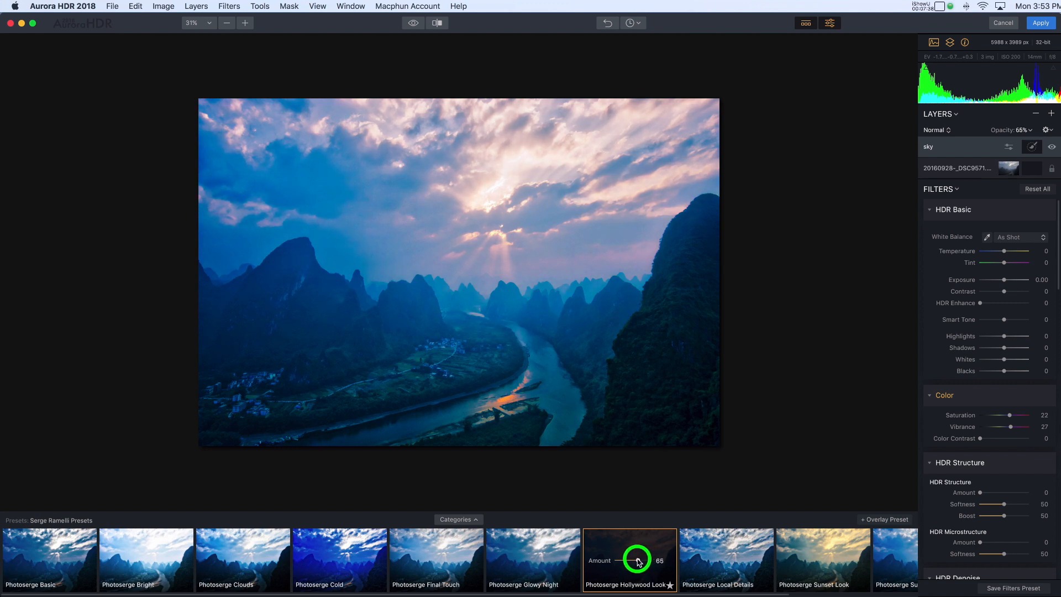
left_click_drag(637, 560, 643, 560)
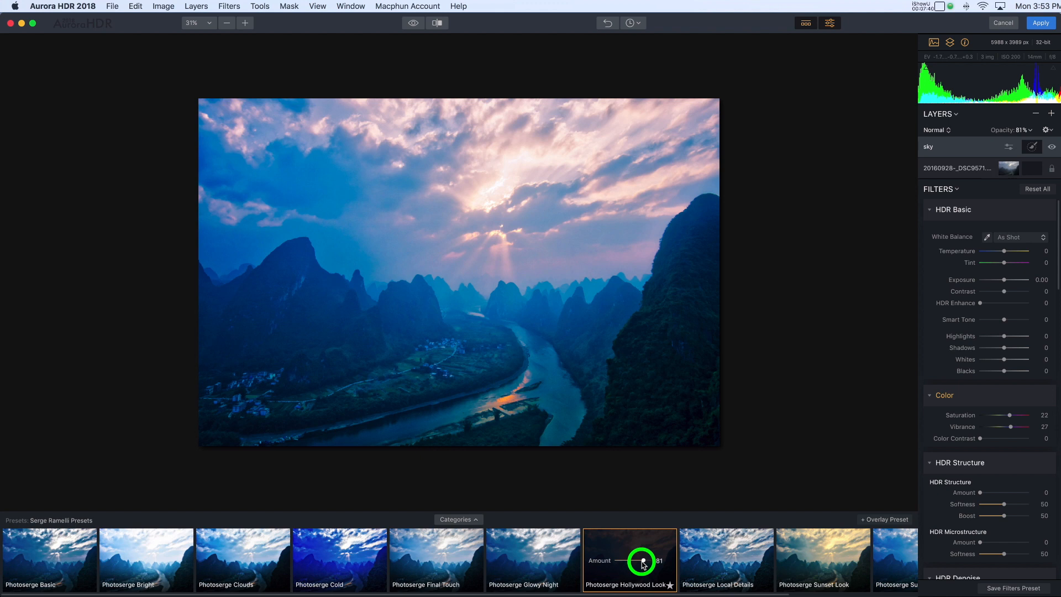
left_click_drag(650, 560, 640, 561)
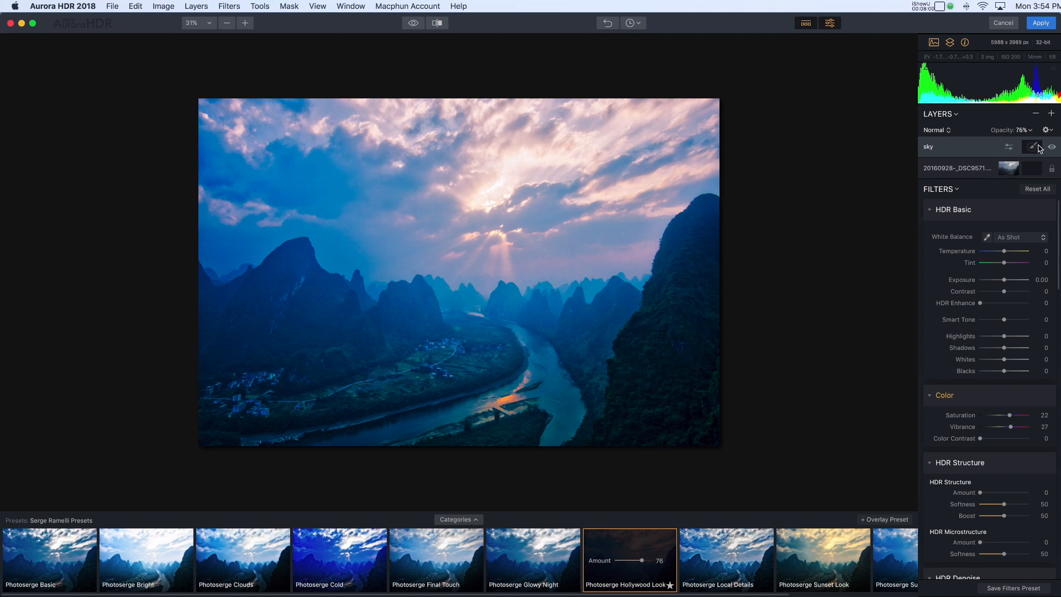
left_click(1031, 147)
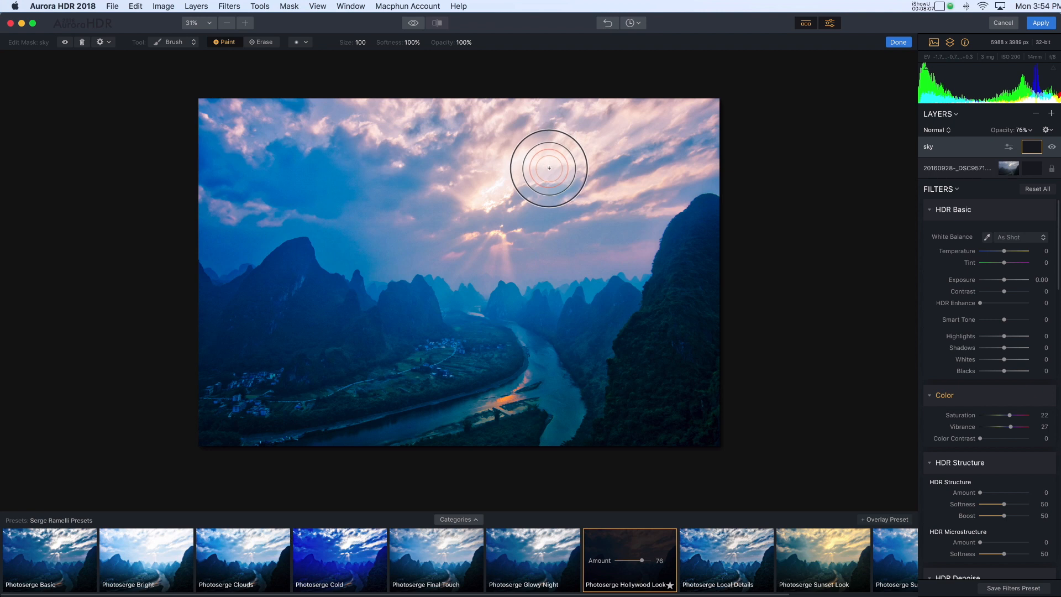
mouse_move(544, 176)
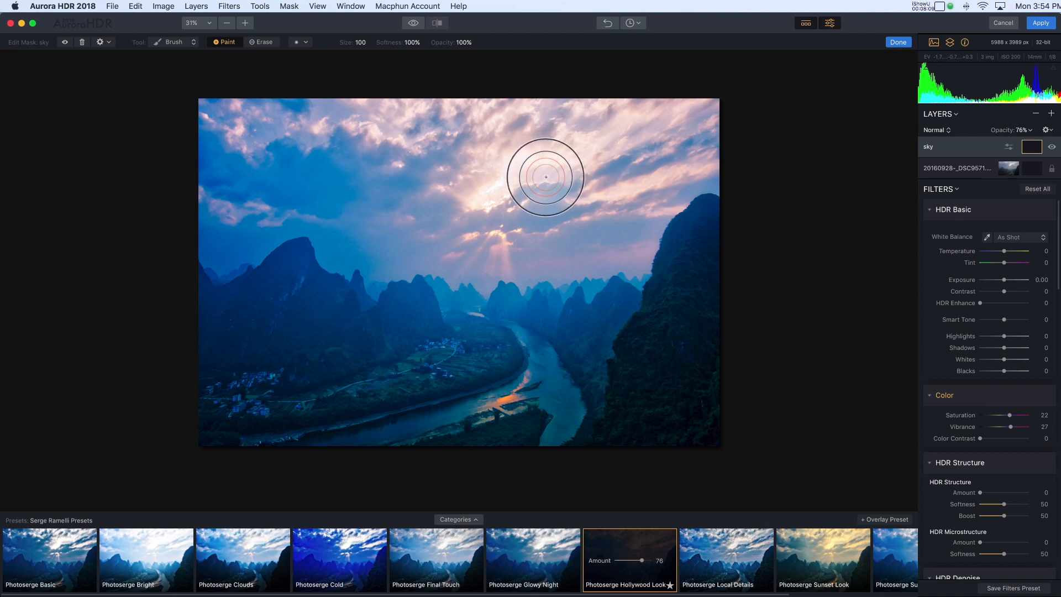
mouse_move(432, 219)
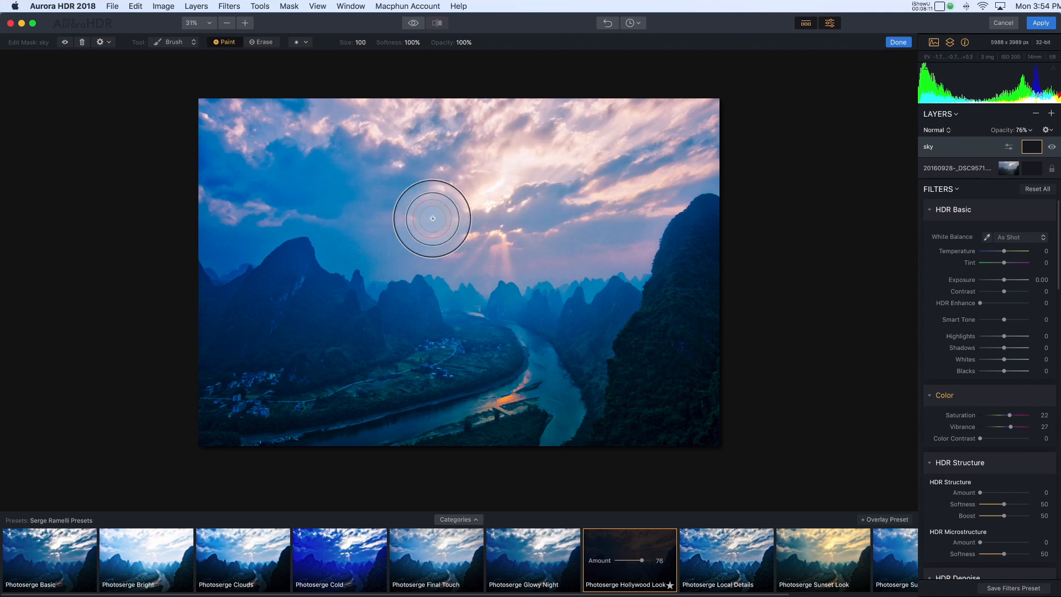
Brush the mask over the sky clouds near the sun in Paint mode.
left_click_drag(432, 218, 393, 265)
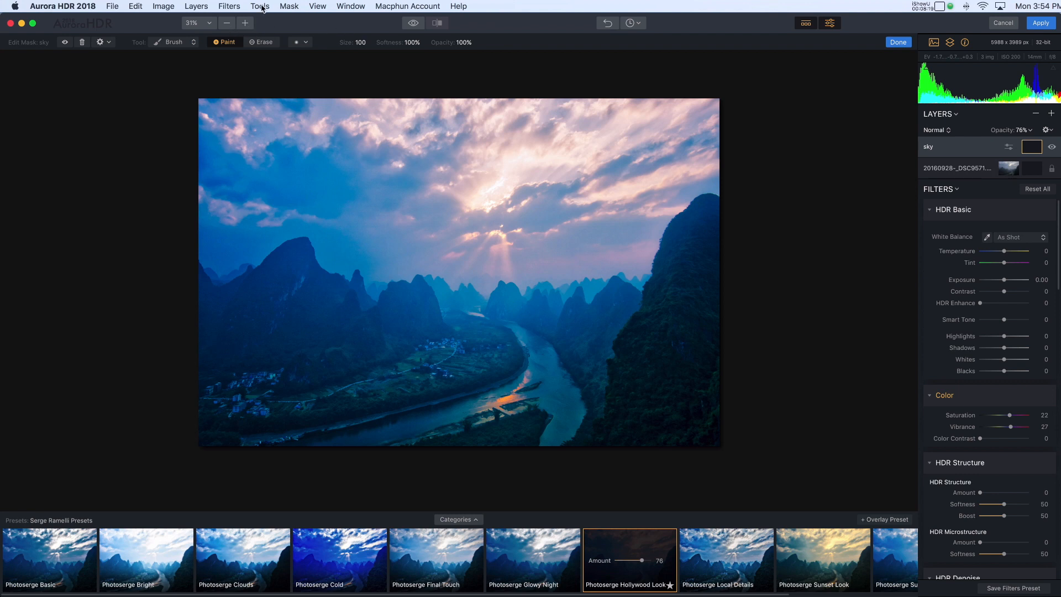
Apply a Gradient Mask to the sky layer, fading its effect out above the mountain tops.
left_click(259, 6)
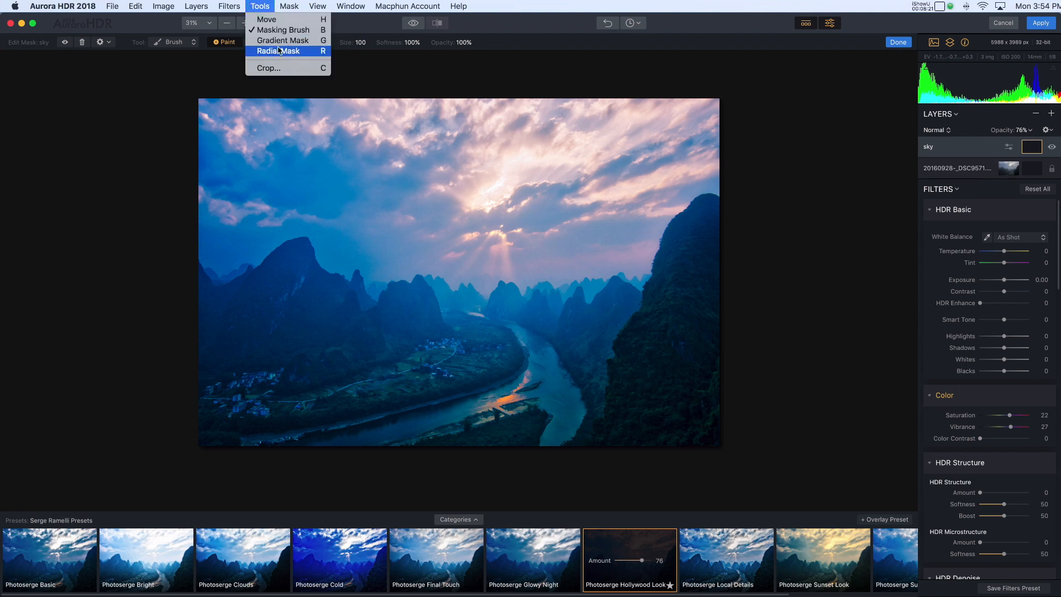
left_click(282, 40)
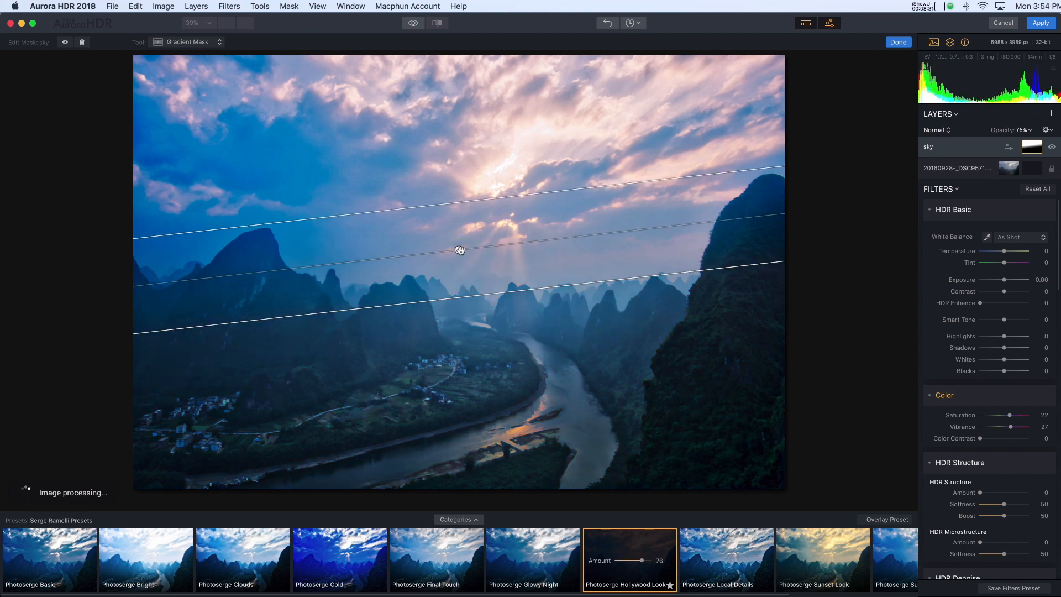
left_click_drag(460, 251, 444, 200)
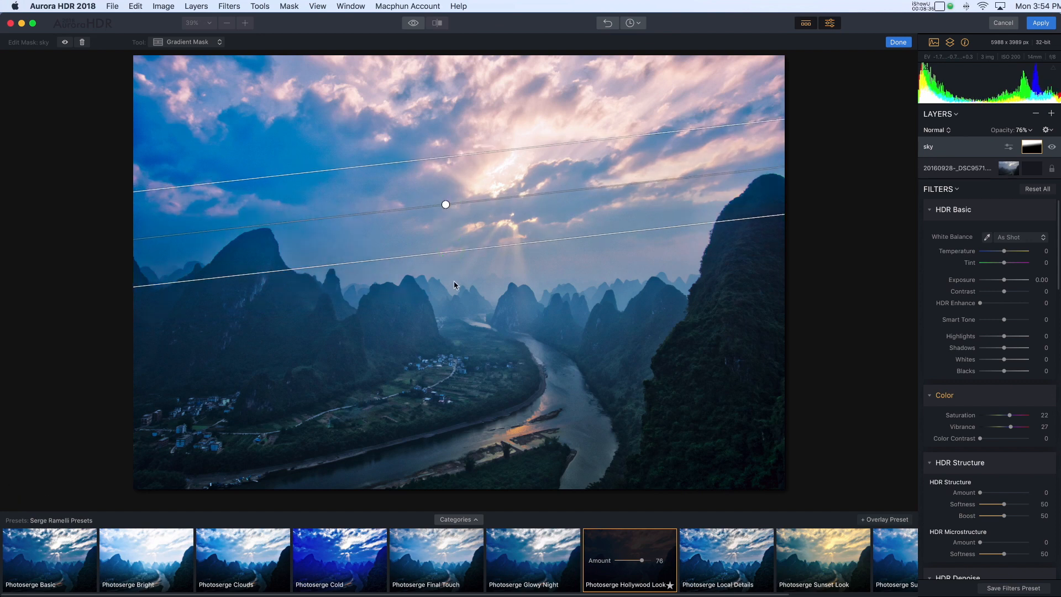
mouse_move(455, 296)
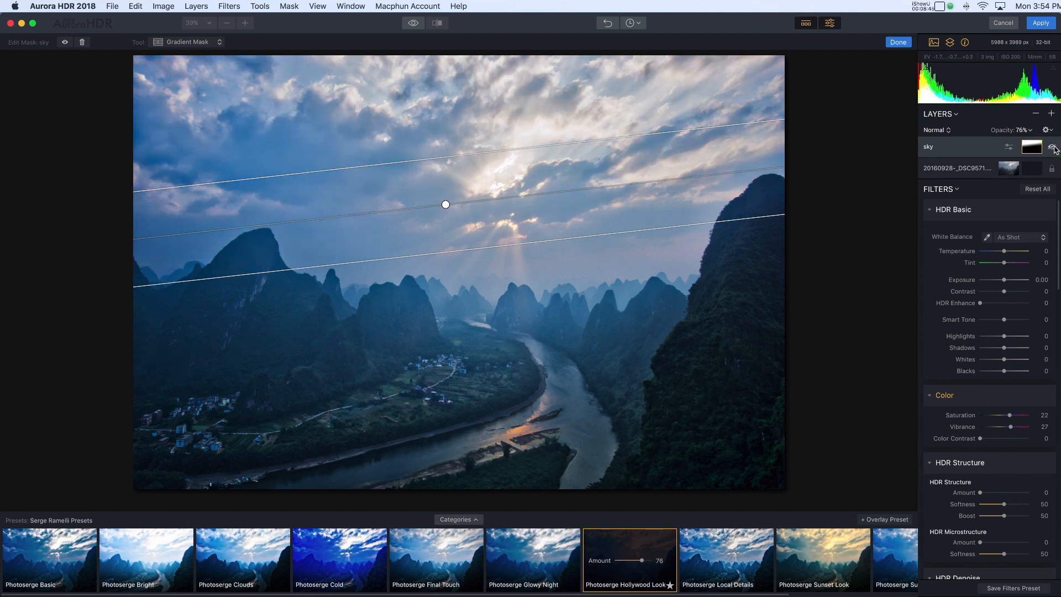
Toggle the sky layer to compare the masked result, then finish the mask.
left_click(1050, 147)
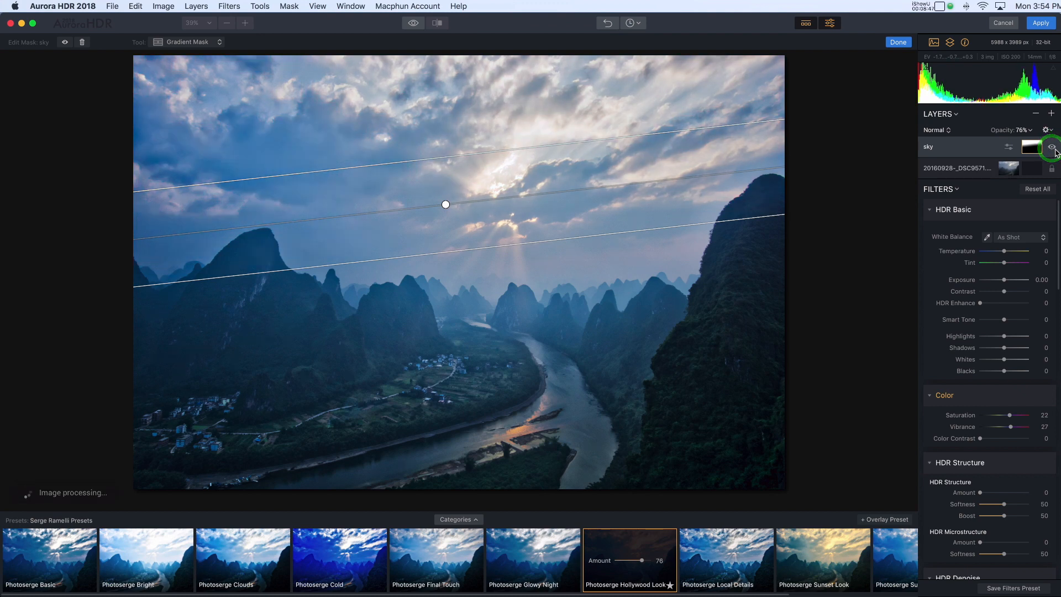
left_click(1053, 147)
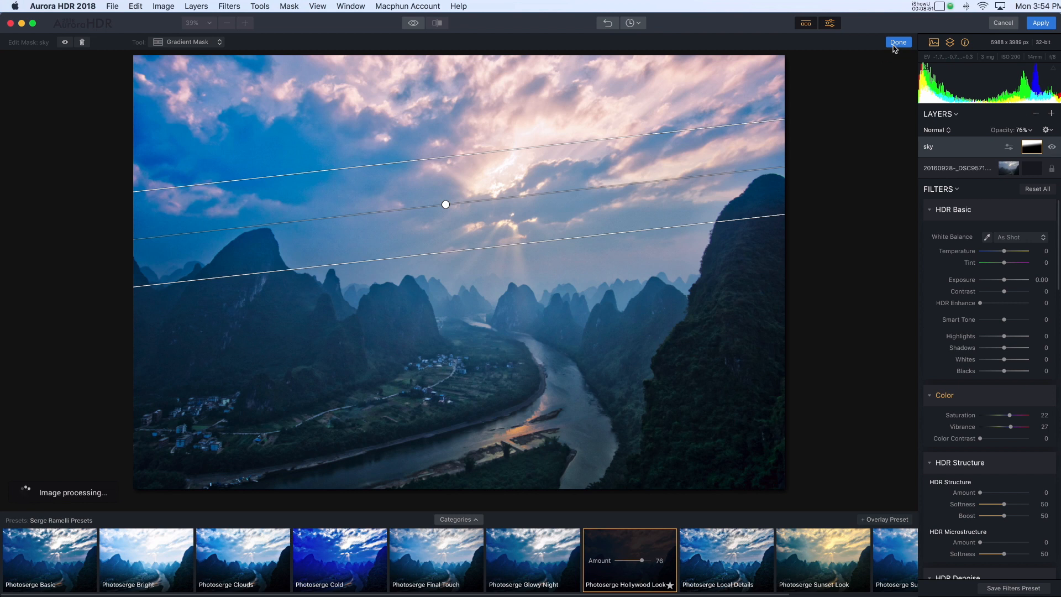
left_click(897, 42)
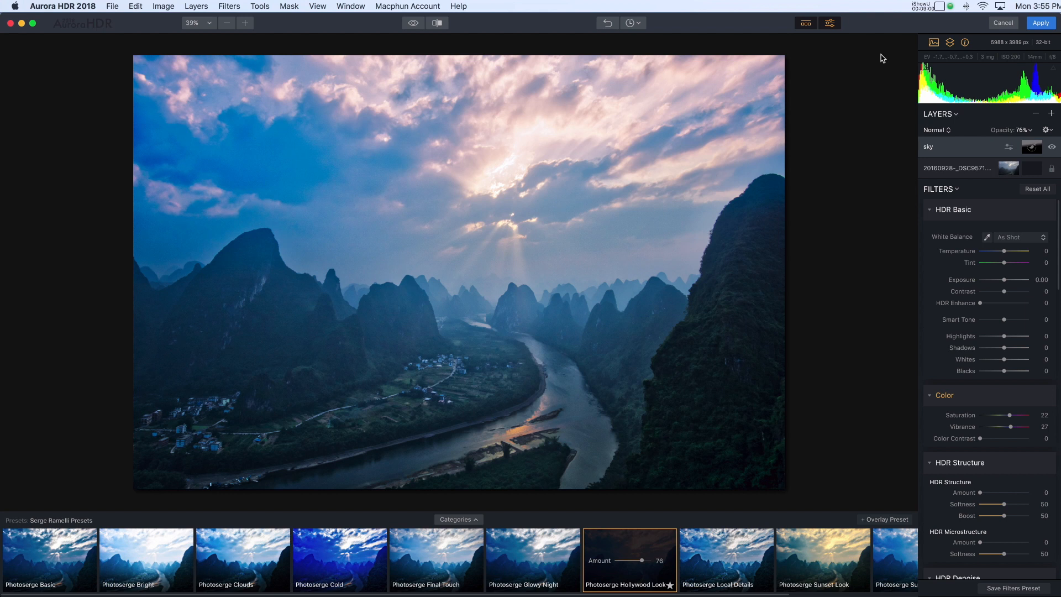
mouse_move(152, 161)
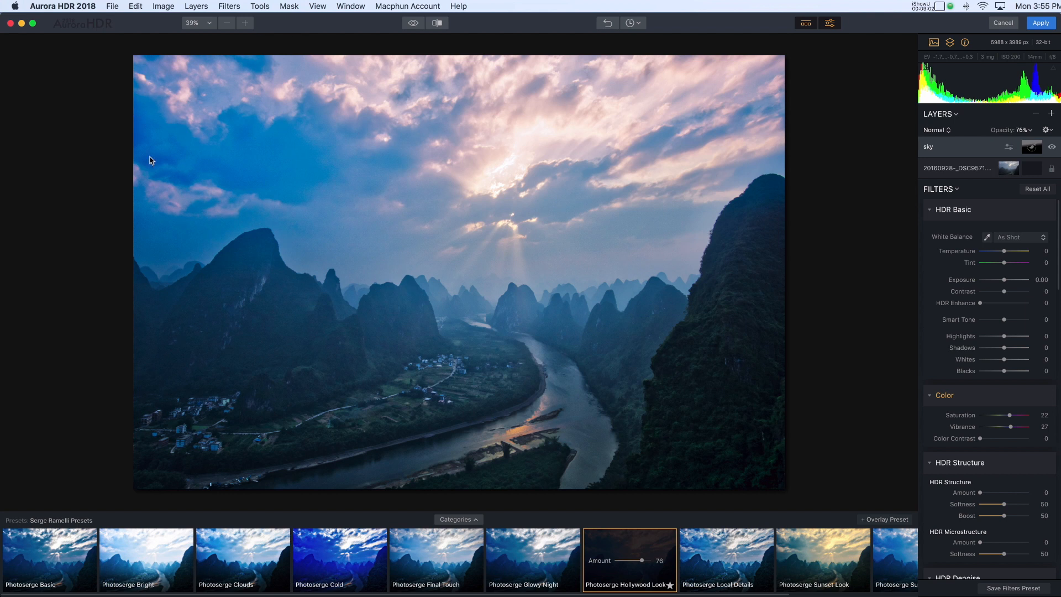
mouse_move(312, 171)
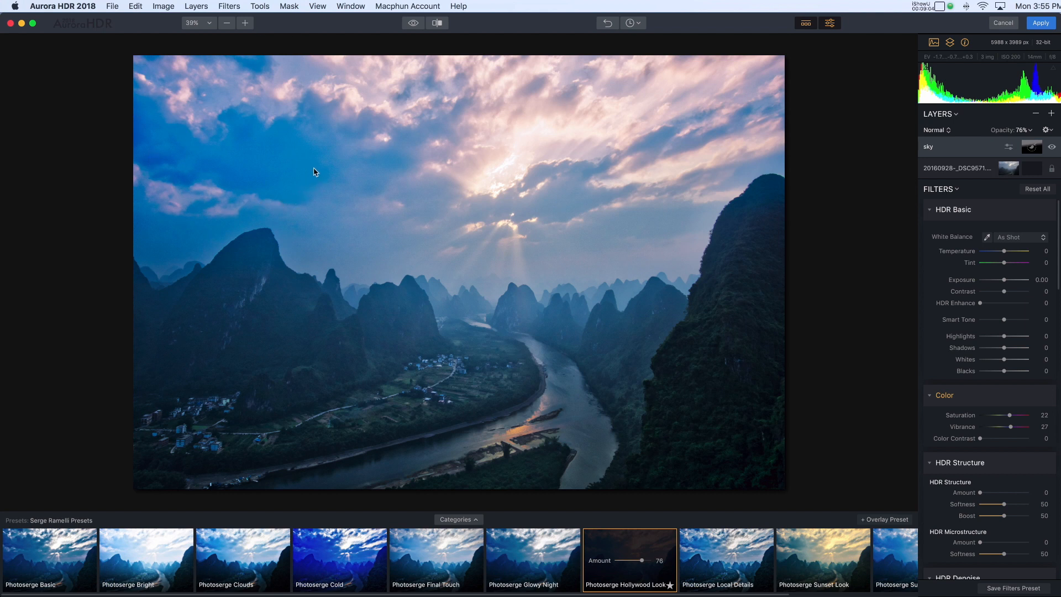
mouse_move(306, 175)
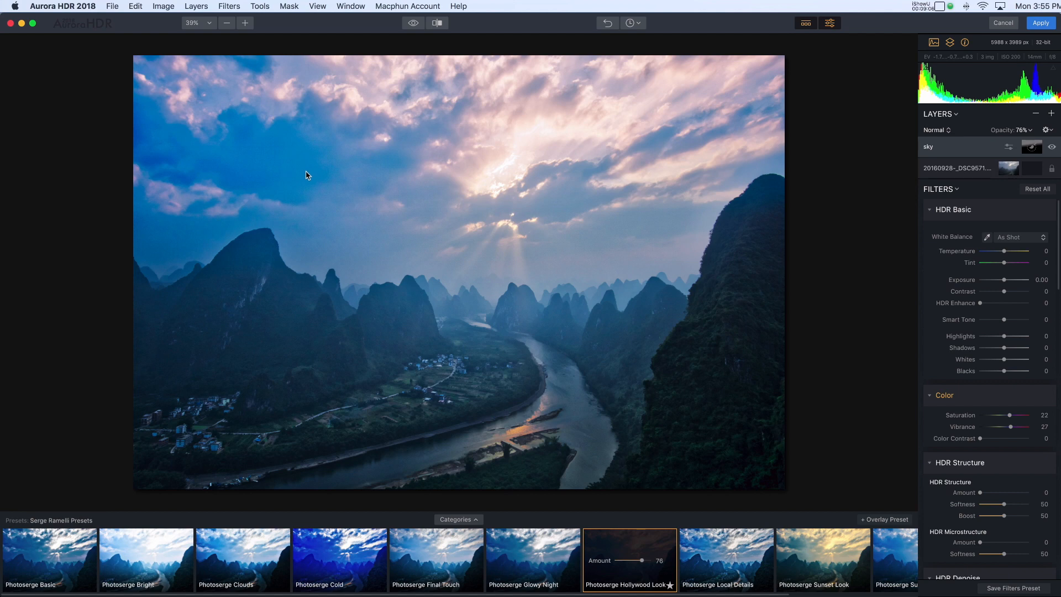
mouse_move(246, 206)
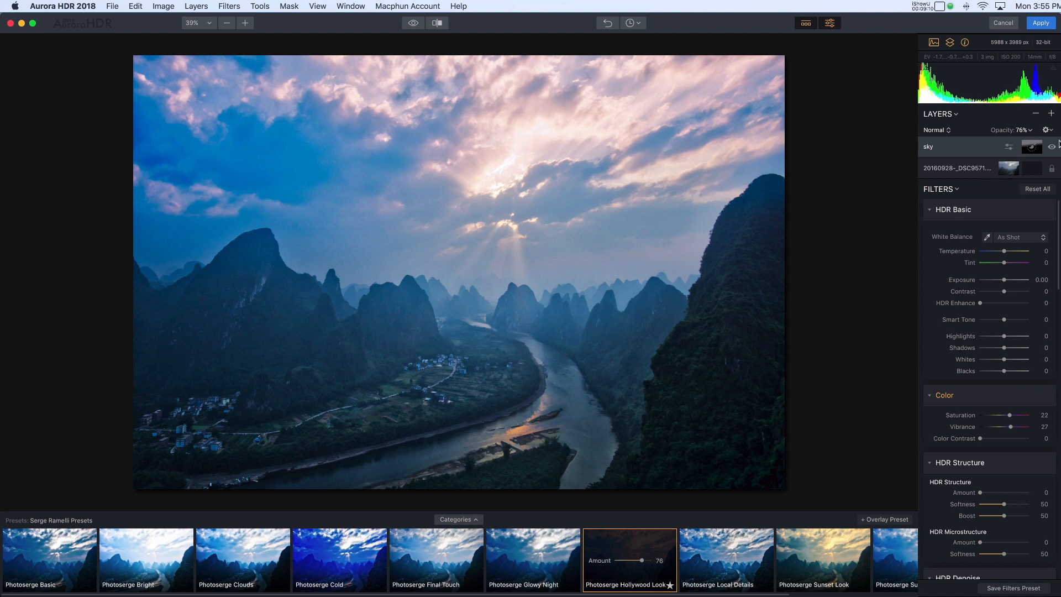
Add a new empty layer above the sky layer and name it 'blue sky'.
left_click(1051, 113)
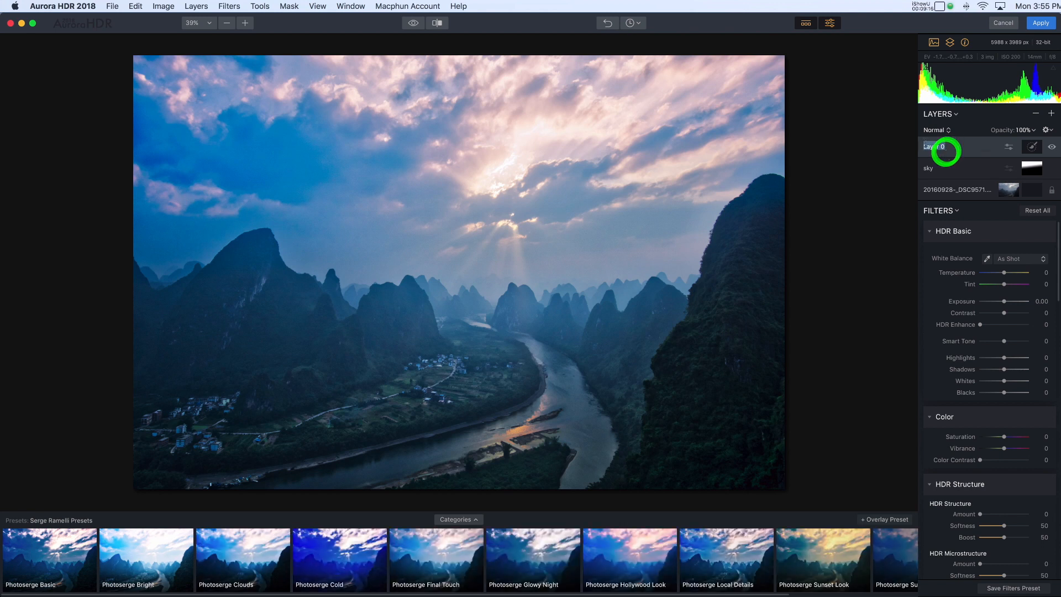
type("blue")
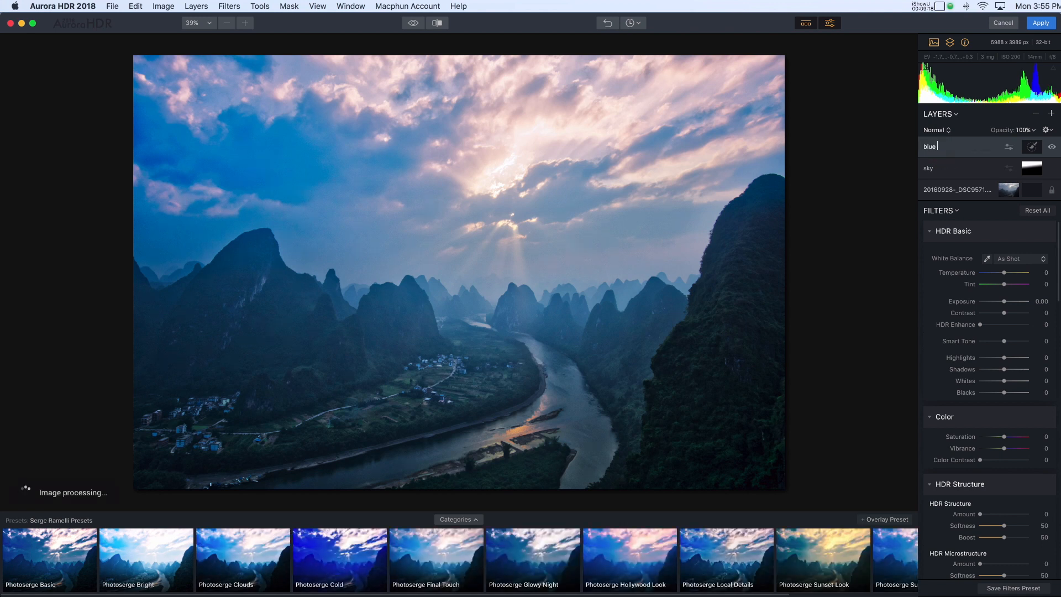
type("sky")
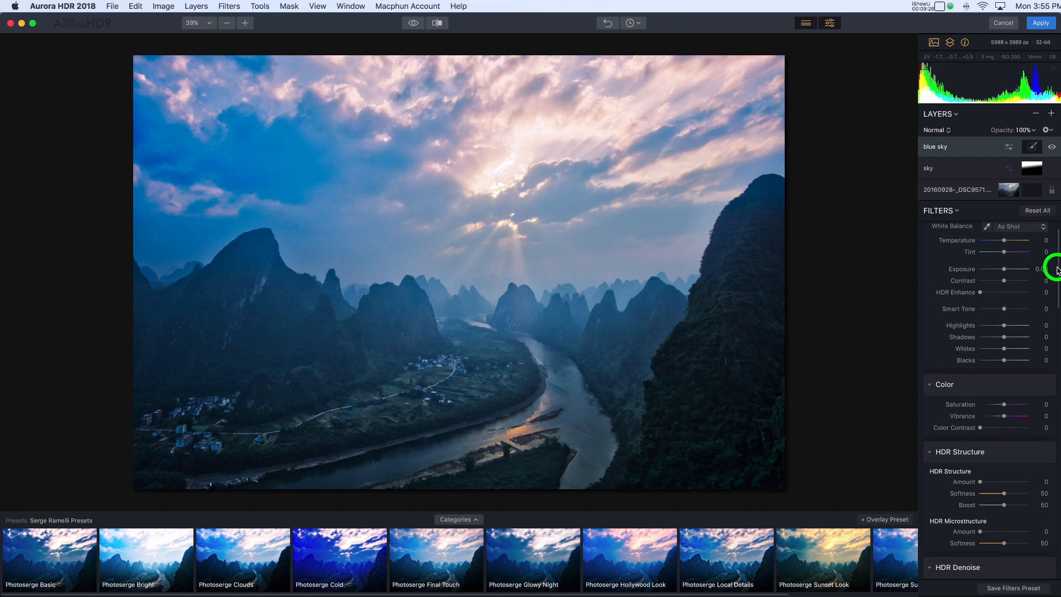
Lower the blue sky layer's Saturation to -39 and begin editing its mask.
scroll("down", 3)
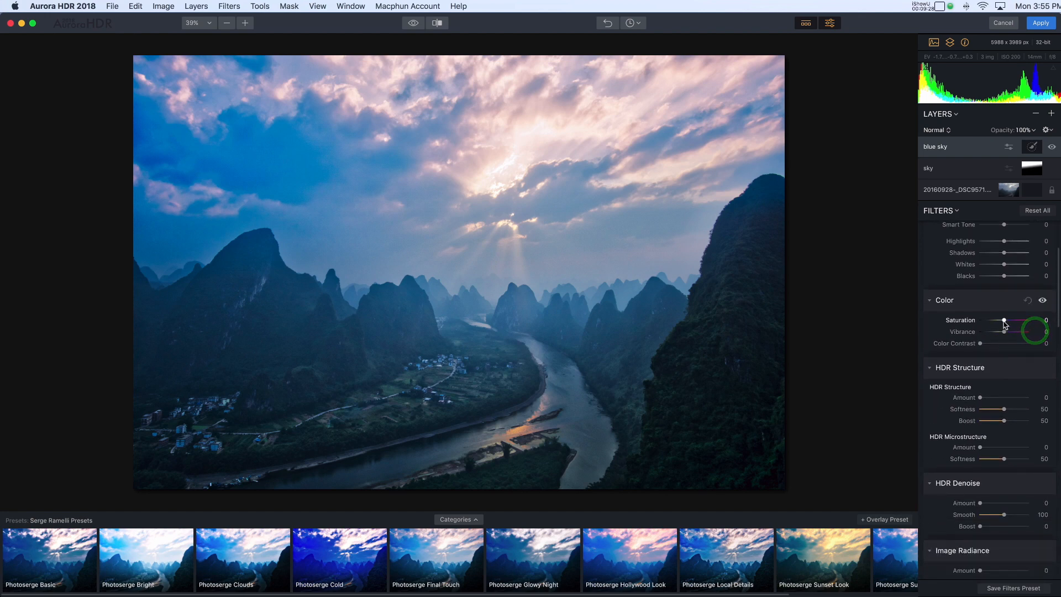
left_click_drag(1024, 321, 1004, 320)
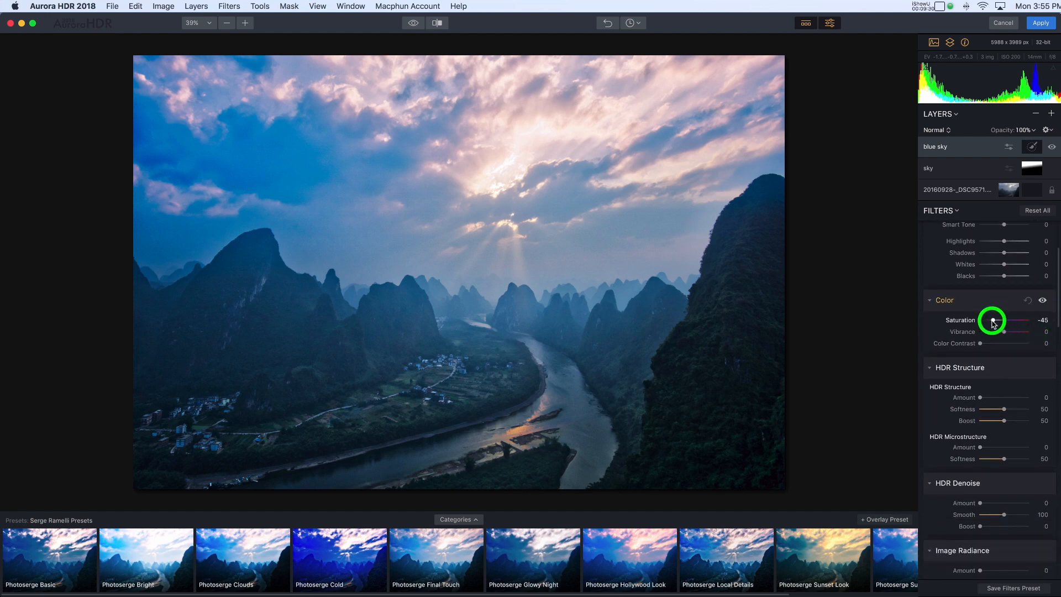
left_click_drag(992, 321, 1014, 322)
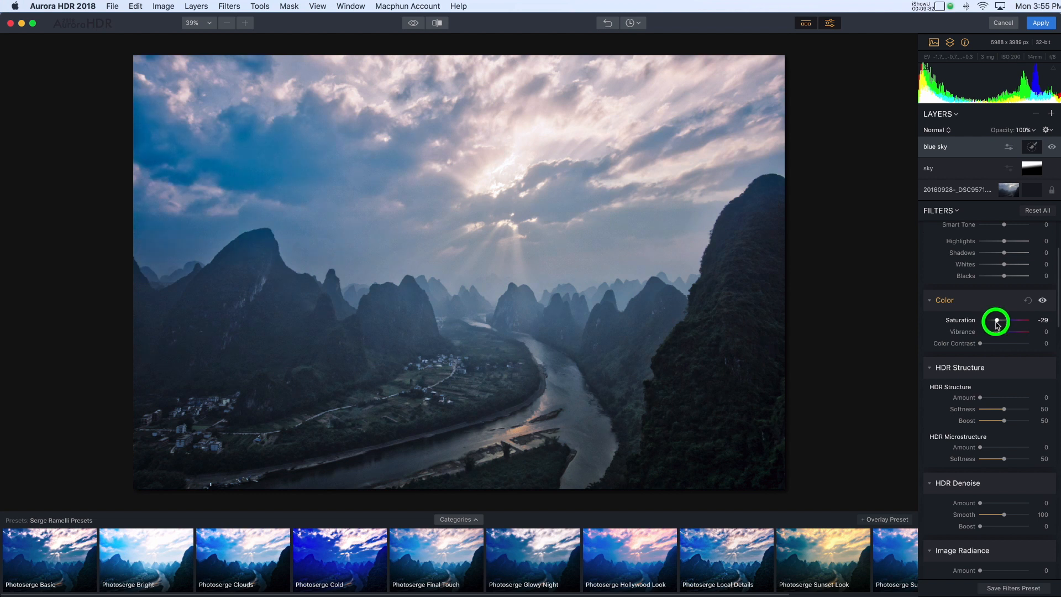
left_click_drag(999, 323, 992, 322)
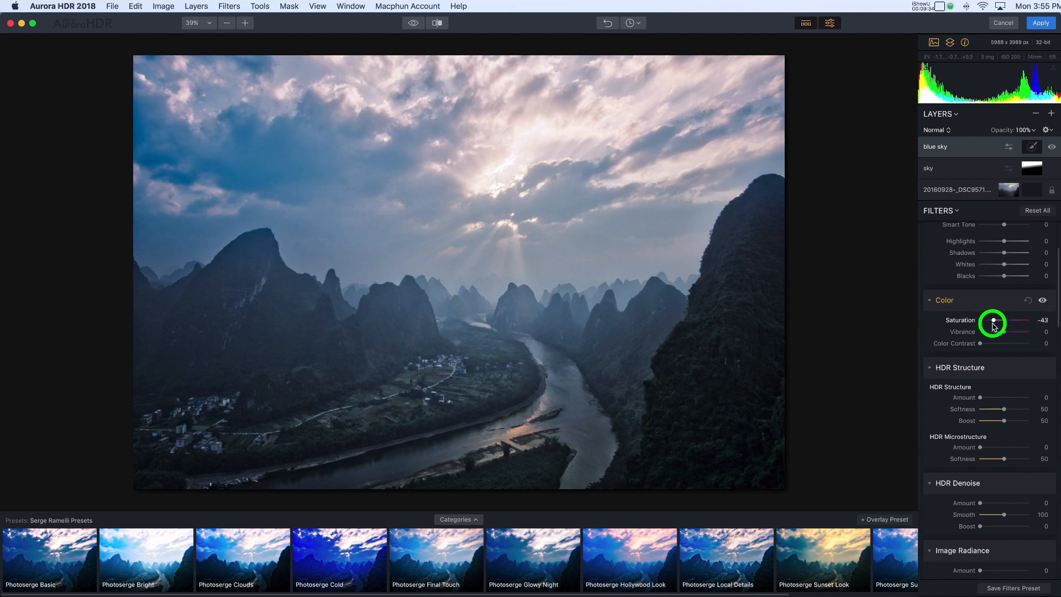
left_click_drag(993, 323, 996, 323)
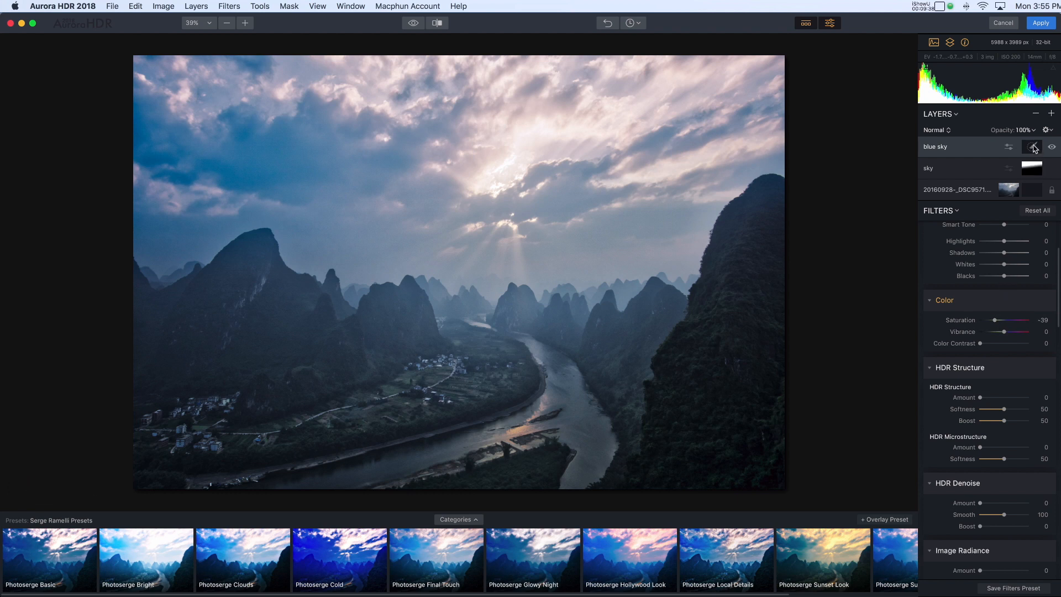
left_click(1032, 147)
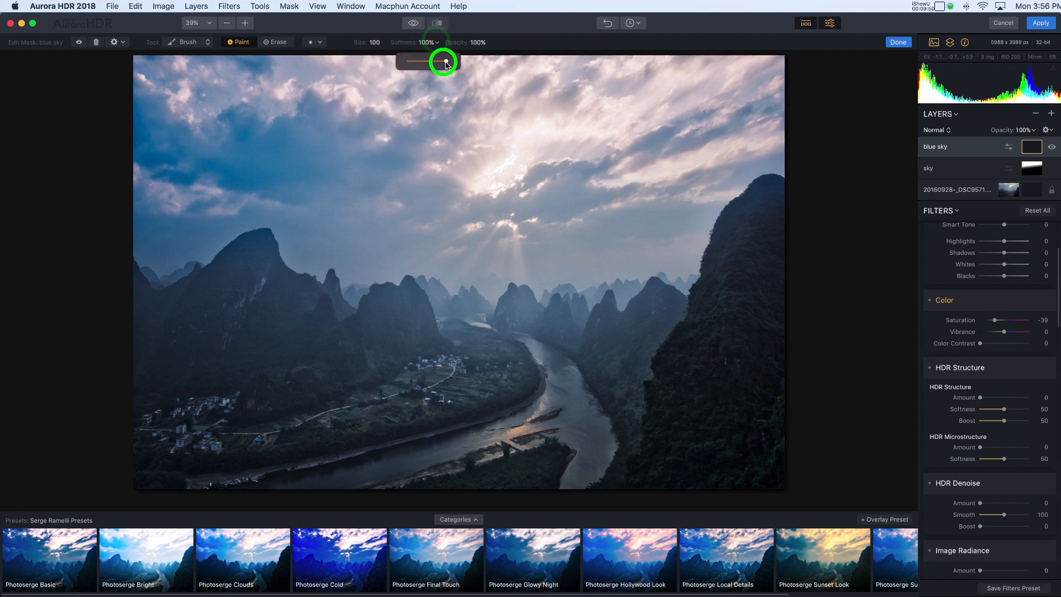
Brush the mask over the upper-left sky with Softness 74% and Opacity 71%, toggling the layer to compare.
left_click_drag(433, 60, 430, 64)
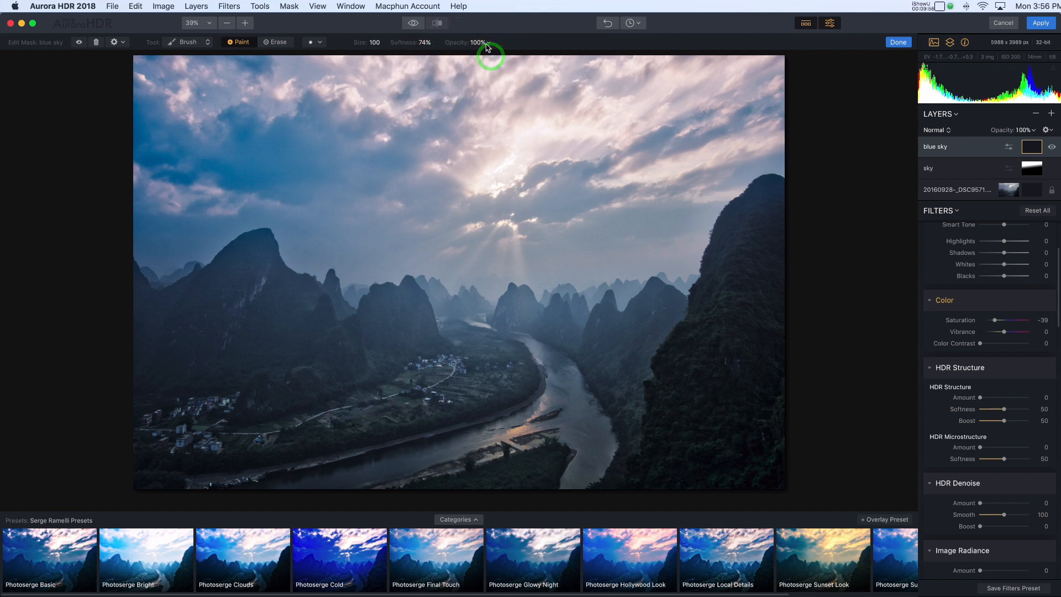
left_click_drag(484, 51, 484, 63)
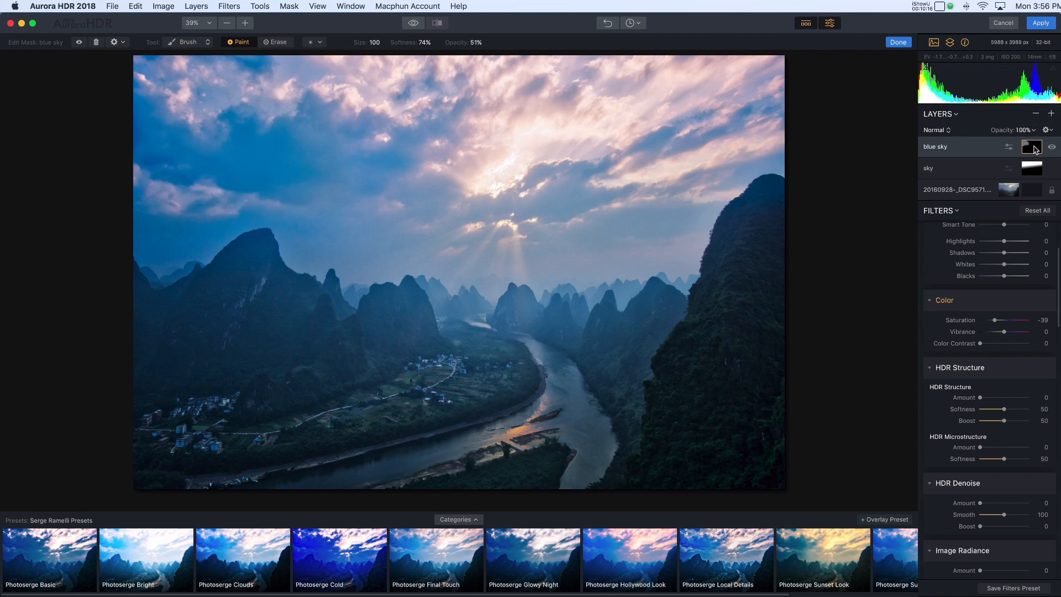
mouse_move(1008, 144)
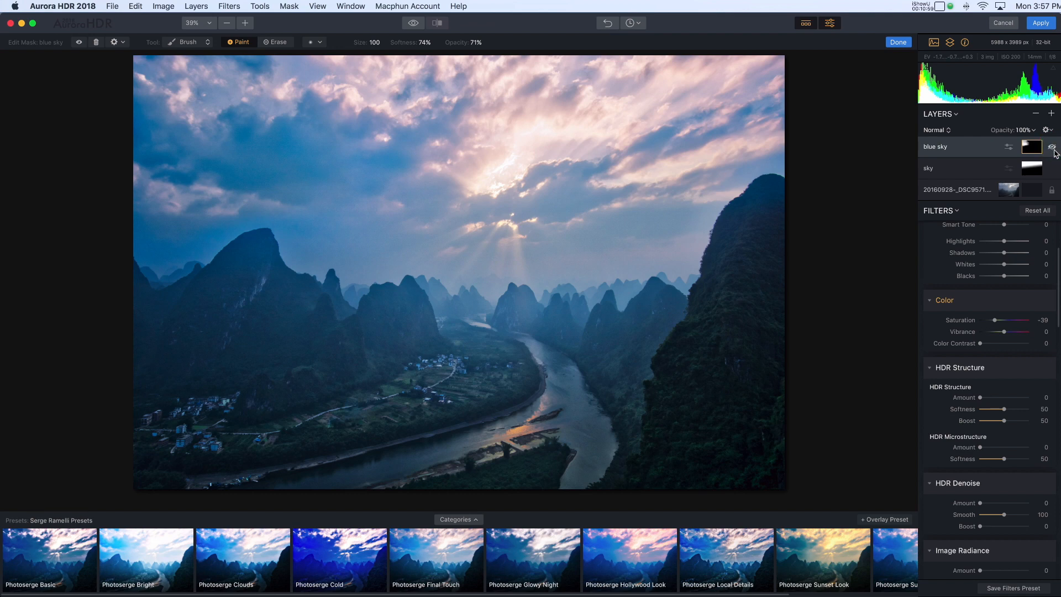
left_click(1051, 147)
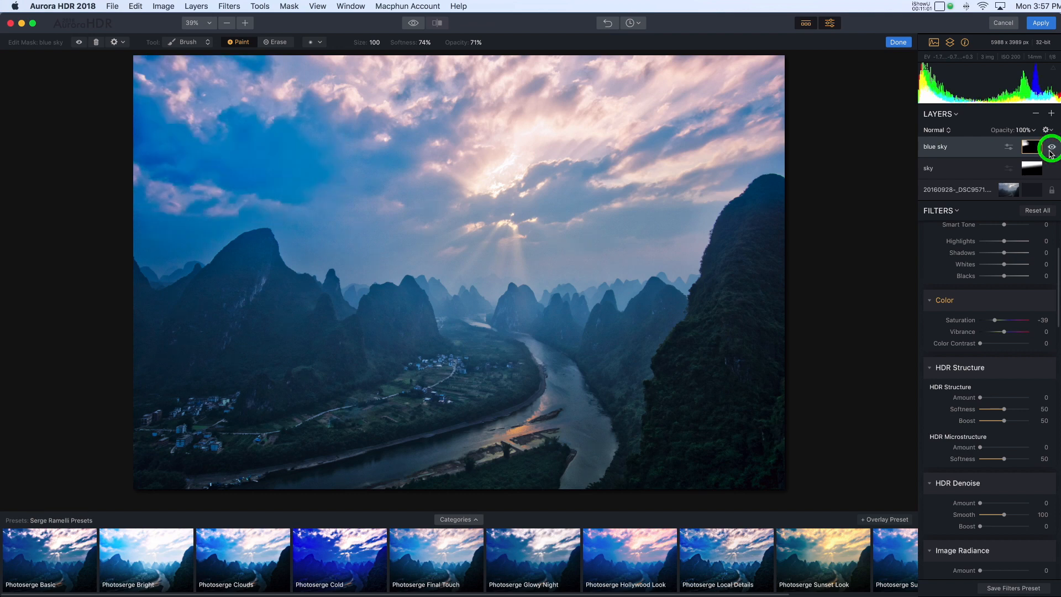
left_click(1050, 147)
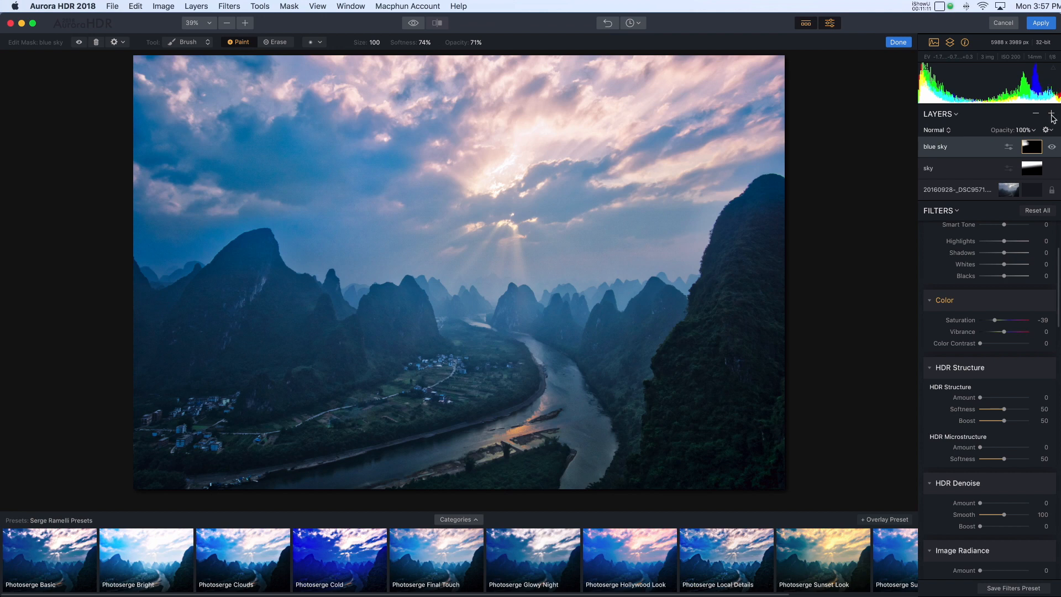
Add a noise layer and set its HDR Denoise Amount to 21.
left_click(1051, 113)
type("noise")
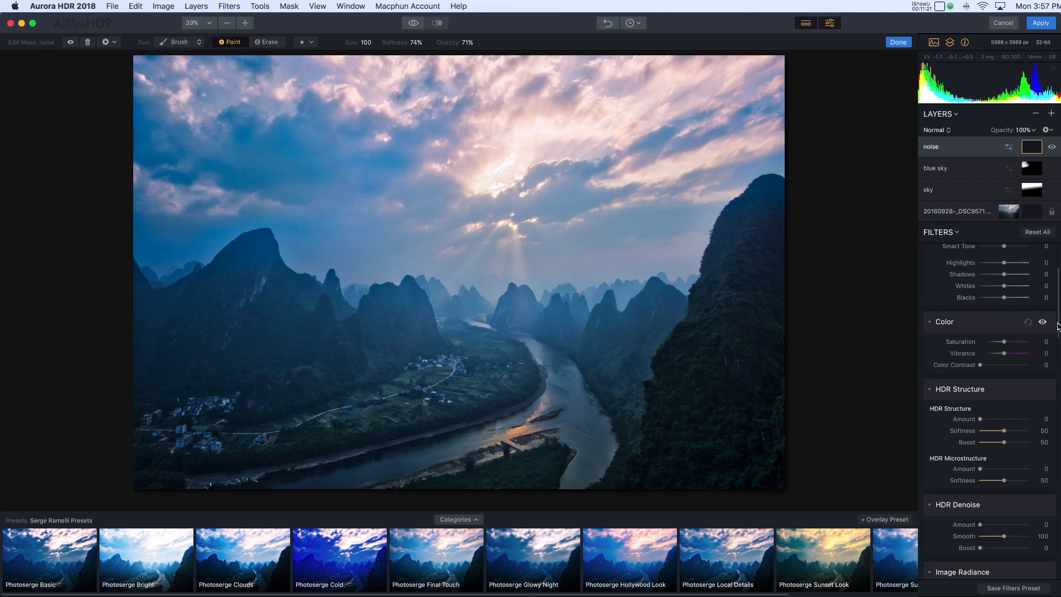
scroll("down", 3)
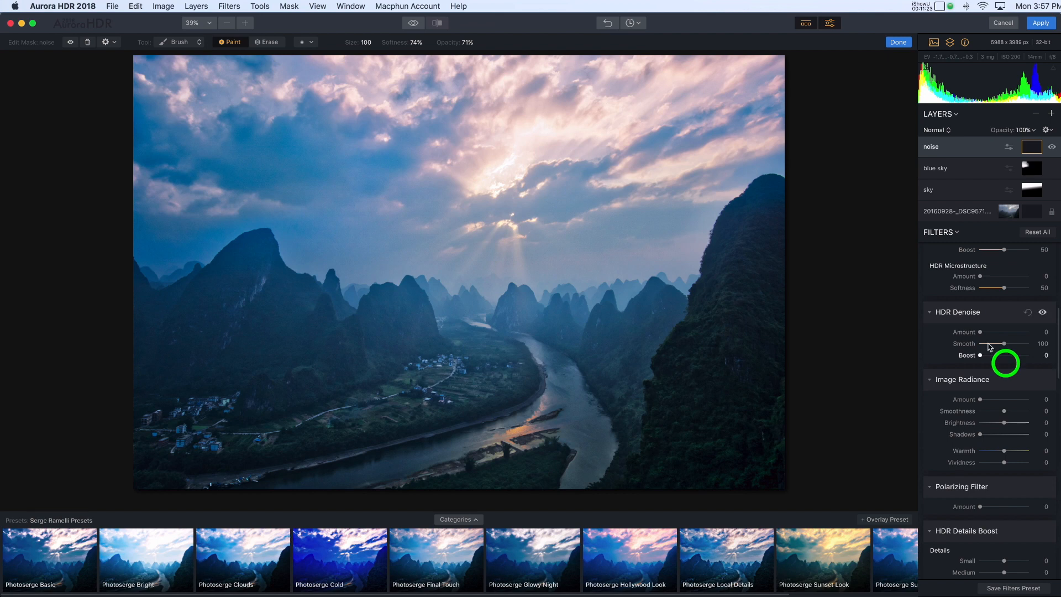
left_click_drag(981, 332, 994, 332)
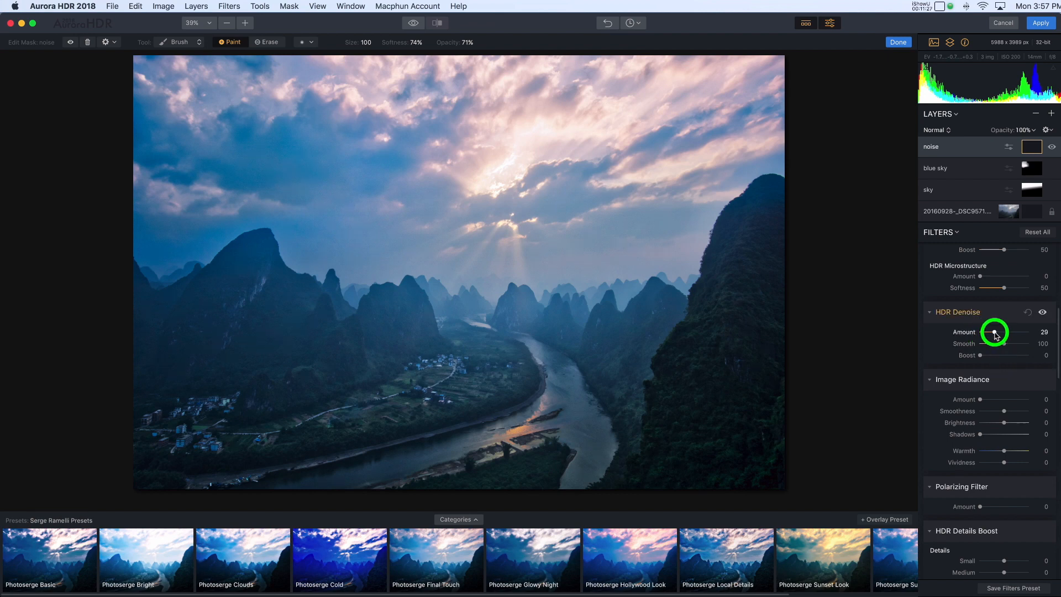
left_click_drag(994, 332, 991, 332)
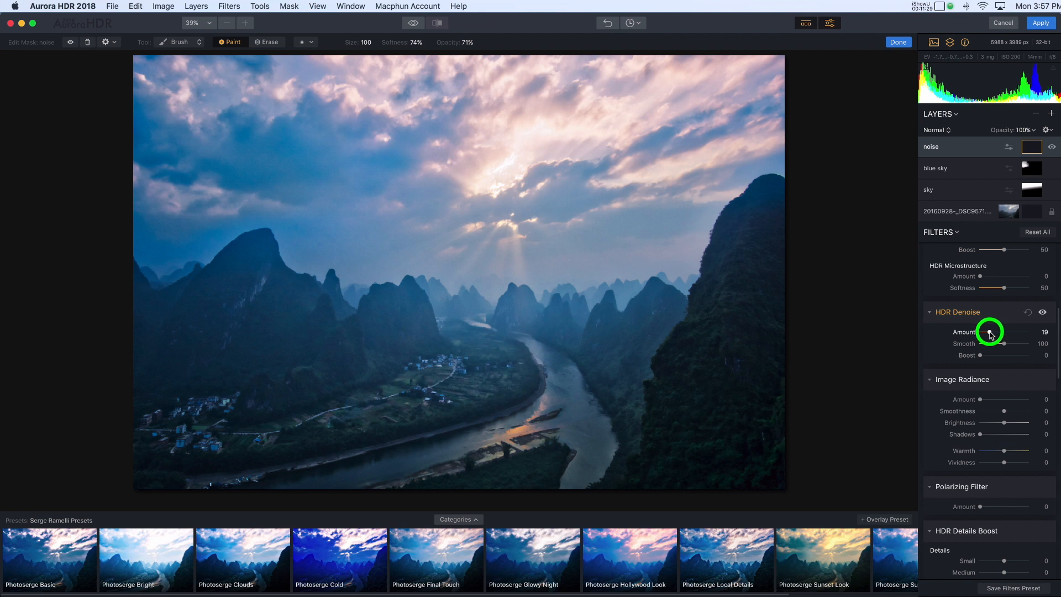
left_click_drag(988, 332, 990, 332)
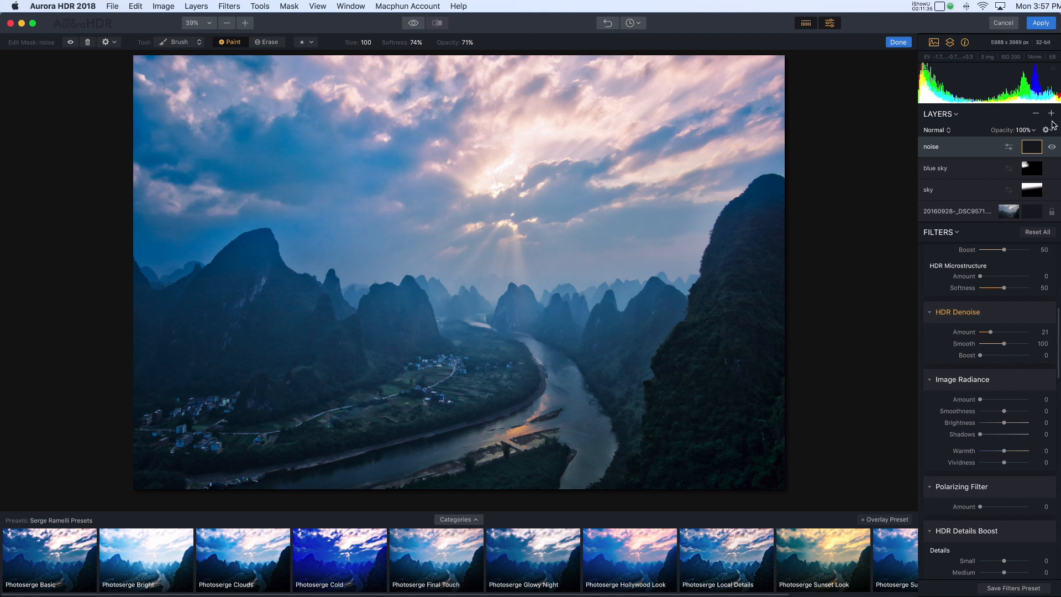
Add a new adjustment layer named vignette on top of the stack.
left_click(1051, 112)
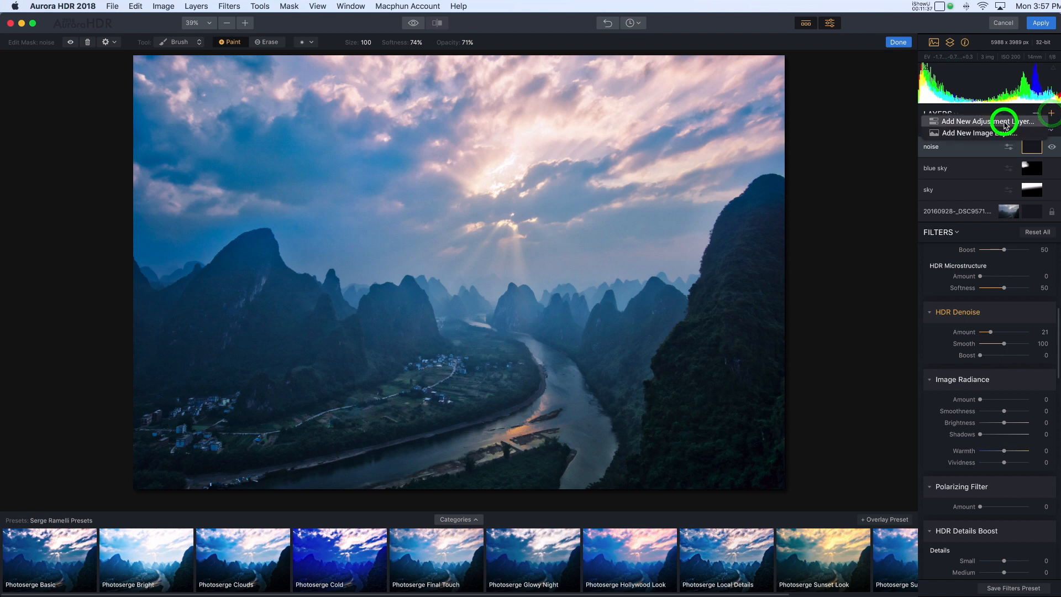
left_click(980, 121)
type("vignette")
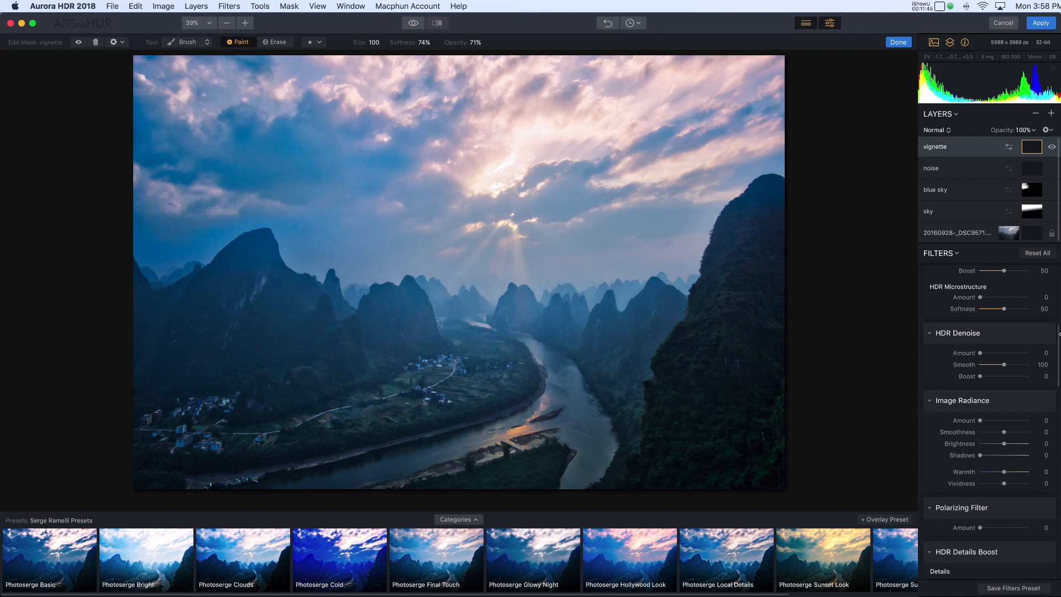
scroll("down", 3)
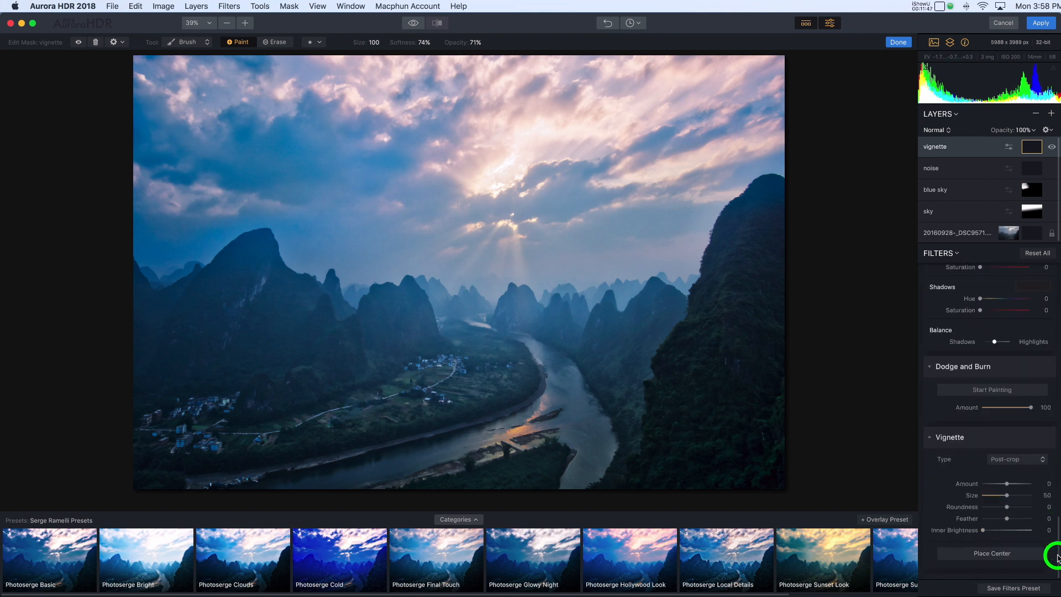
Set the Vignette Amount to -58 to darken the edges, toggling the filter to compare.
left_click_drag(1025, 483, 1001, 483)
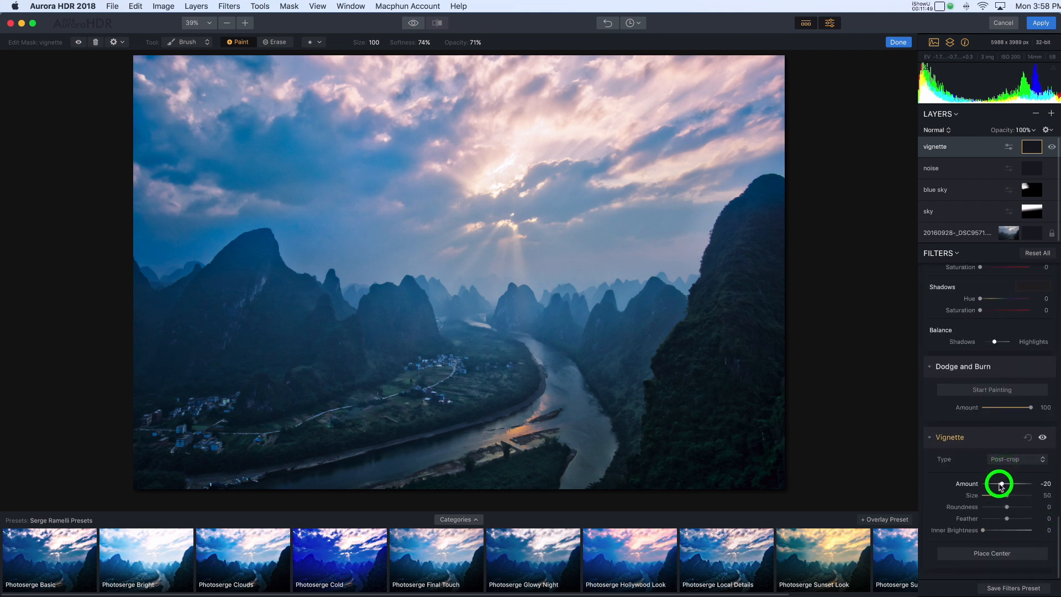
left_click_drag(1000, 483, 989, 483)
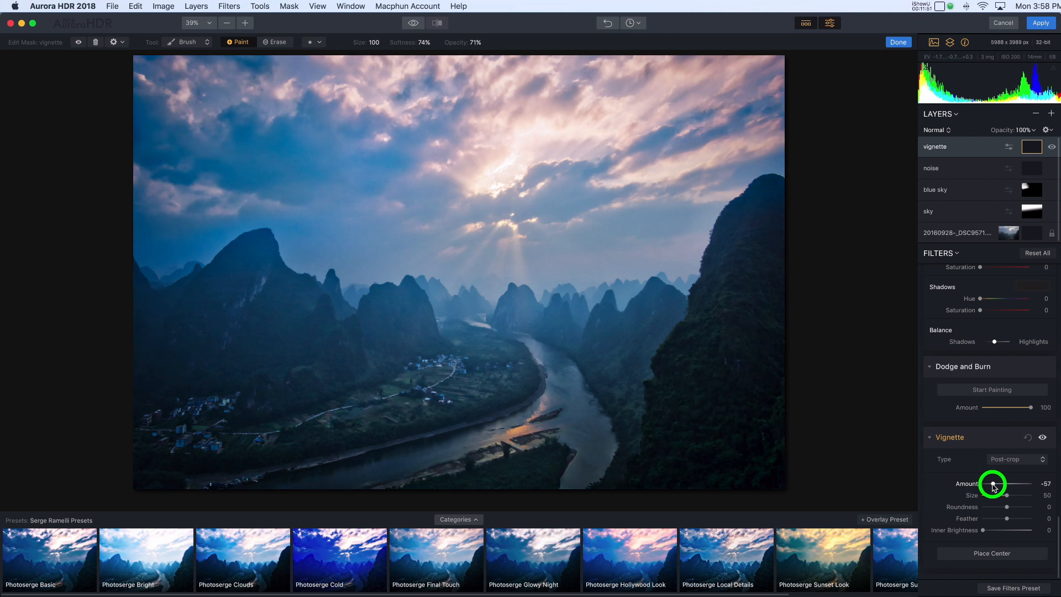
left_click_drag(997, 483, 994, 483)
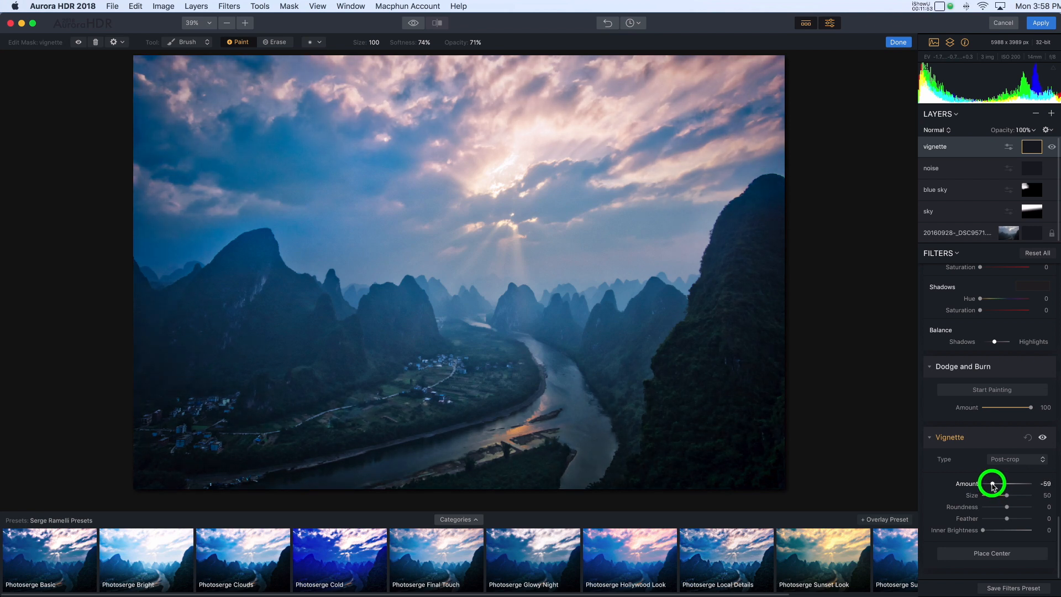
left_click(1051, 438)
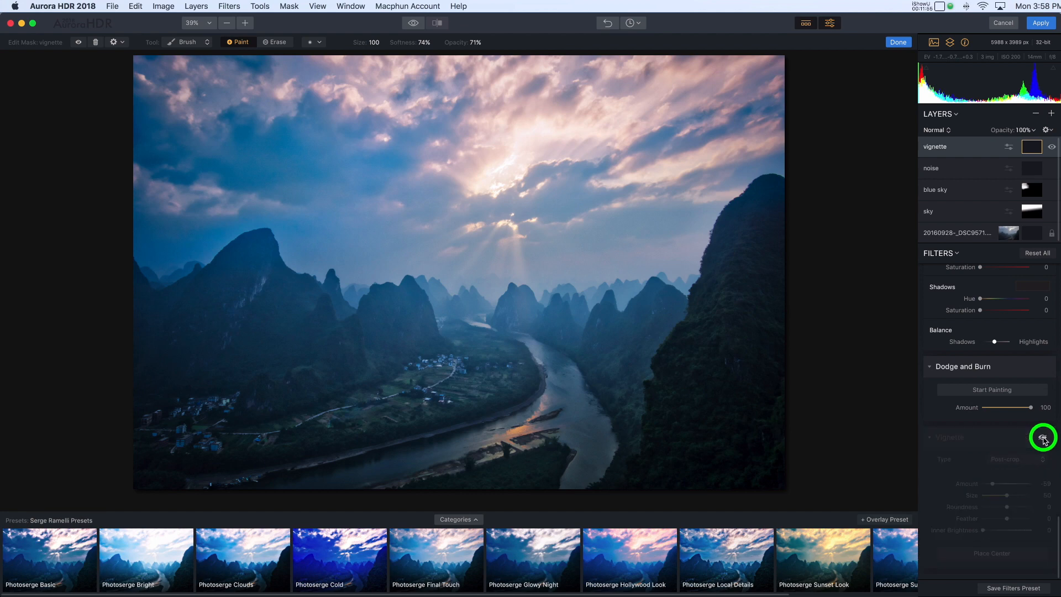
left_click(1042, 438)
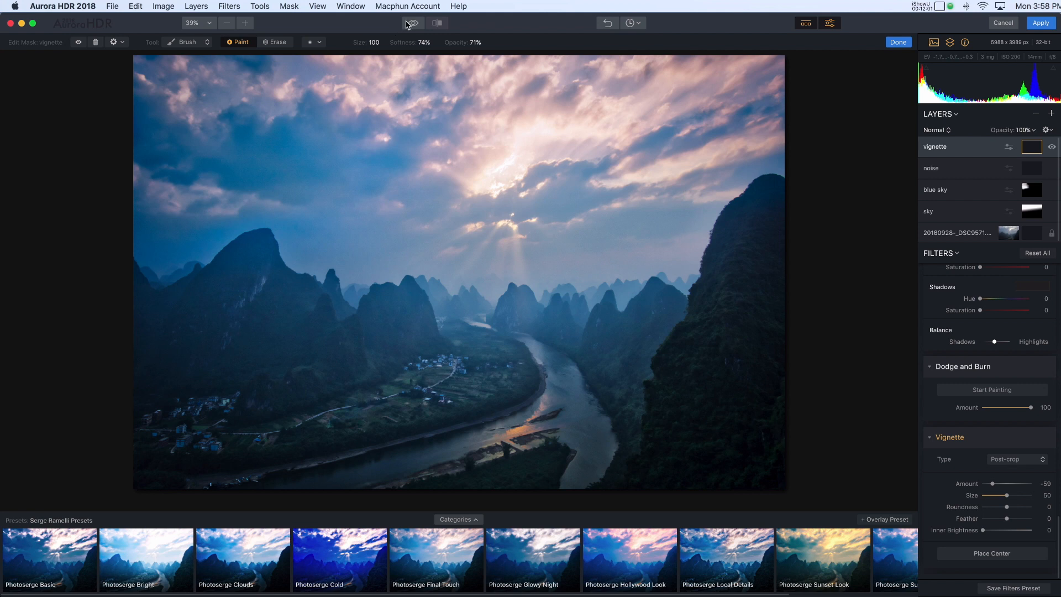
mouse_move(412, 23)
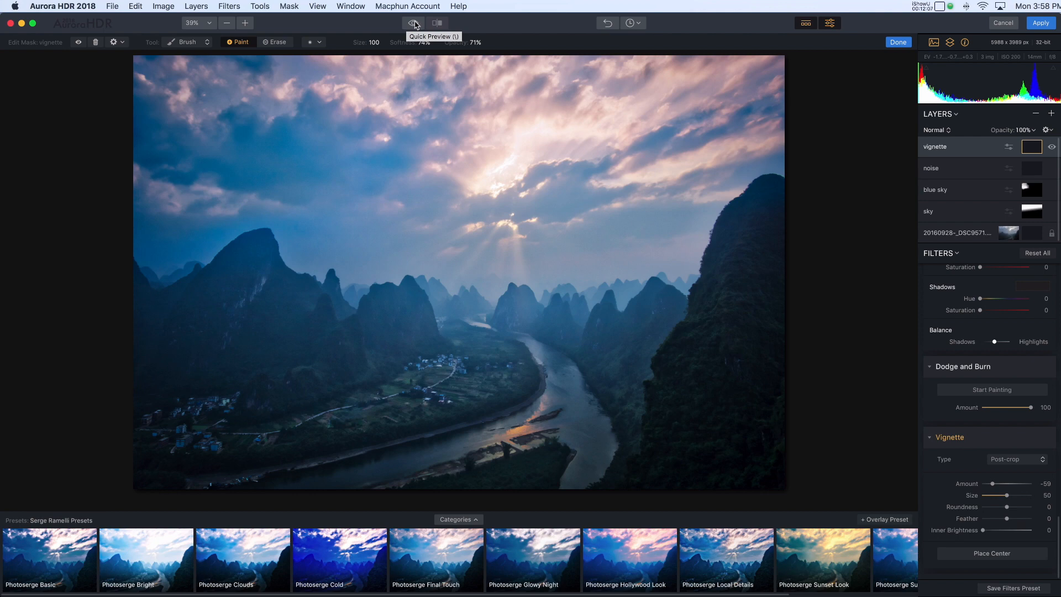
Show the original unedited photo via Quick Preview to compare with the finished edit.
left_click(412, 22)
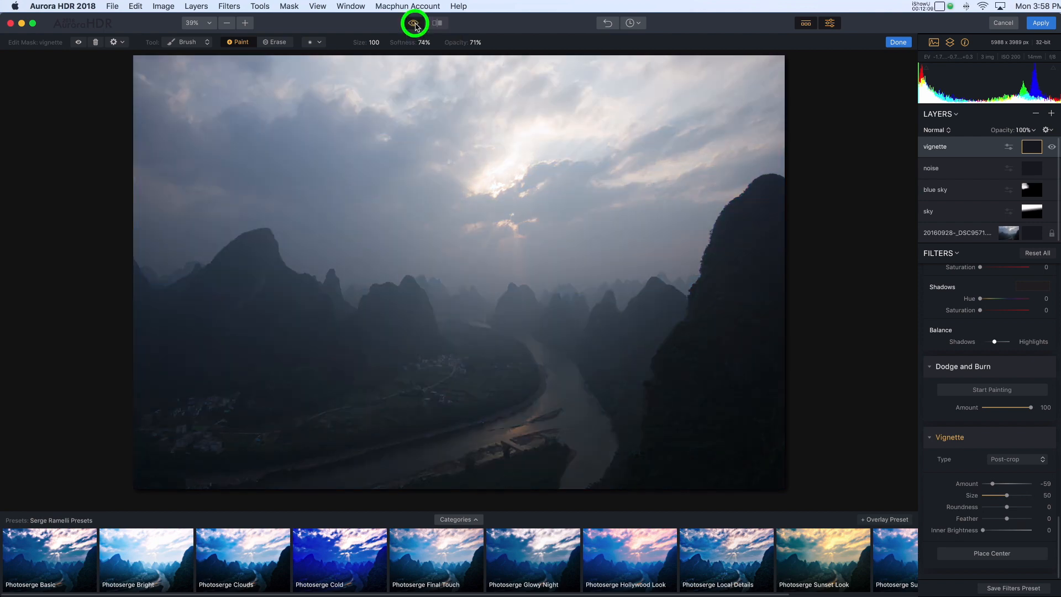